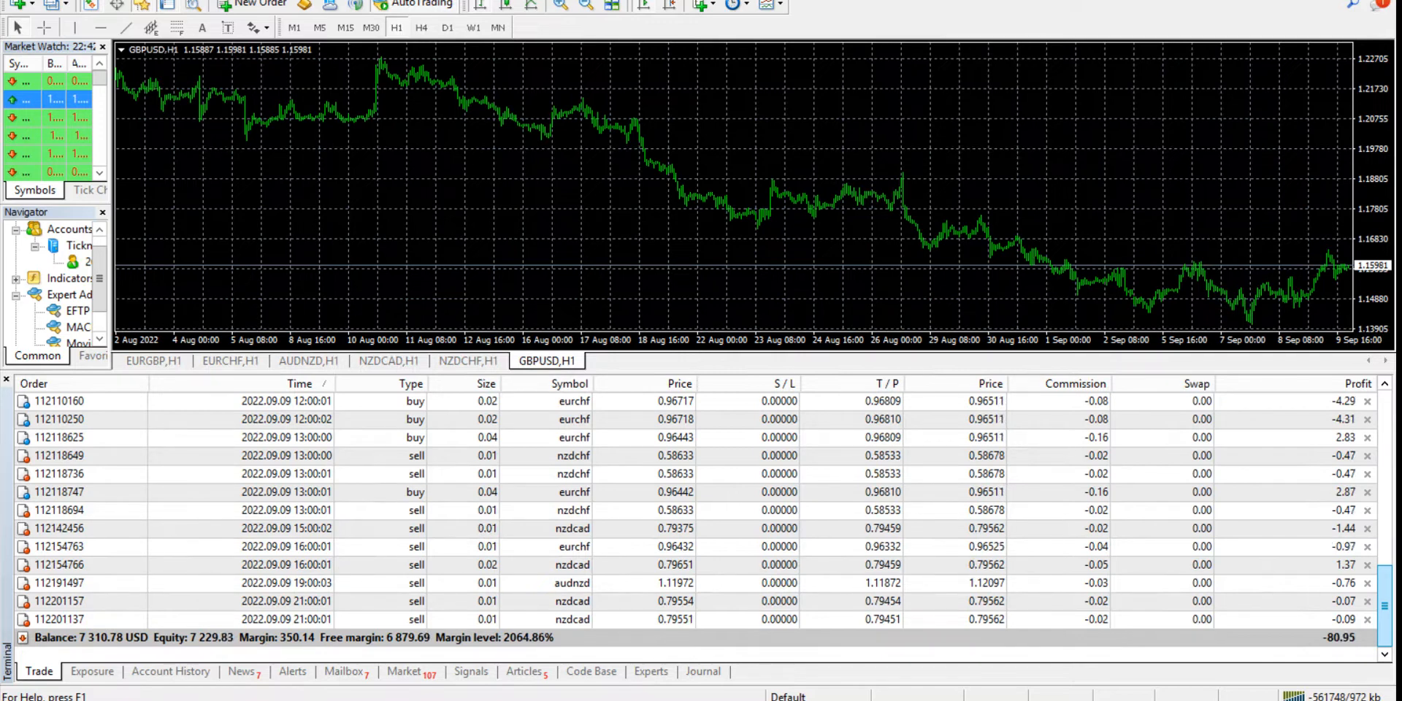
- Switch the Terminal to Account History, listing closed trades with the 7 310.78 profit/loss total
left_click(170, 672)
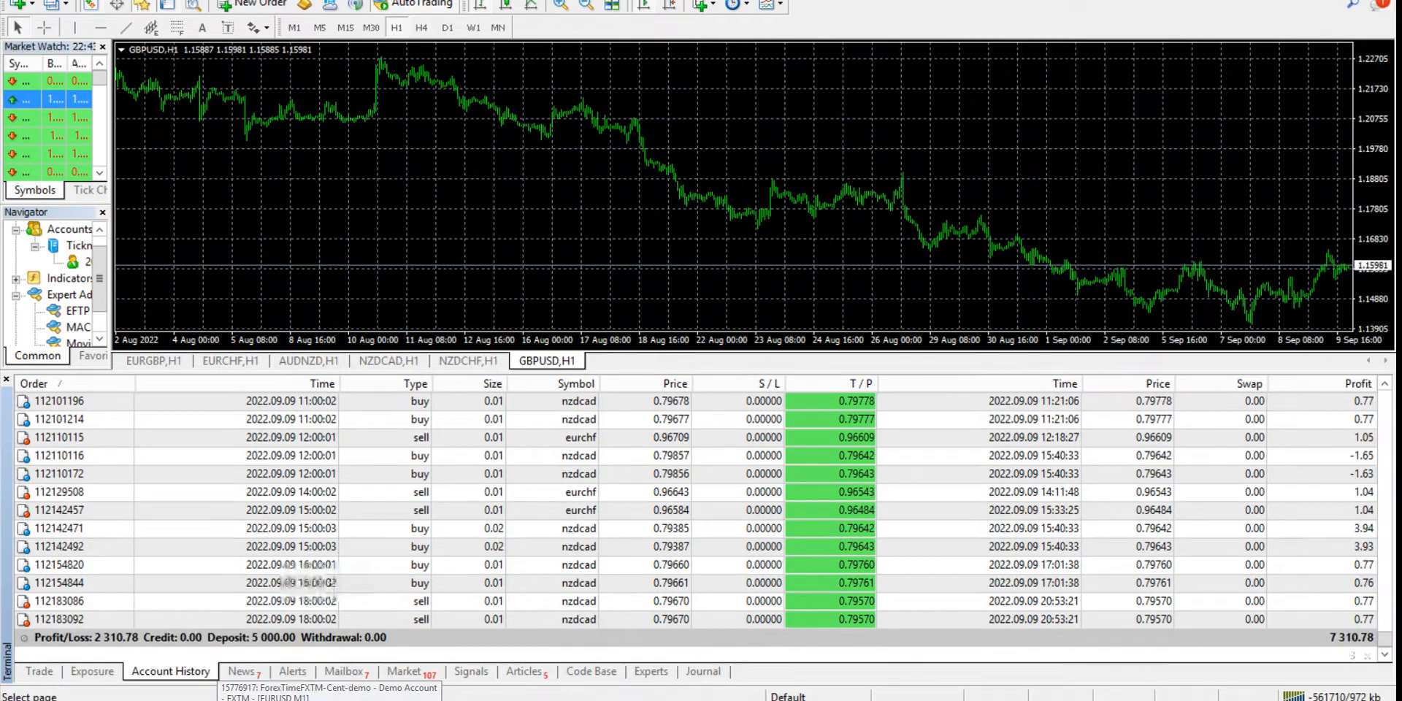
scroll("up", 3)
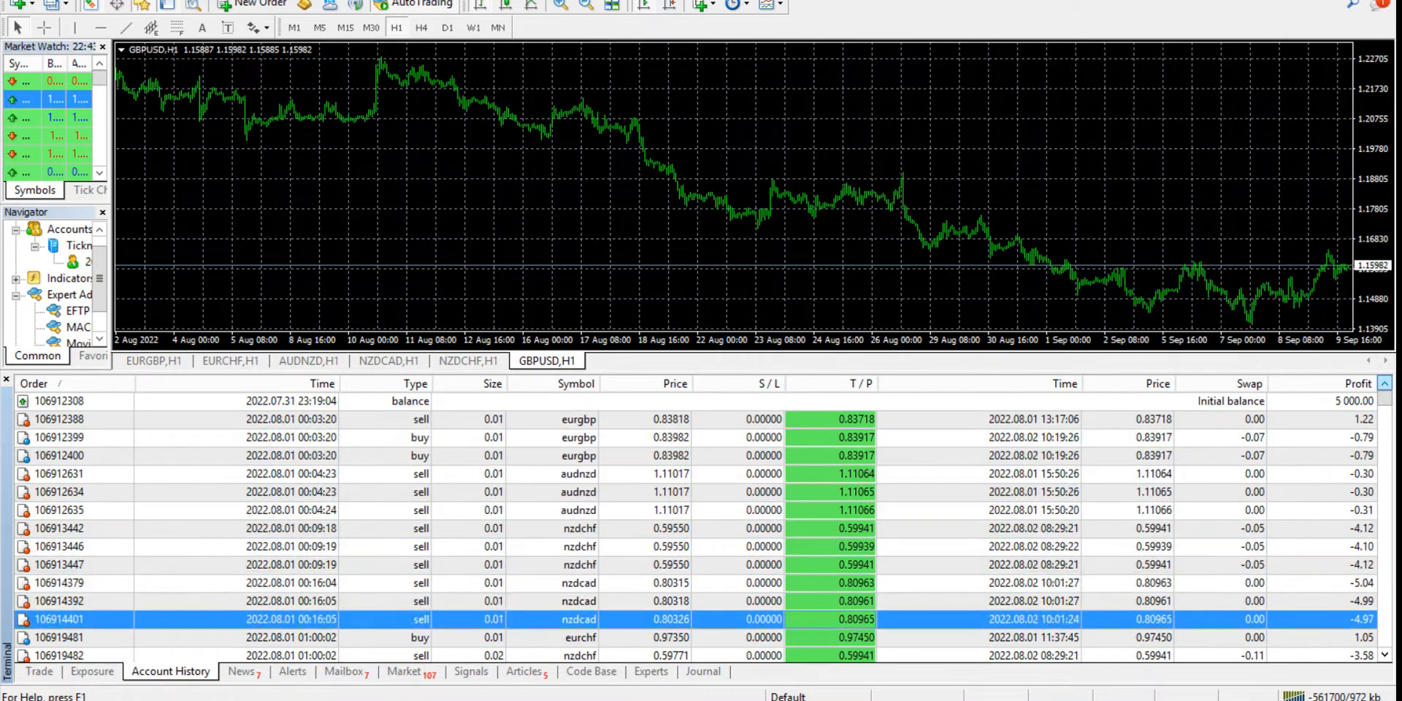
scroll("down", 3)
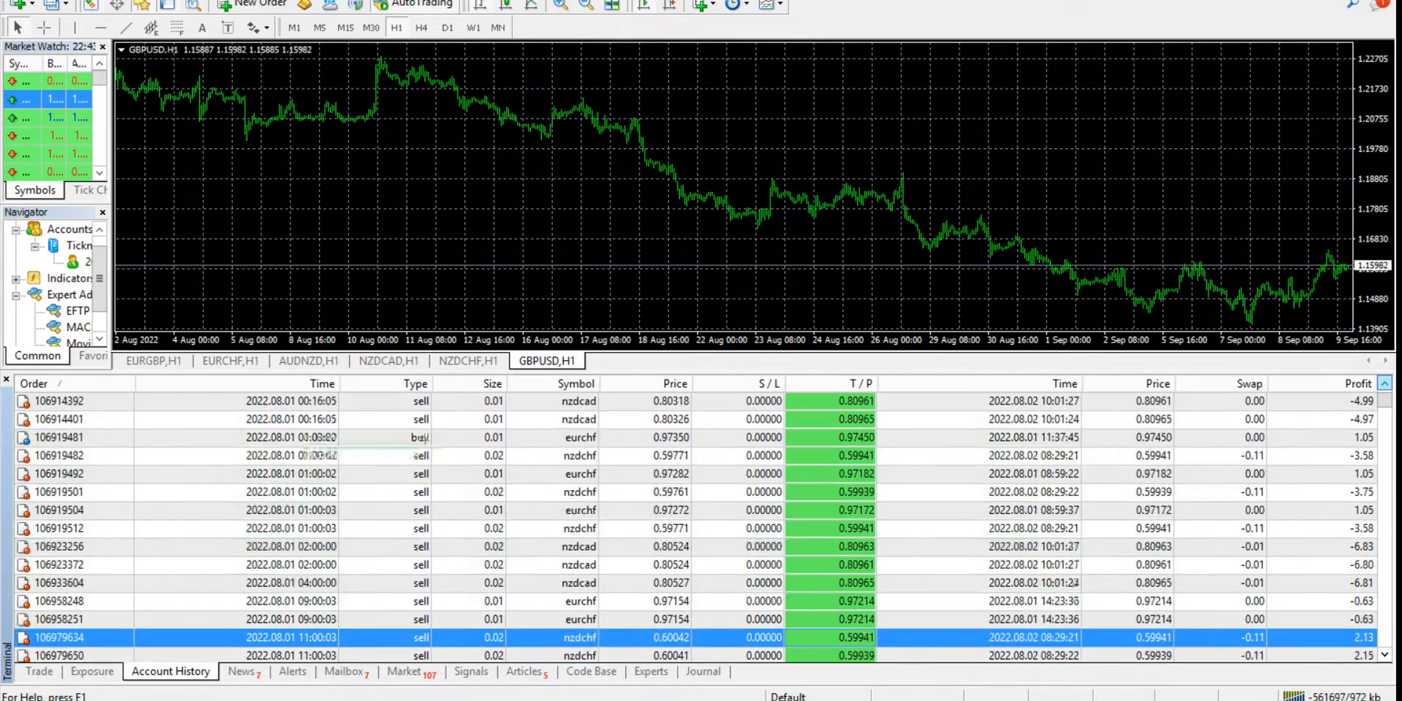
scroll("down", 3)
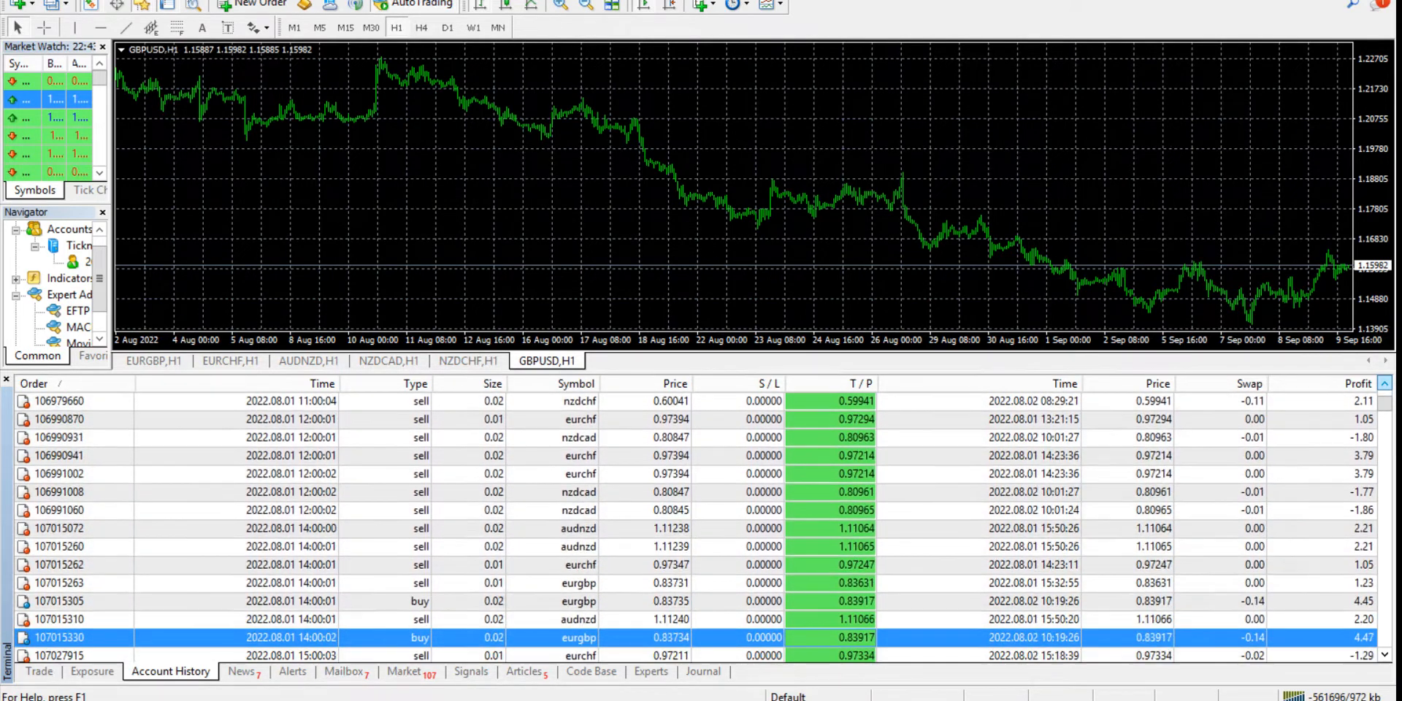
scroll("down", 3)
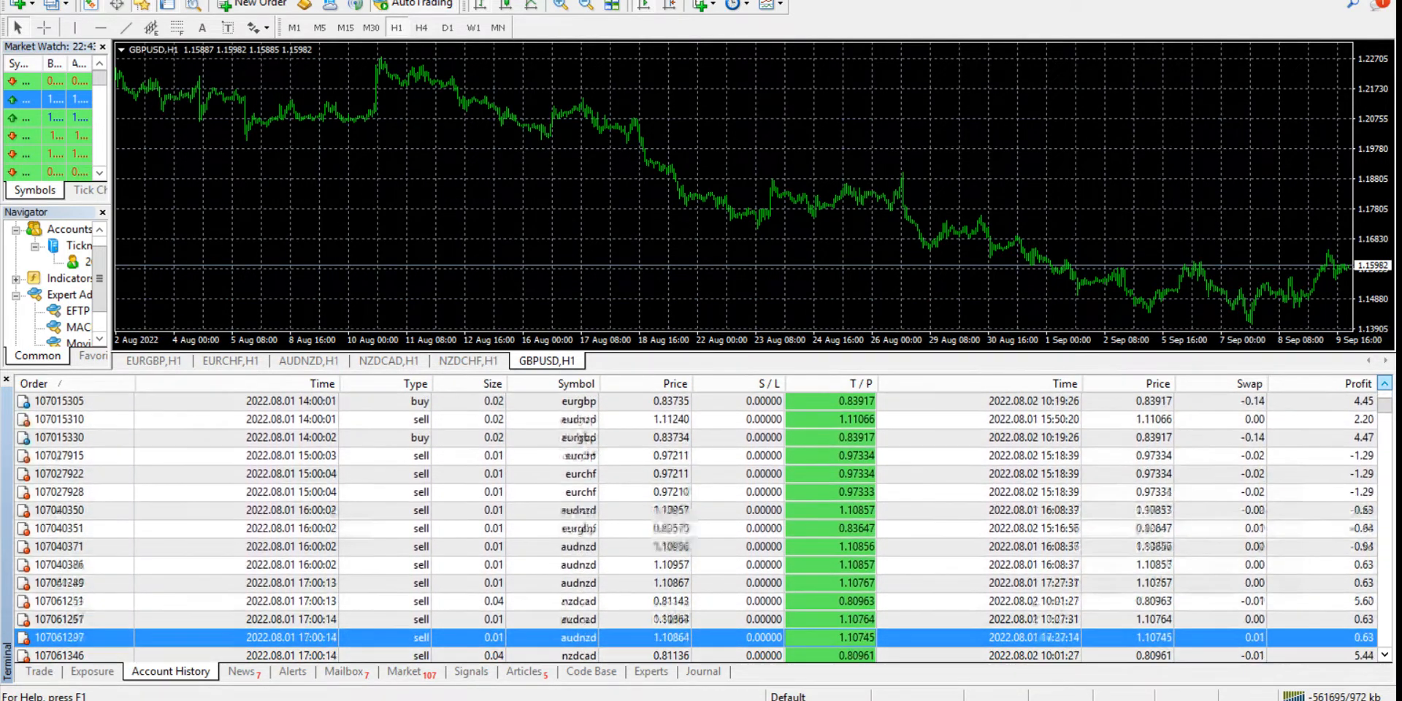
scroll("down", 3)
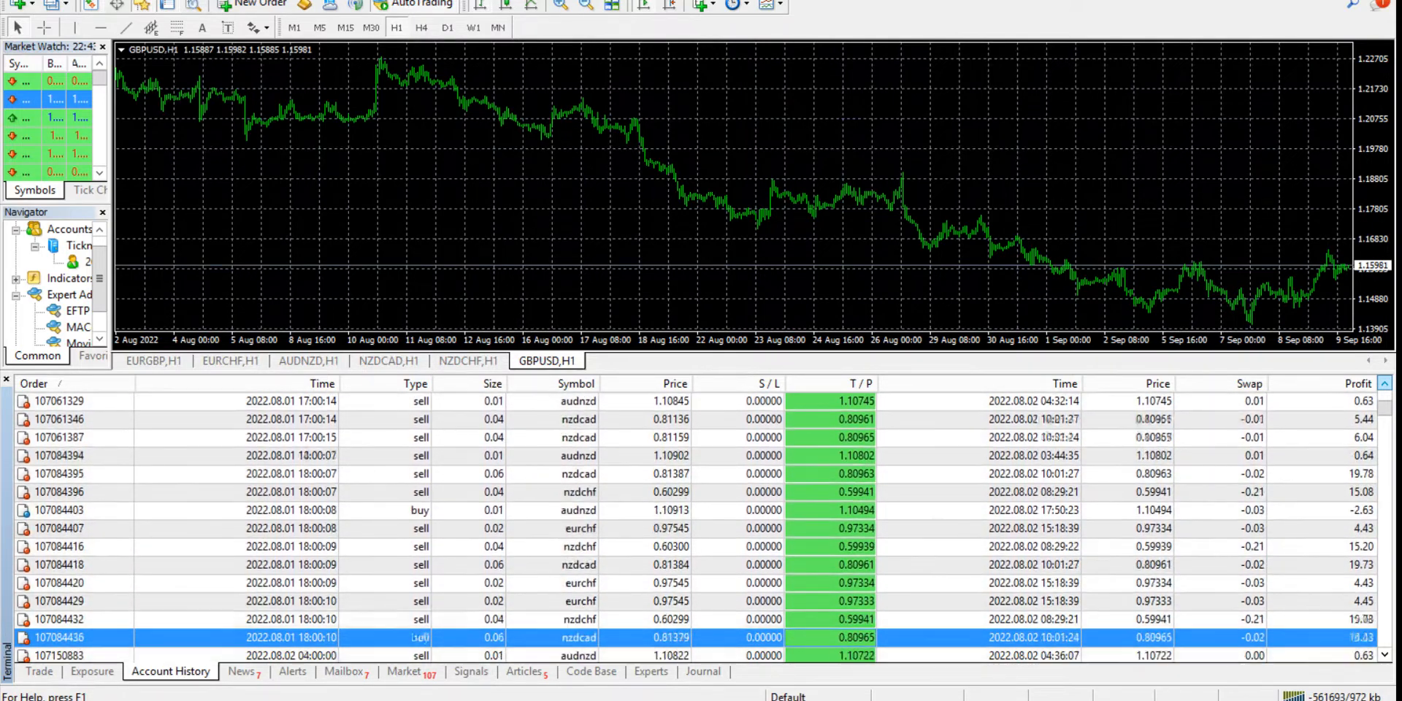
scroll("down", 3)
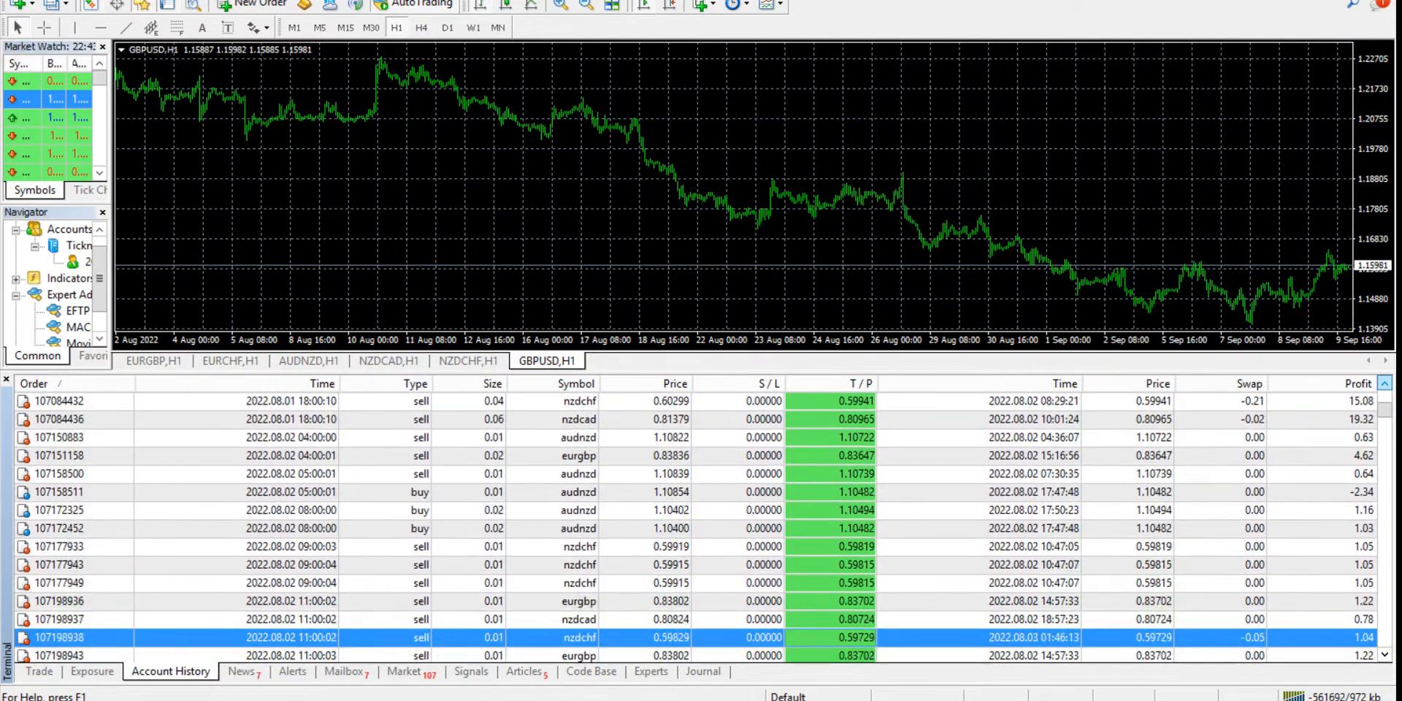
scroll("down", 3)
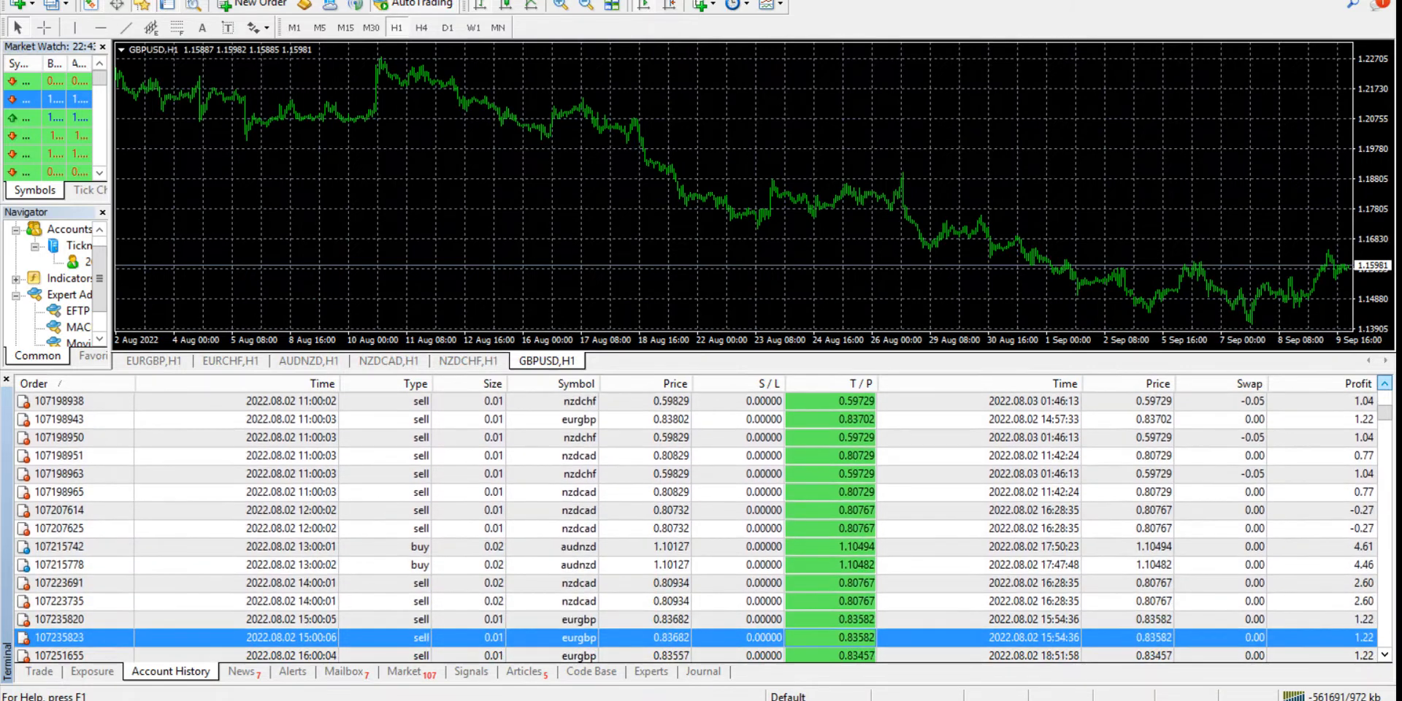
scroll("down", 3)
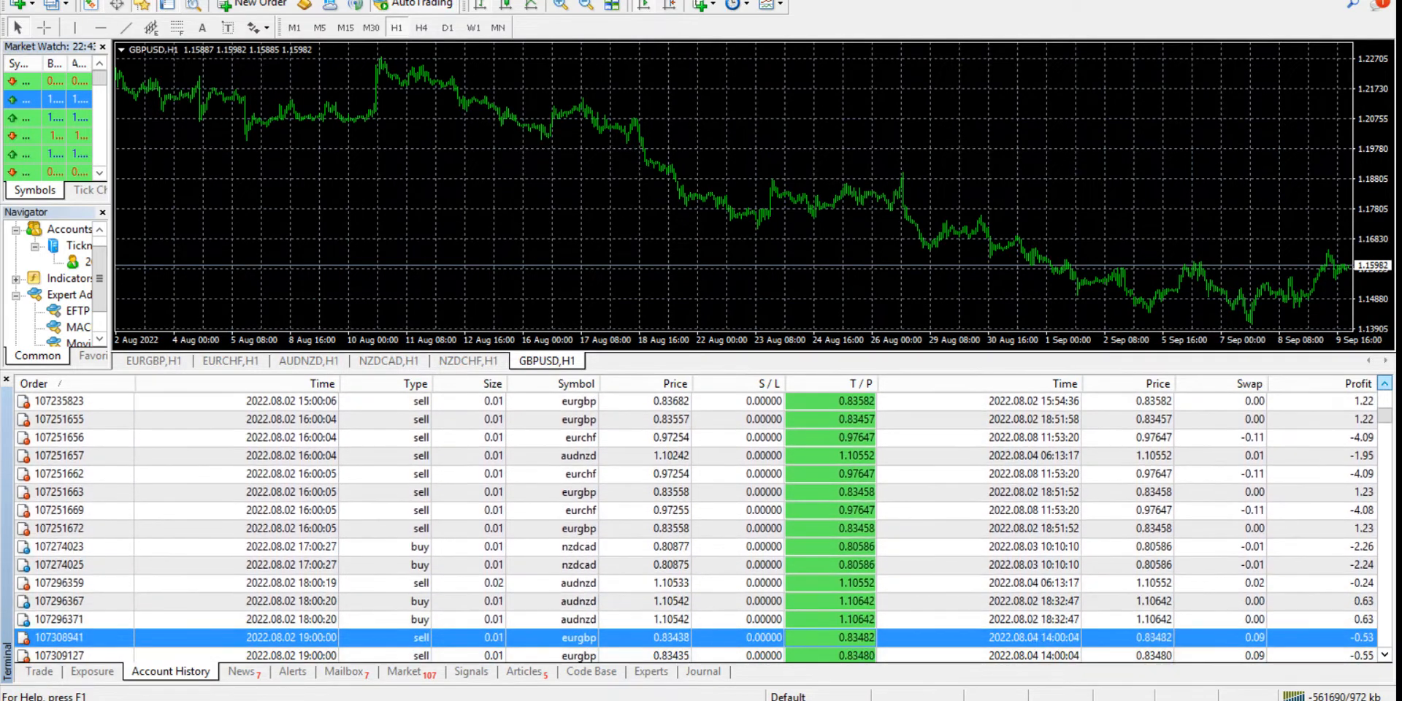
scroll("down", 3)
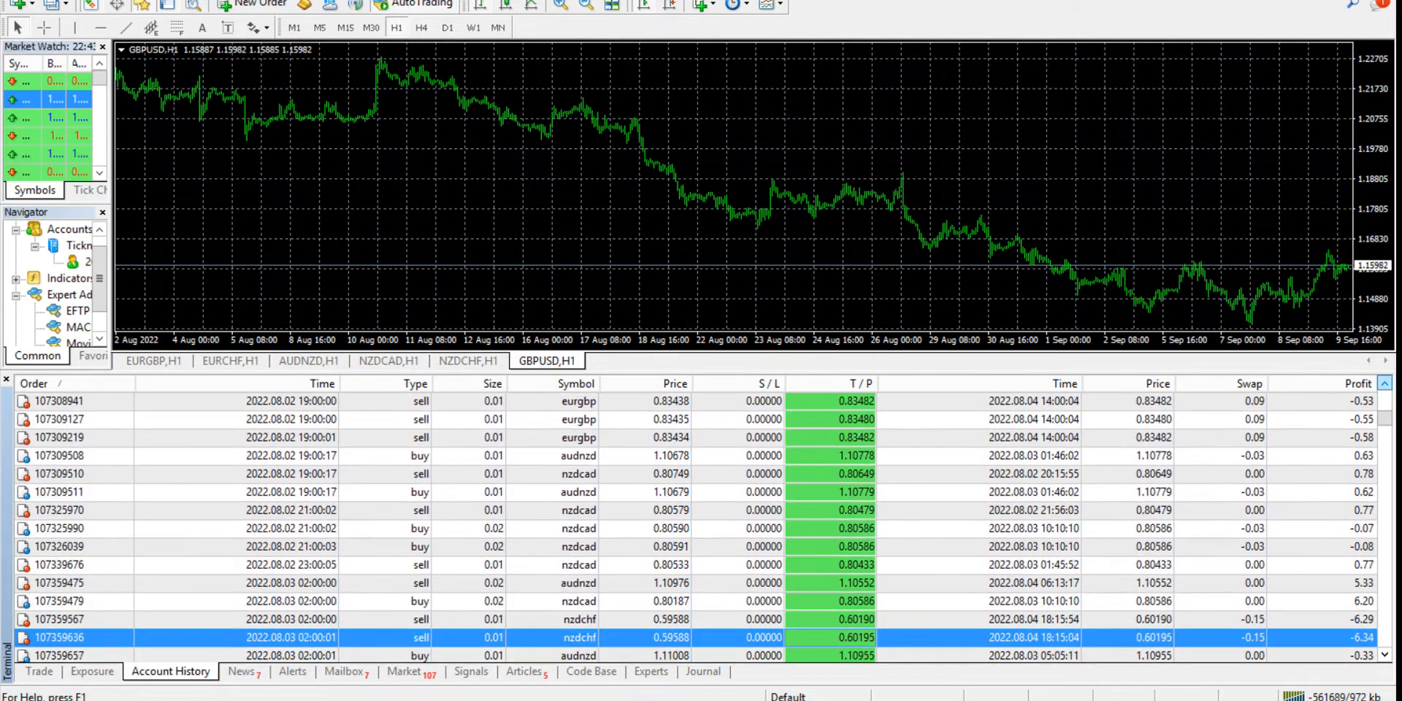
scroll("down", 3)
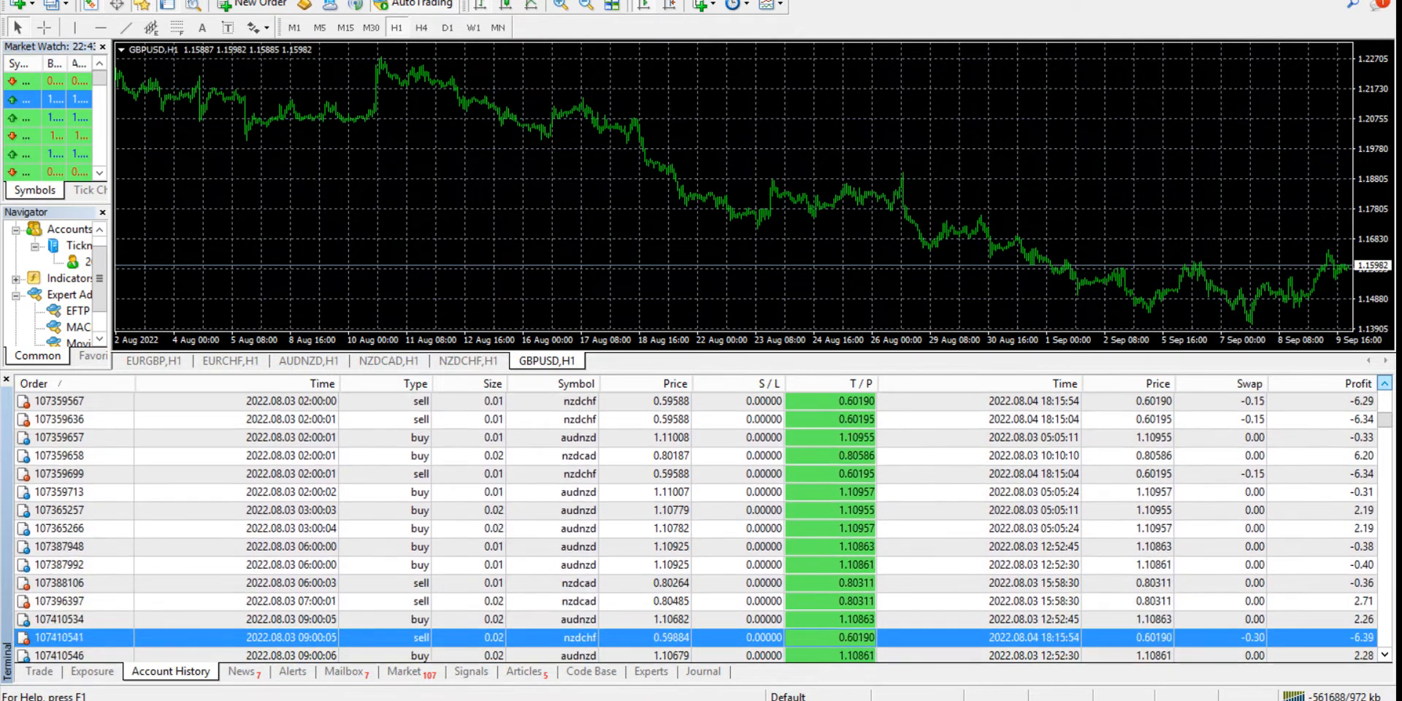
scroll("down", 3)
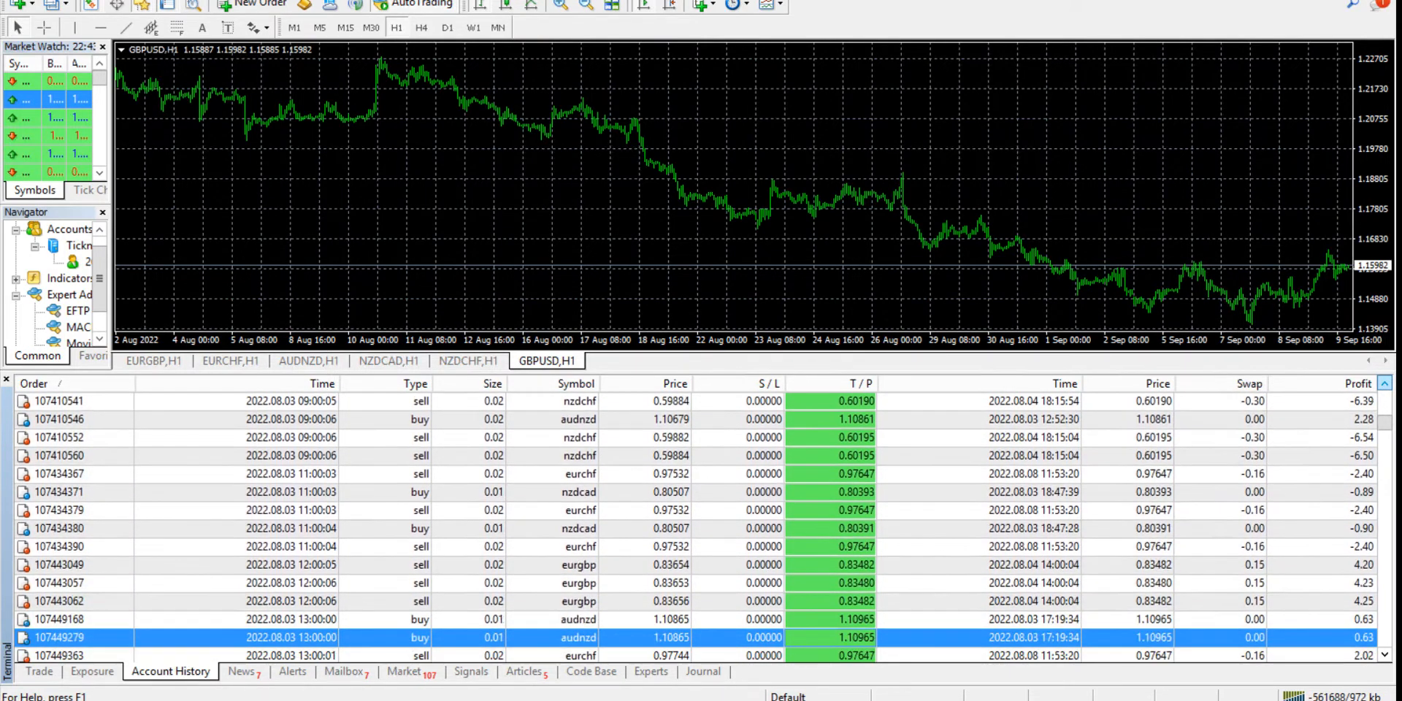
scroll("down", 3)
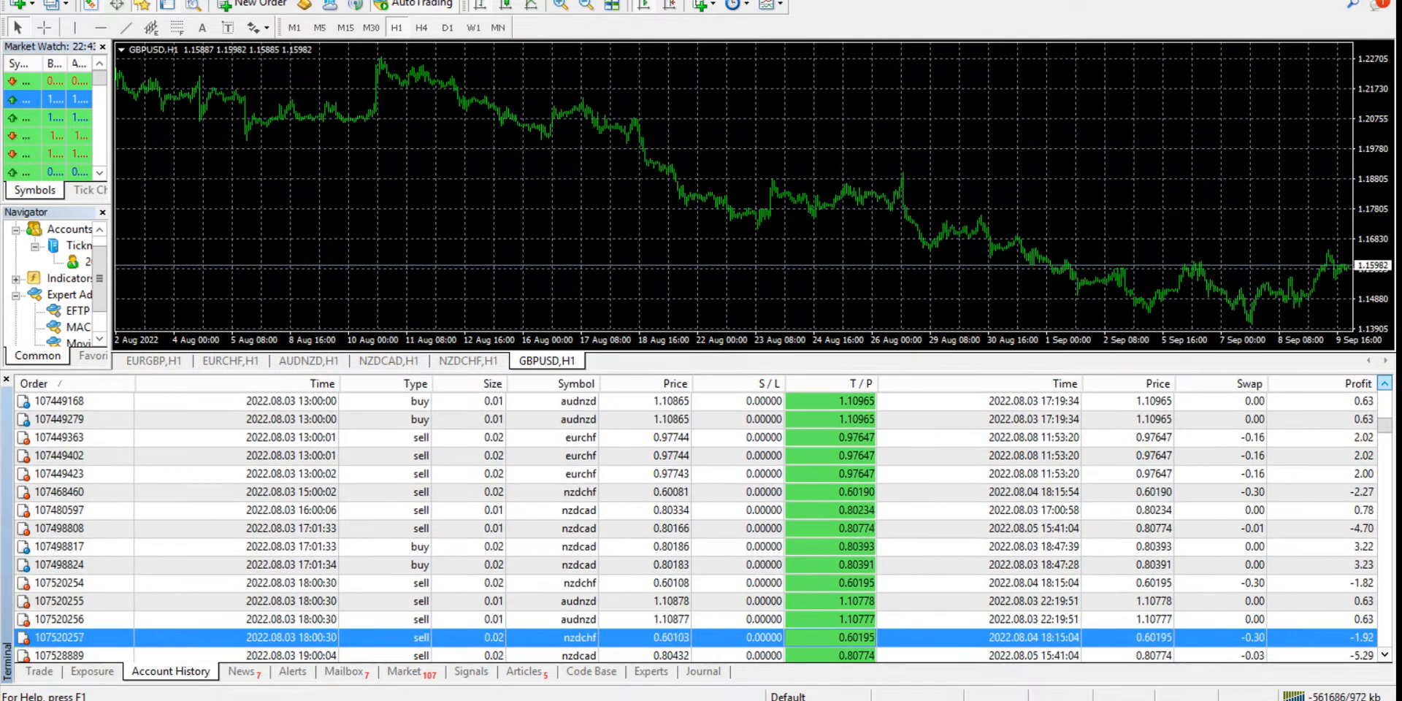
scroll("down", 3)
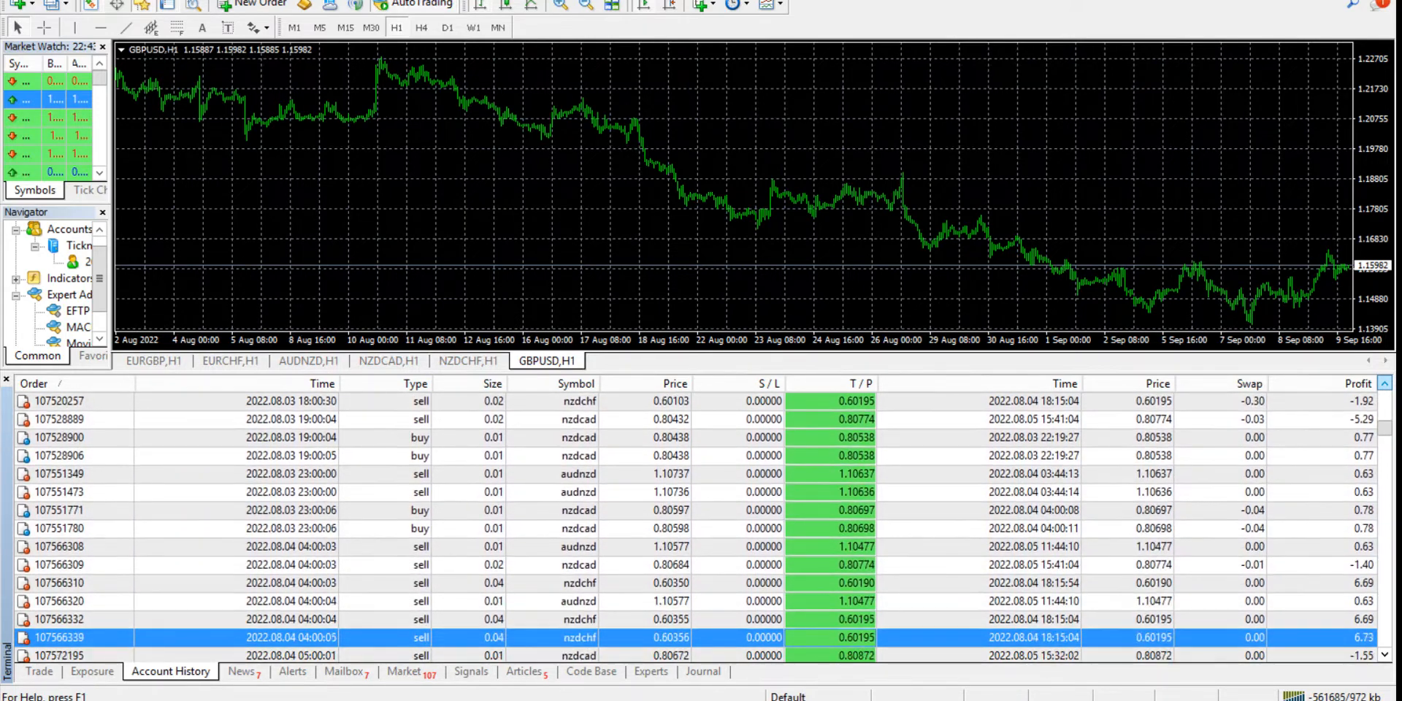
scroll("down", 3)
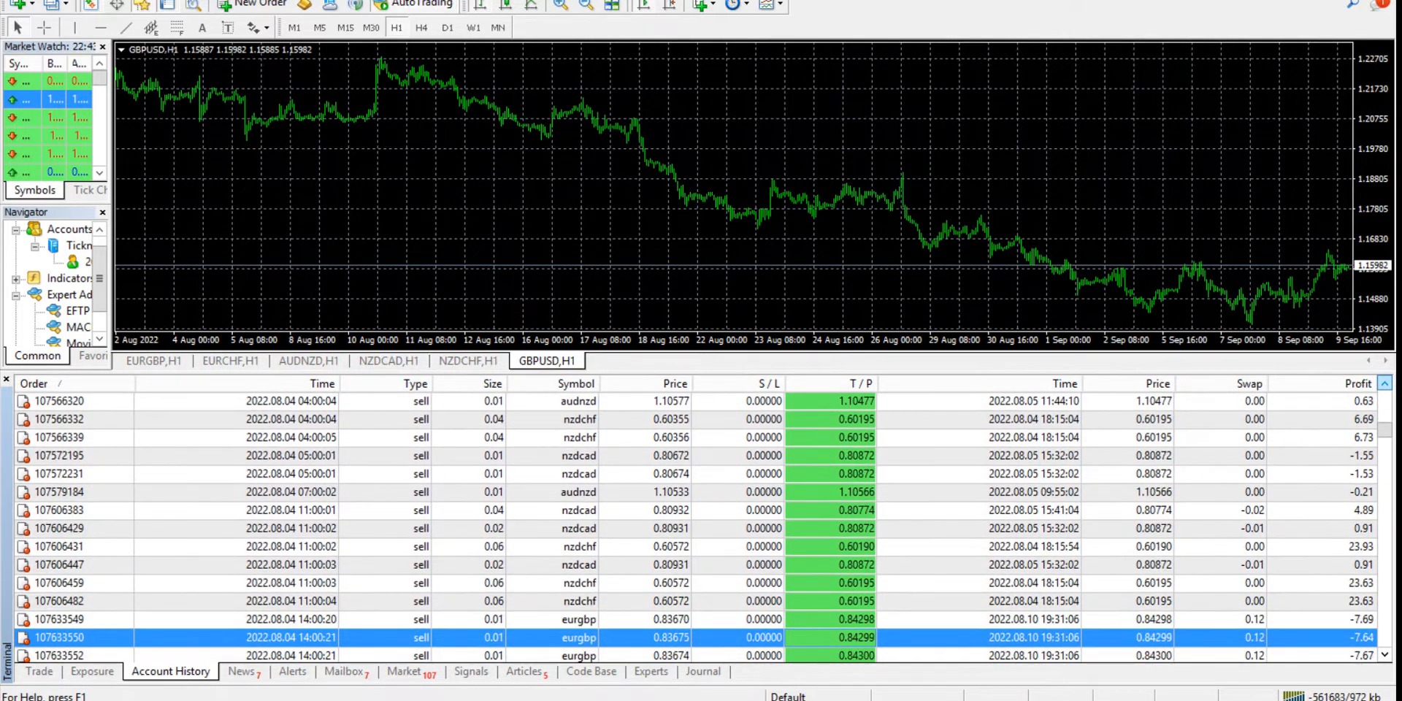
scroll("down", 3)
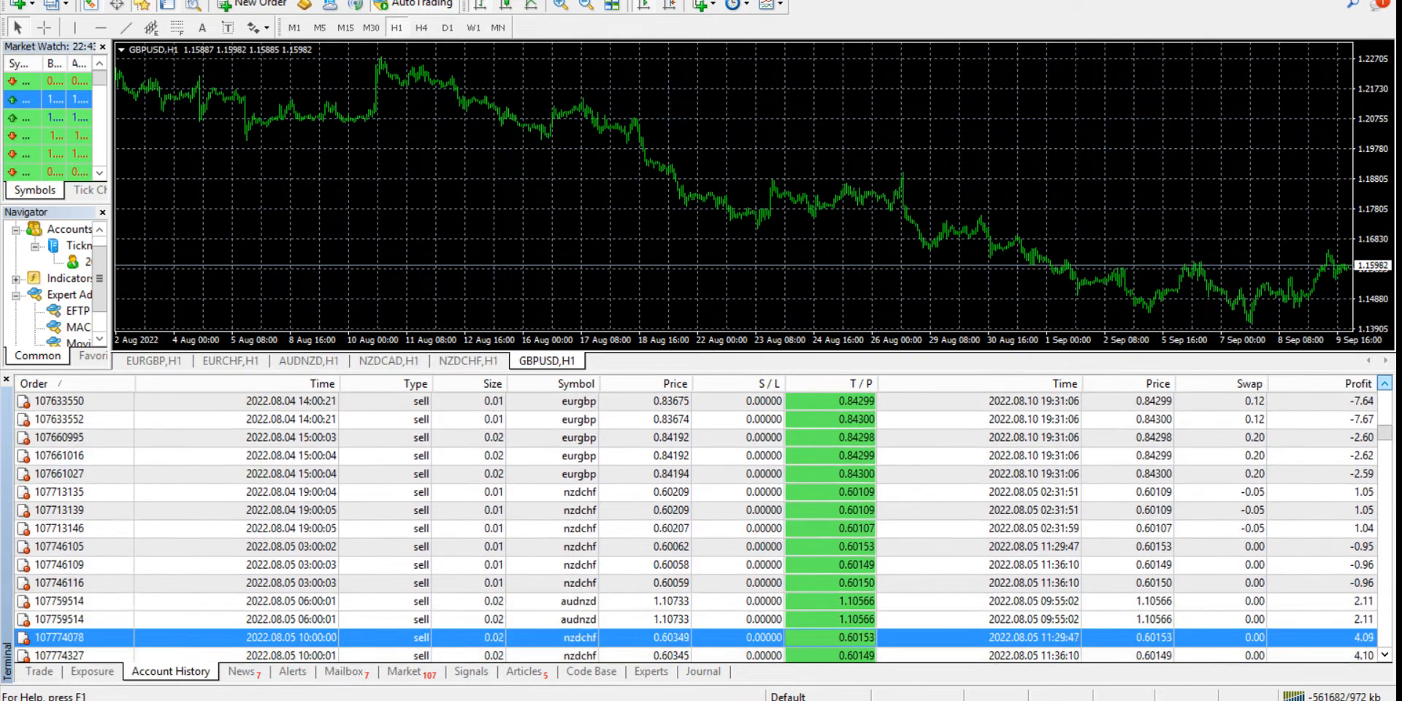
scroll("down", 3)
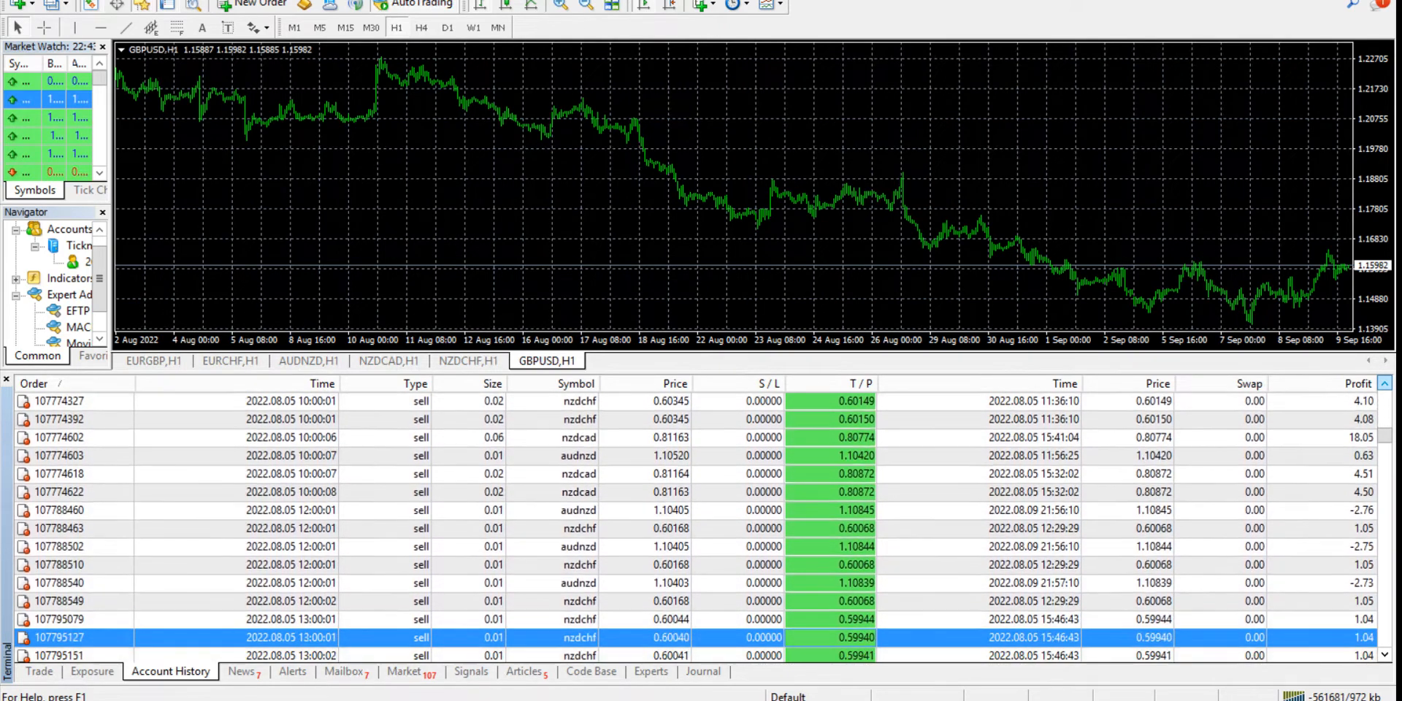
scroll("down", 3)
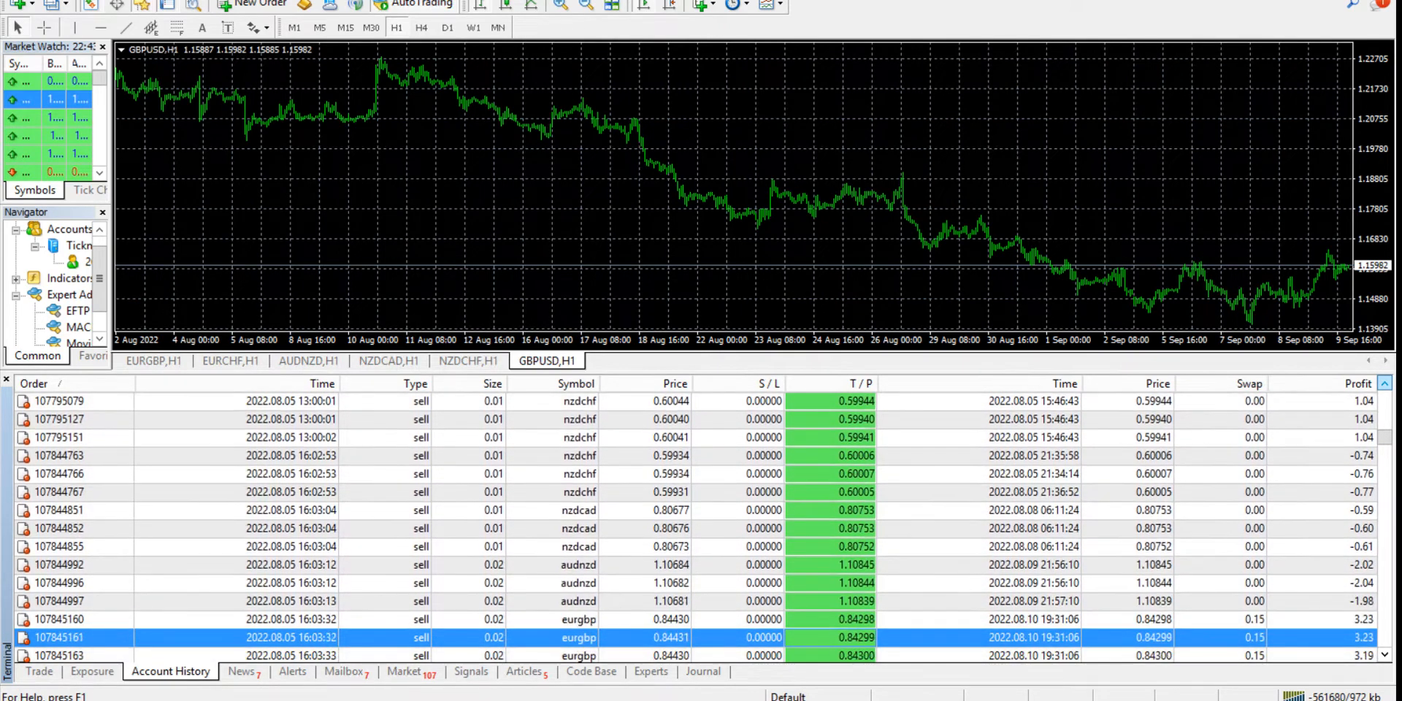
scroll("down", 3)
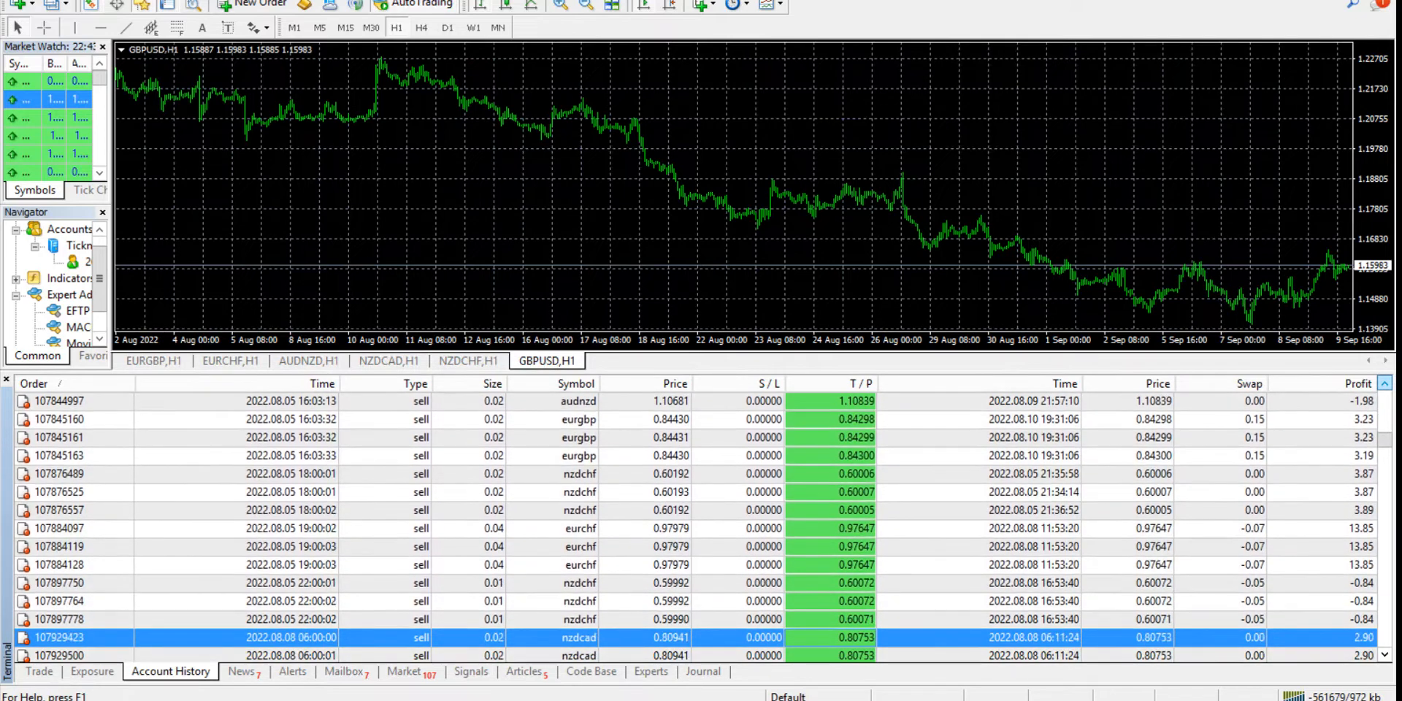
scroll("down", 3)
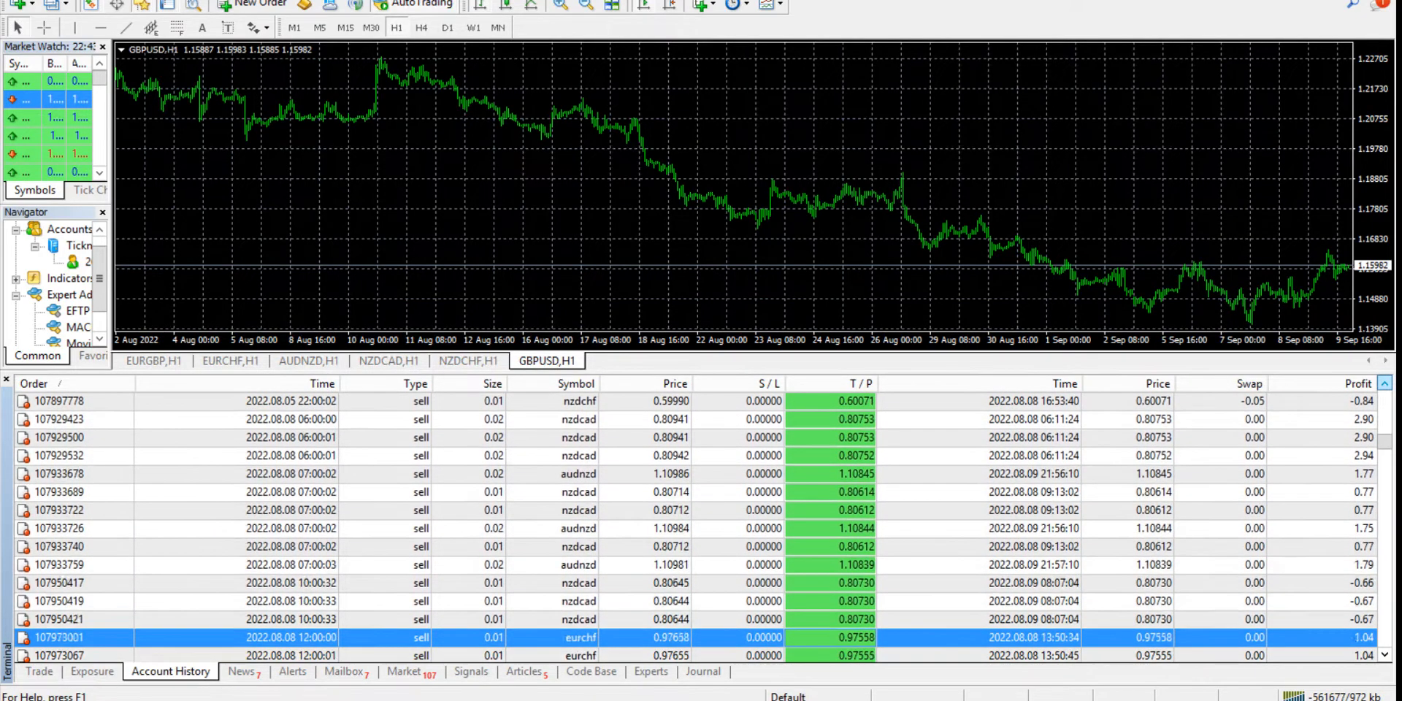
scroll("down", 3)
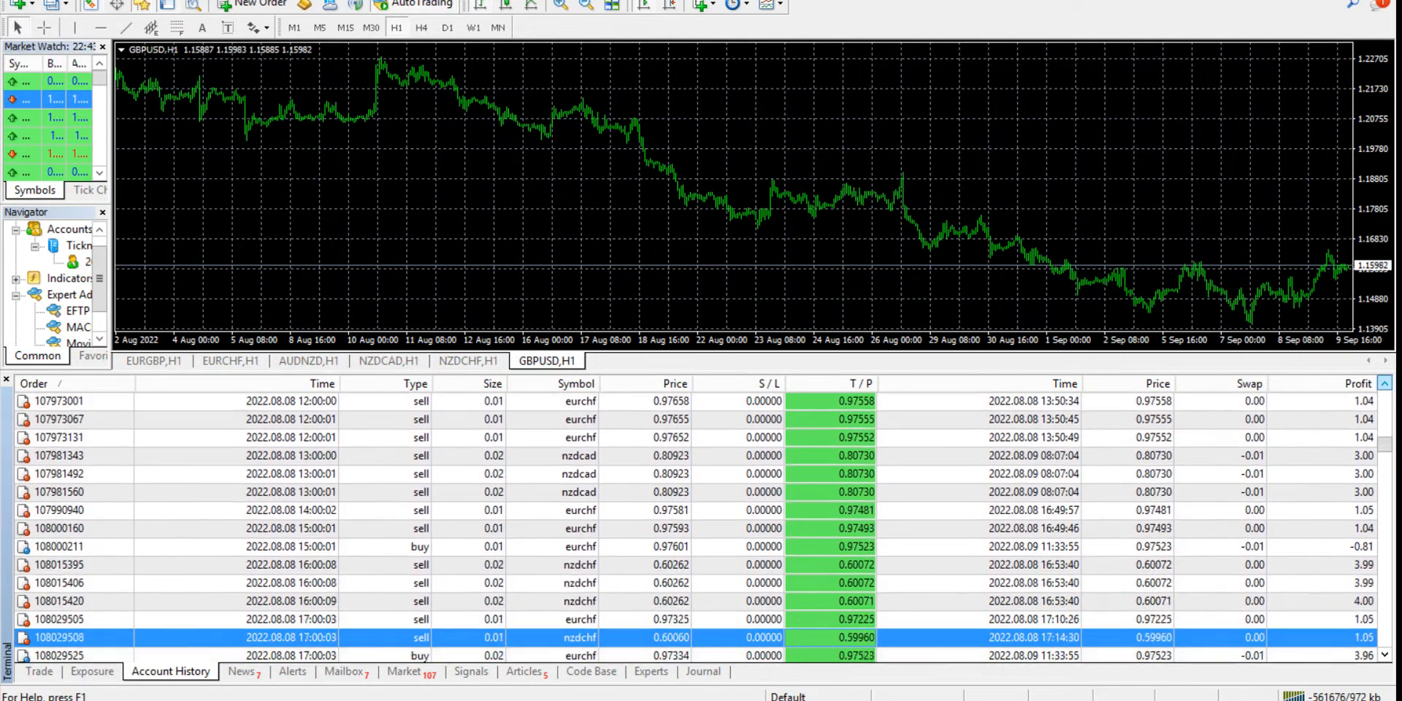
scroll("down", 3)
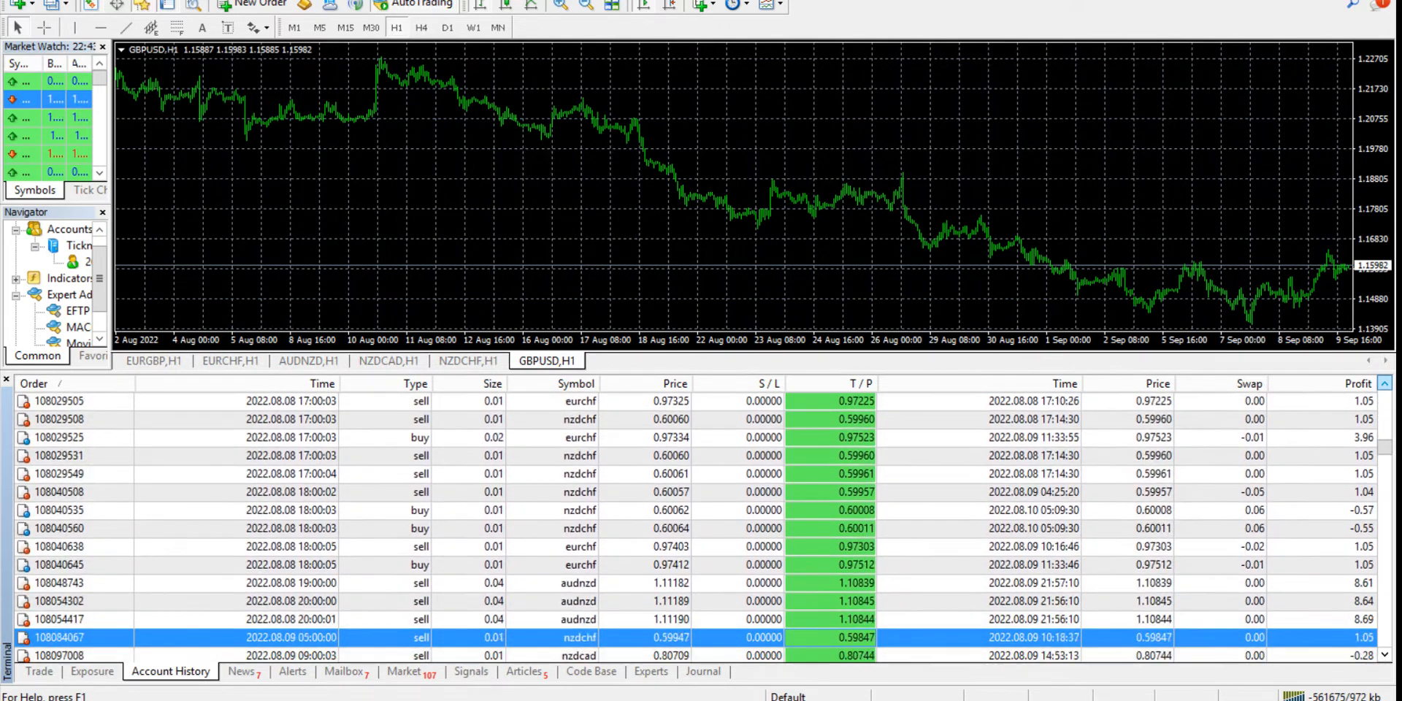
scroll("down", 3)
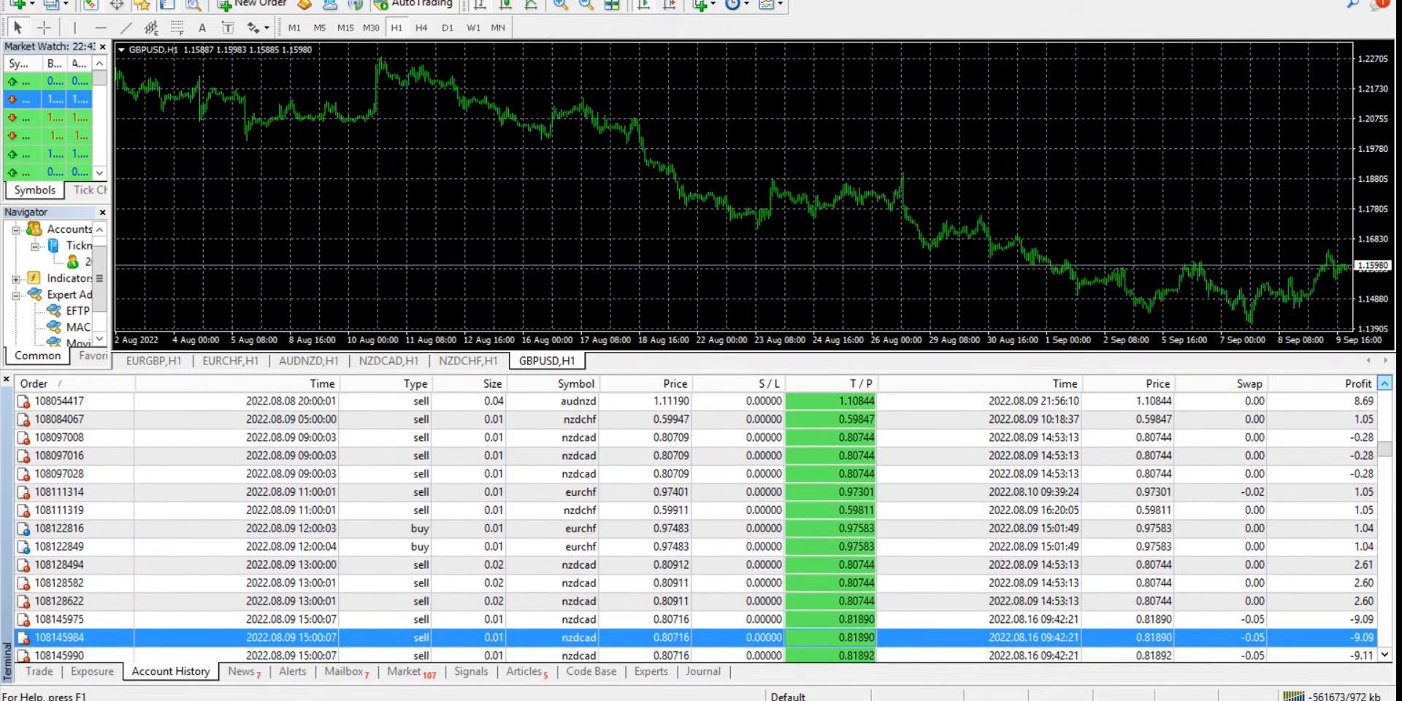
scroll("down", 3)
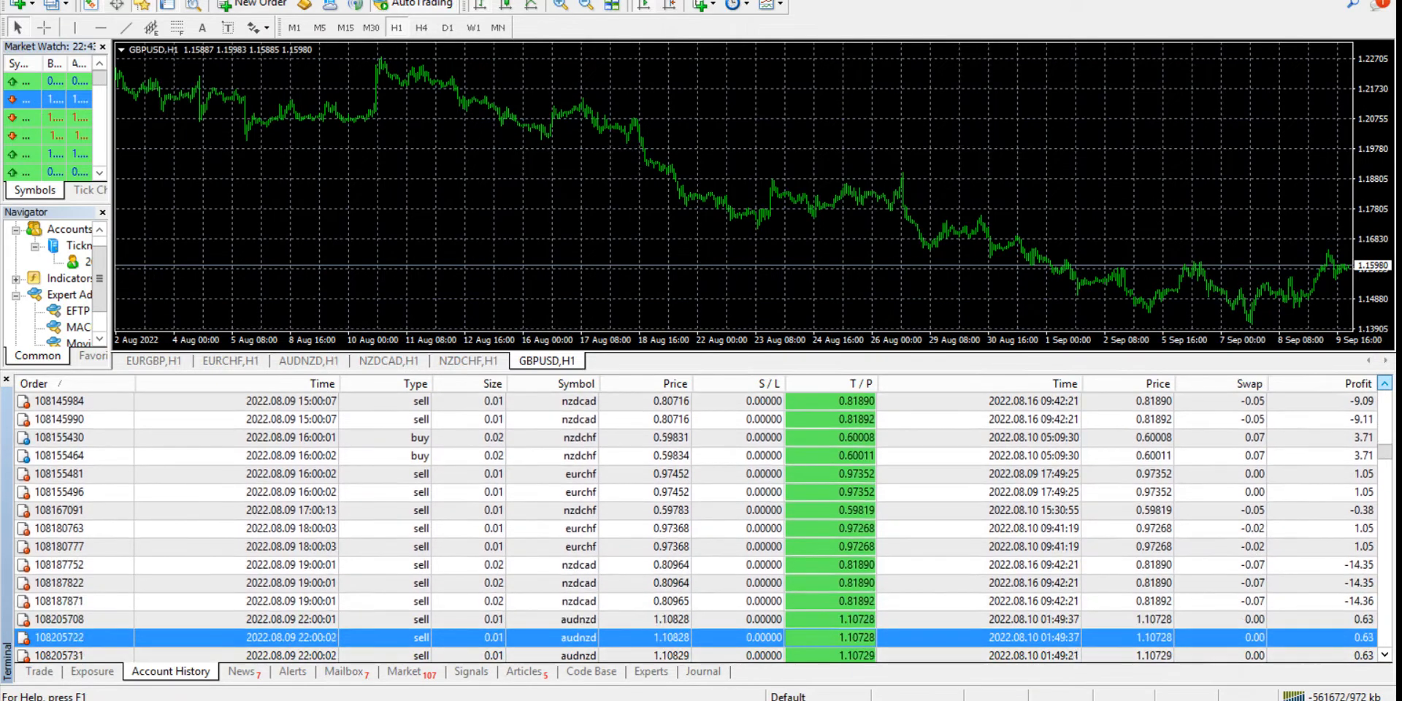
scroll("down", 3)
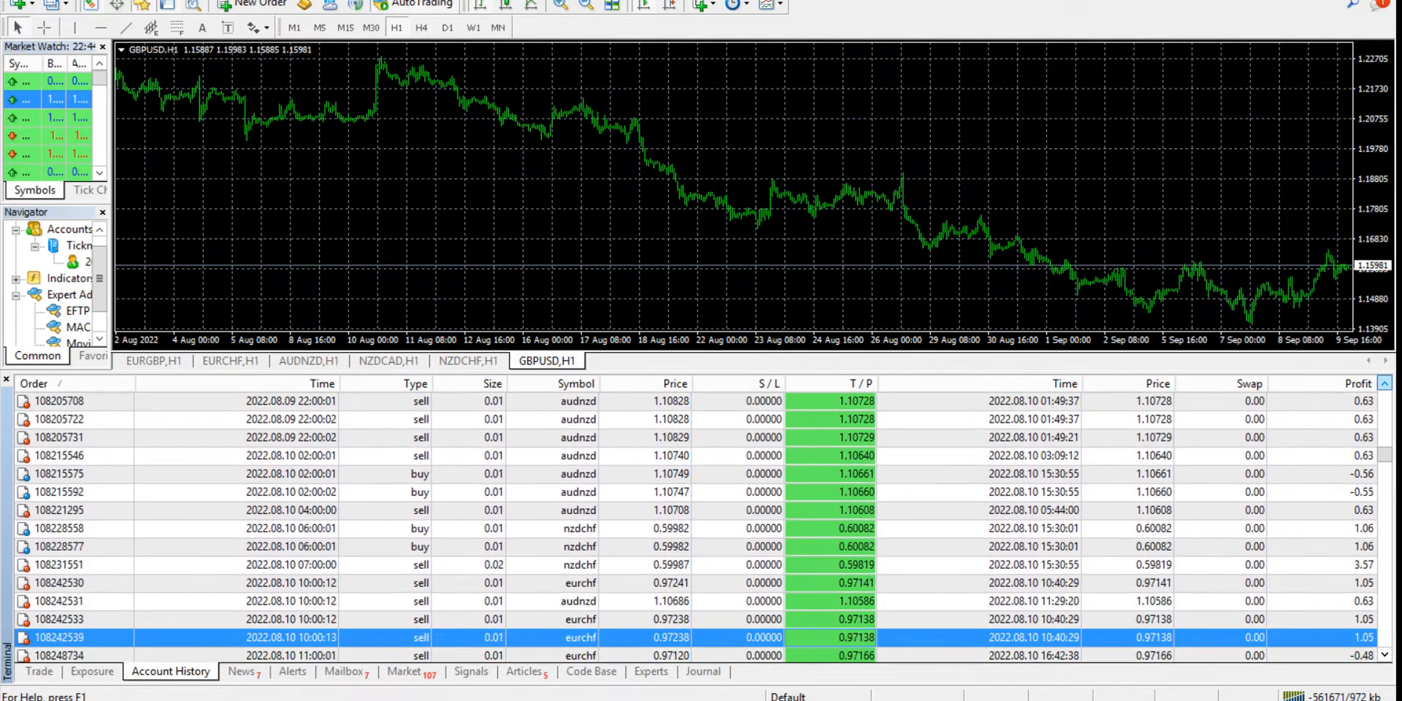
scroll("down", 3)
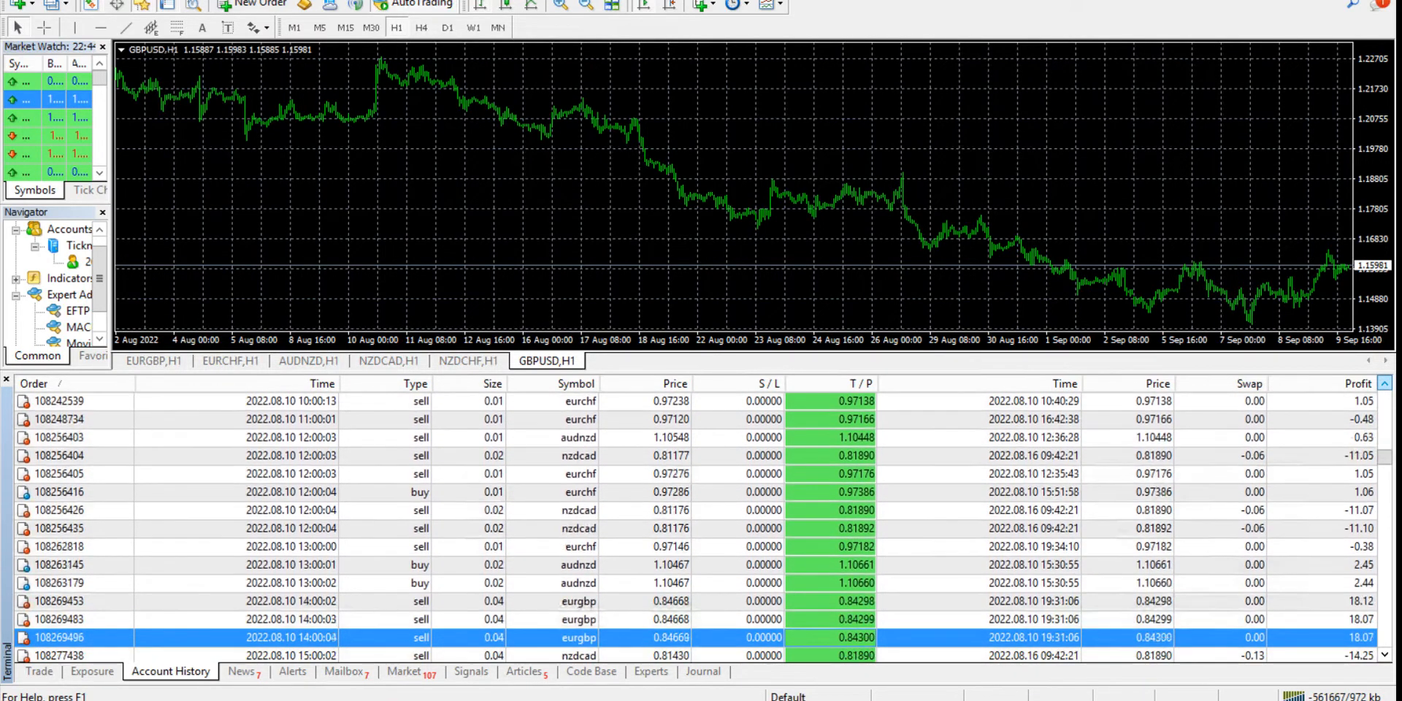
scroll("down", 3)
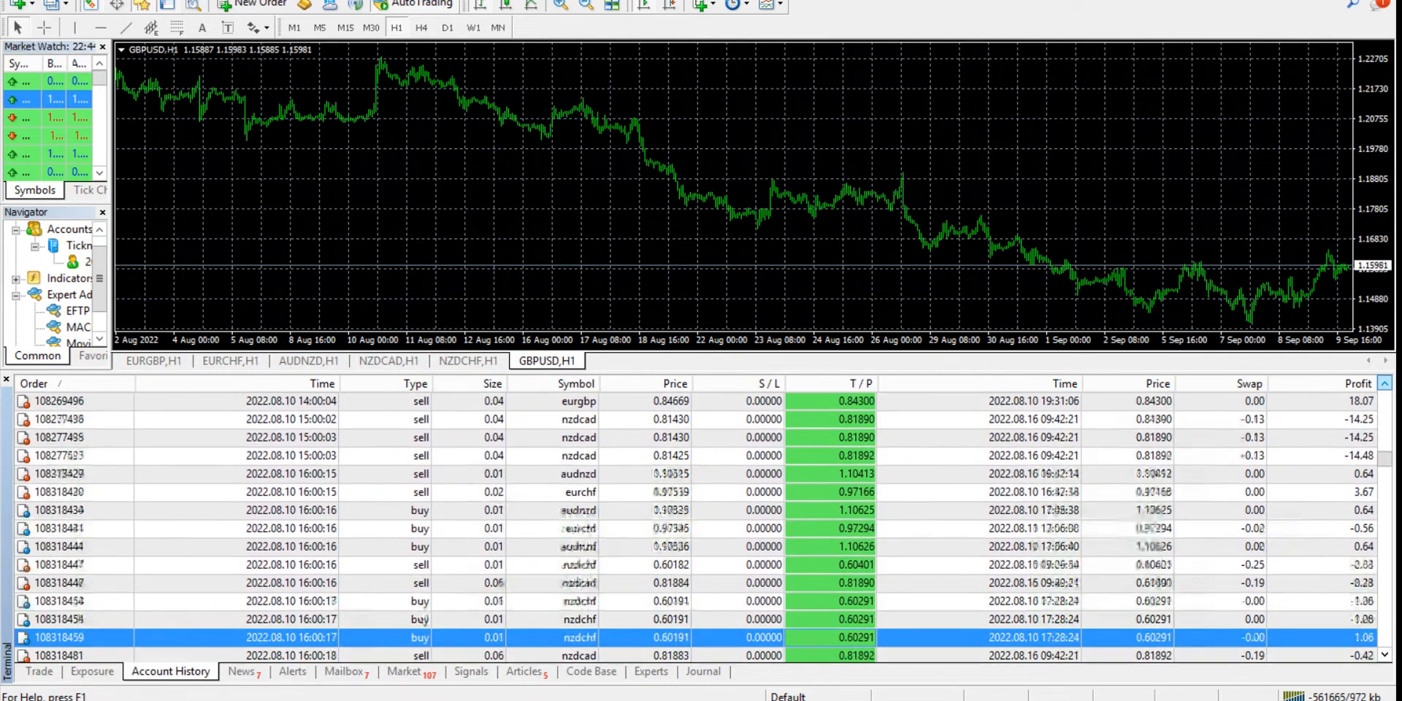
scroll("down", 3)
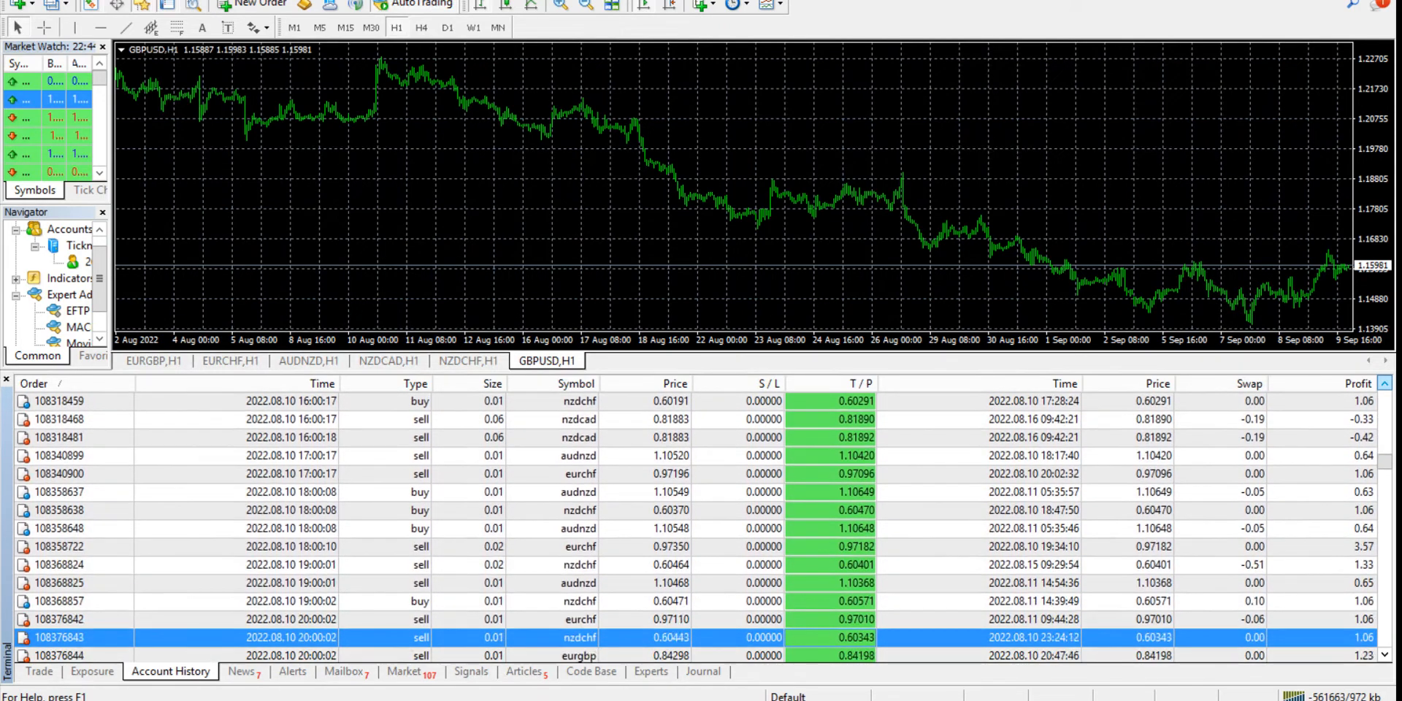
scroll("down", 3)
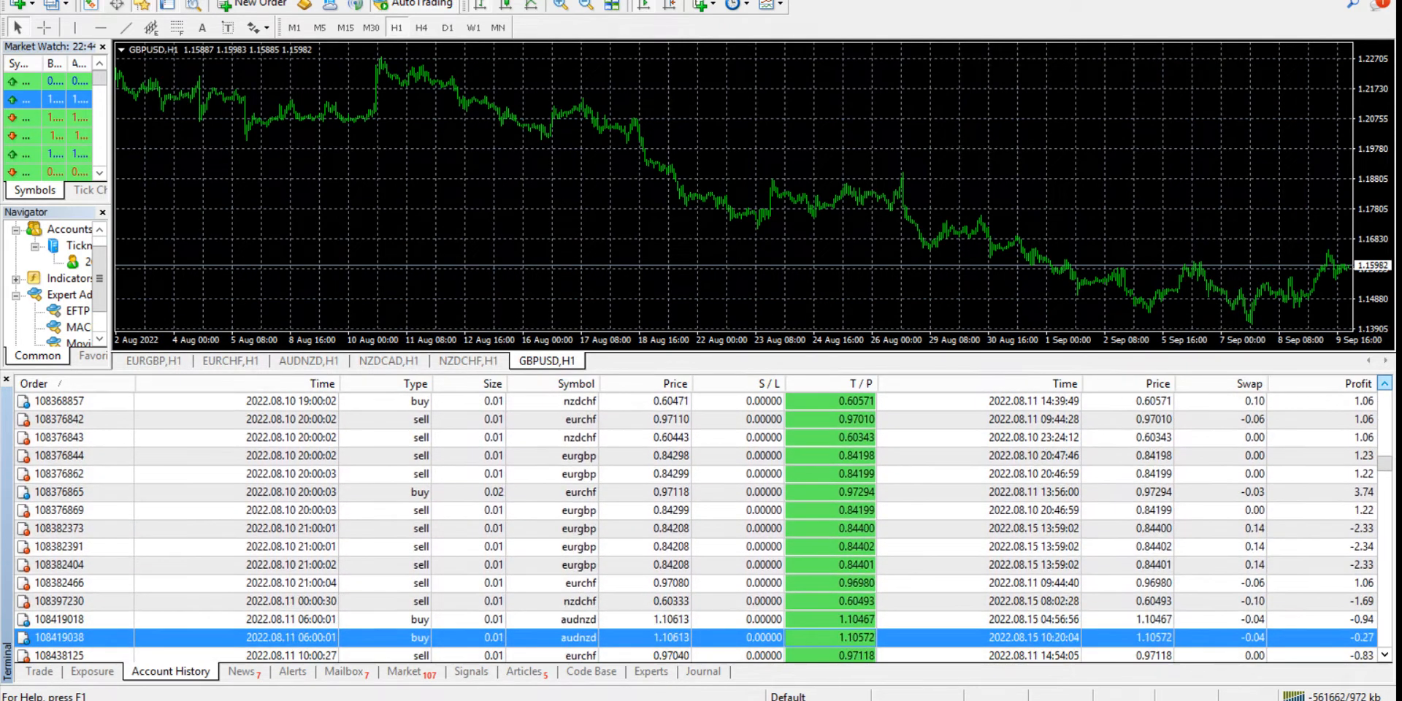
scroll("down", 3)
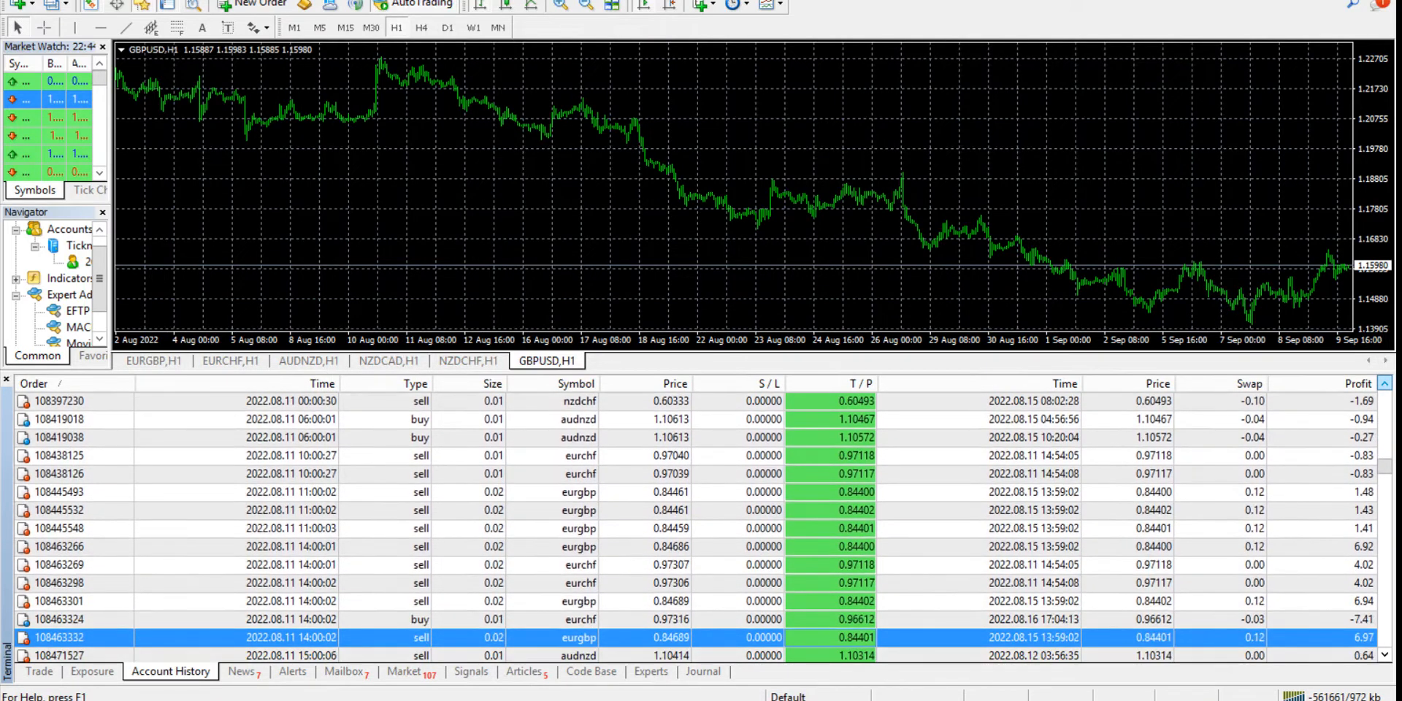
scroll("down", 3)
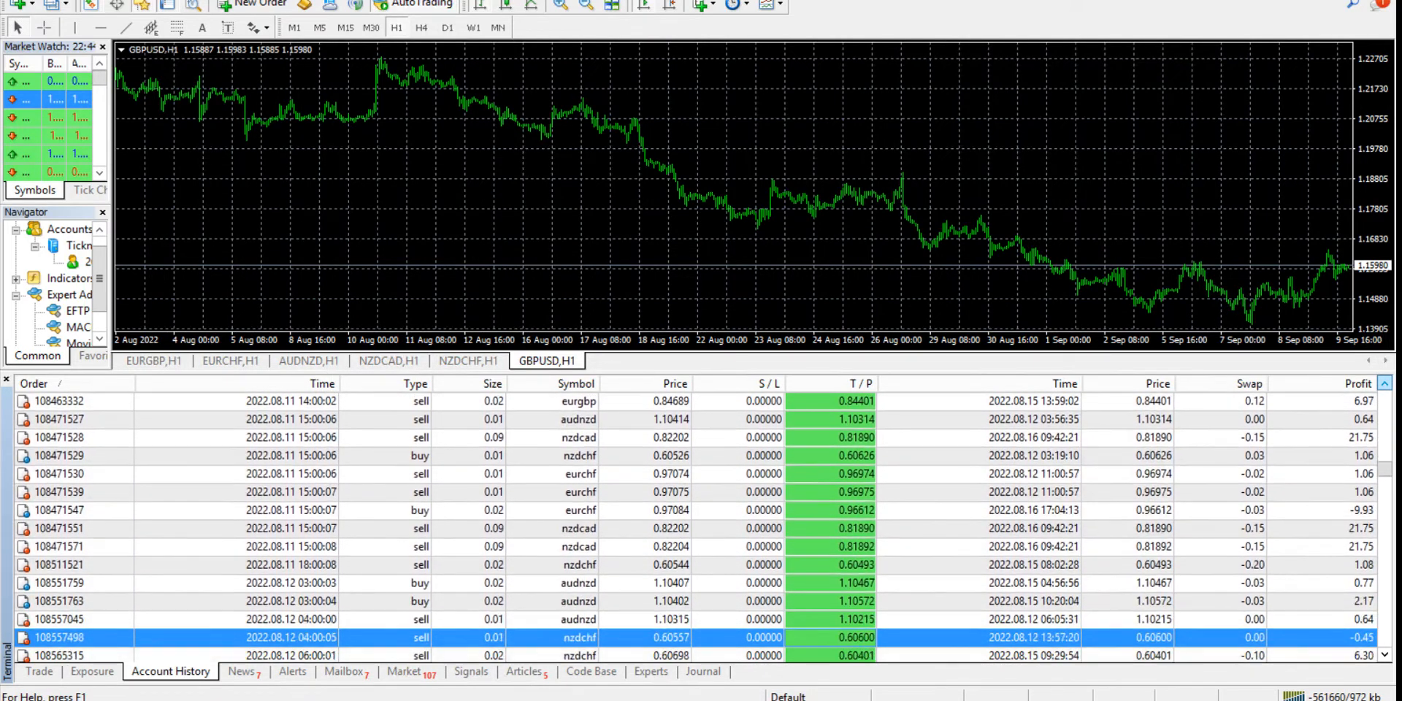
scroll("down", 3)
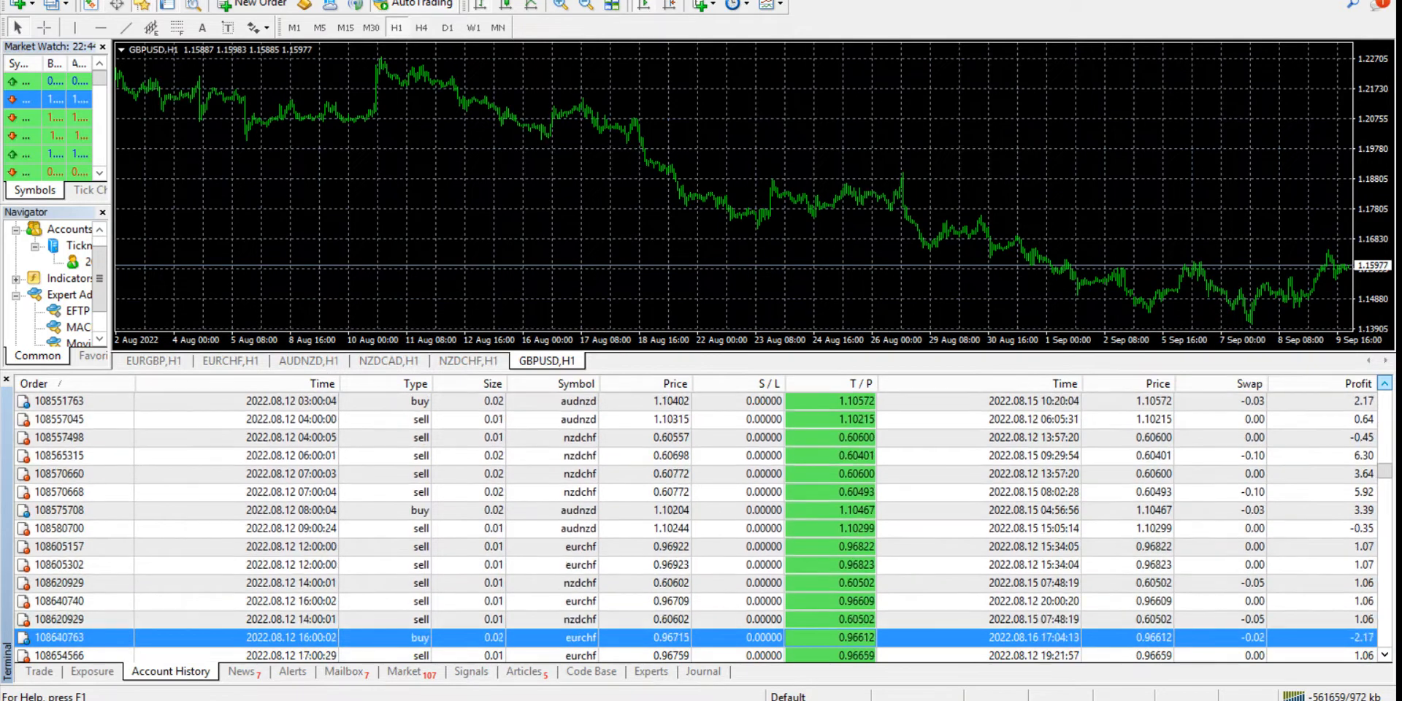
scroll("down", 3)
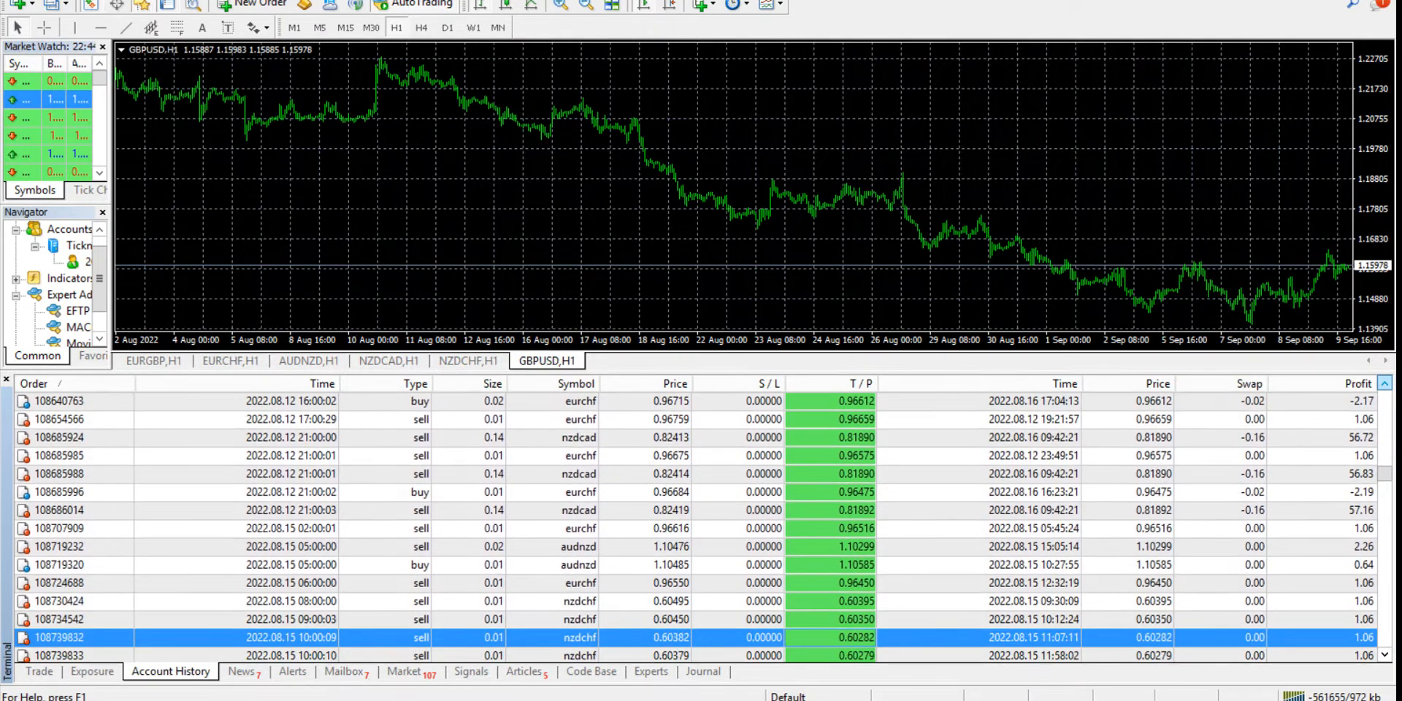
scroll("down", 3)
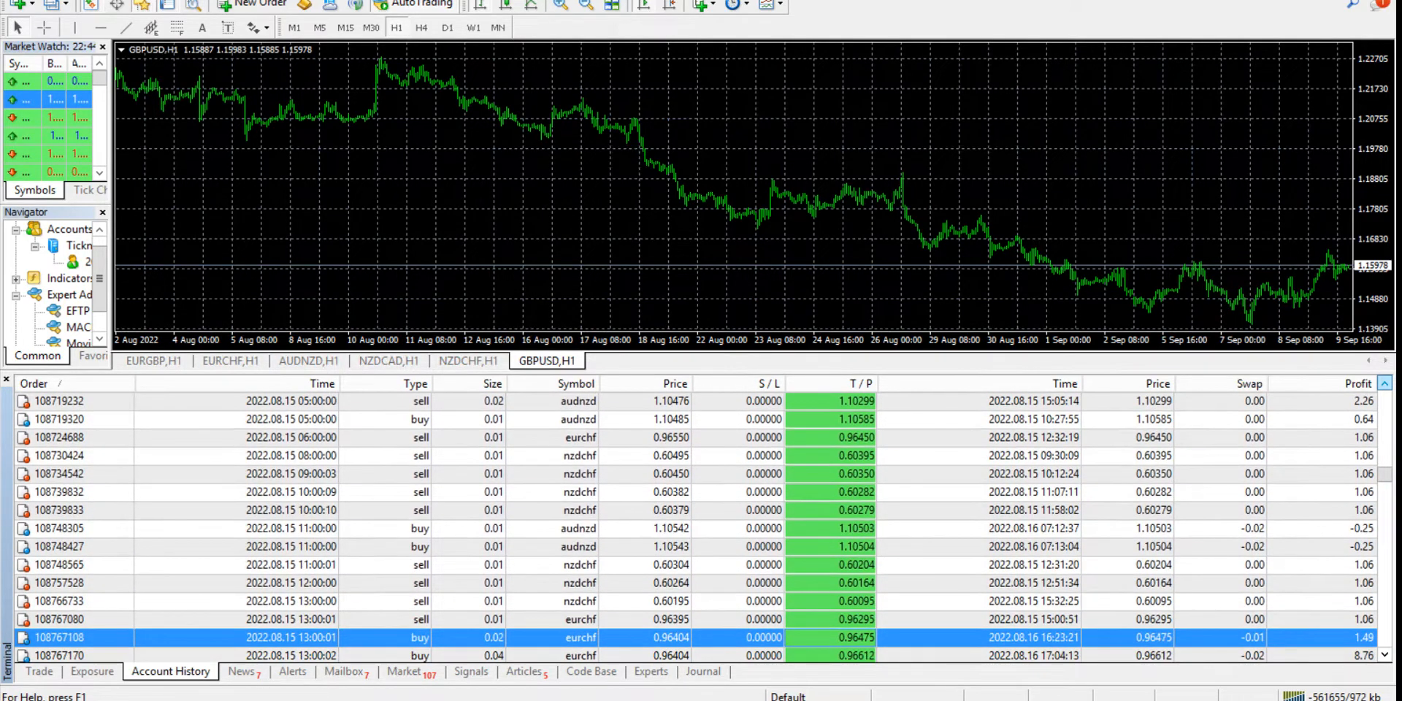
scroll("down", 3)
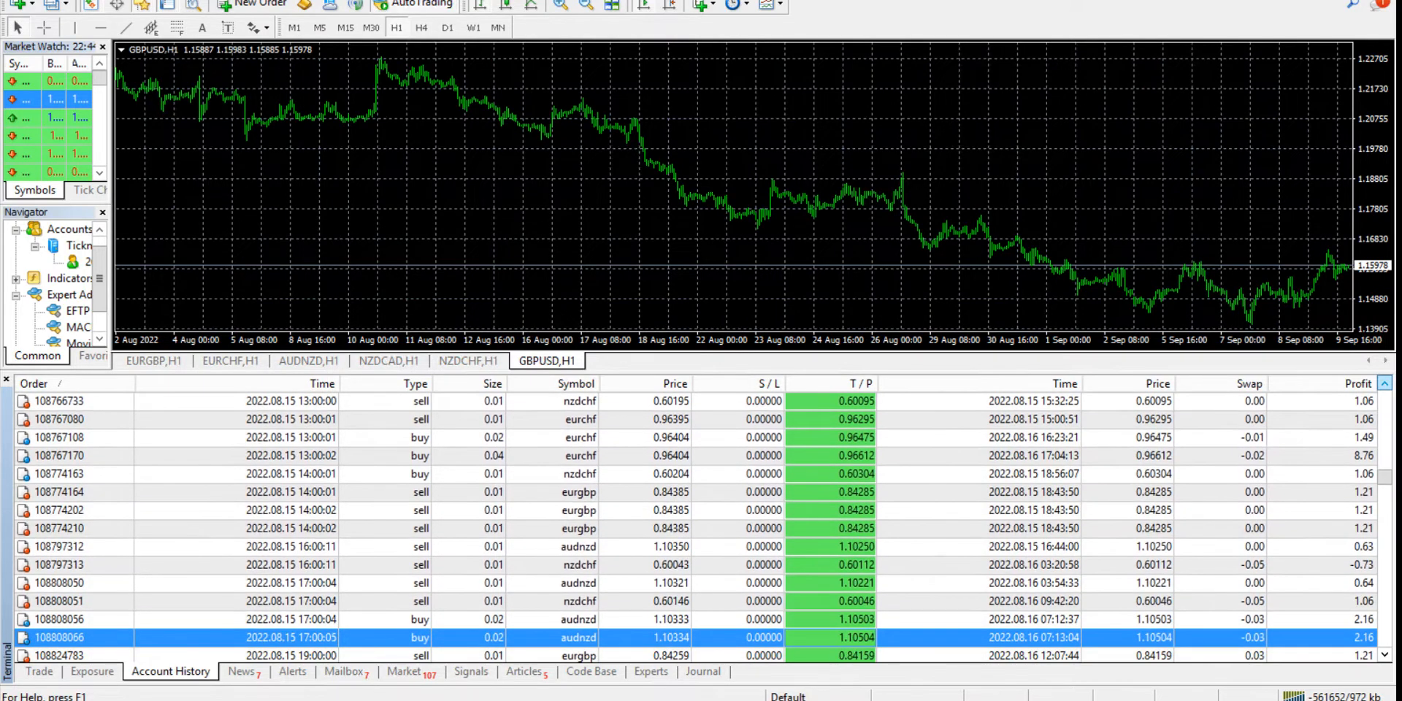
scroll("down", 3)
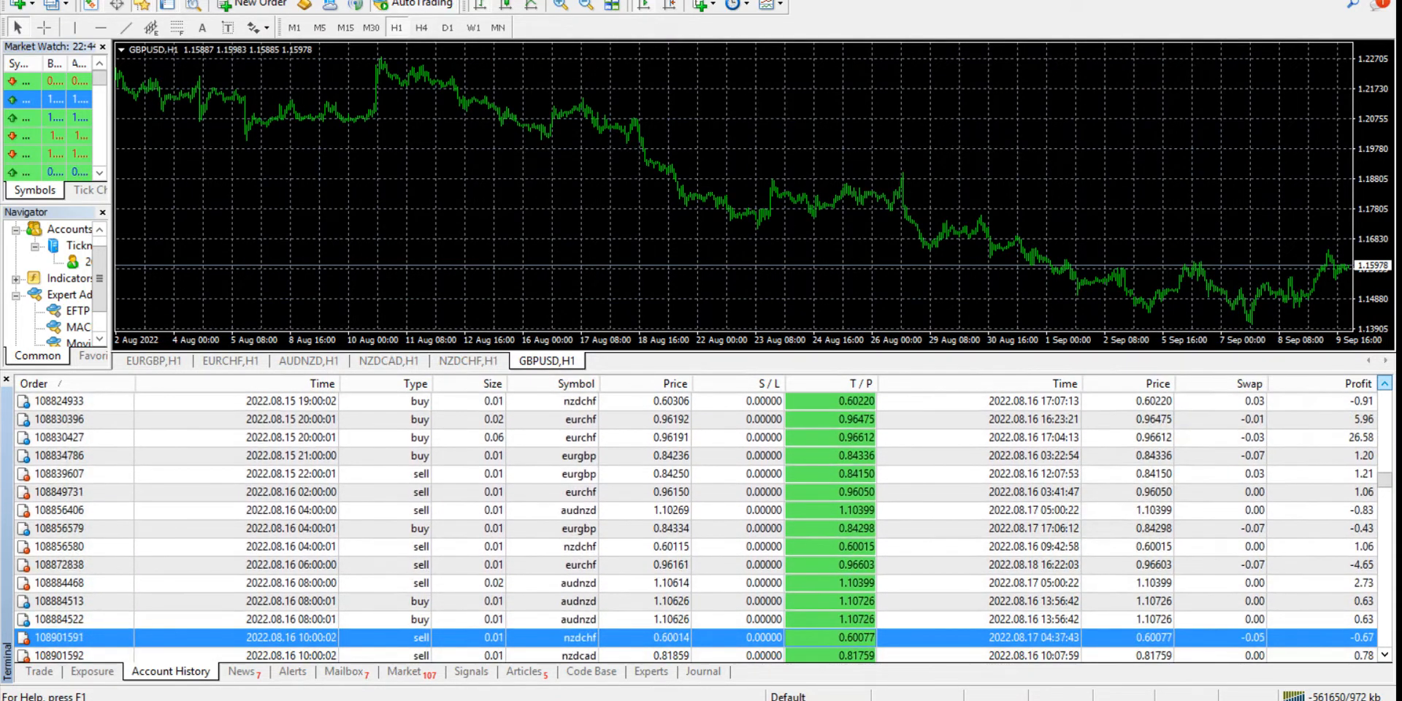
scroll("down", 3)
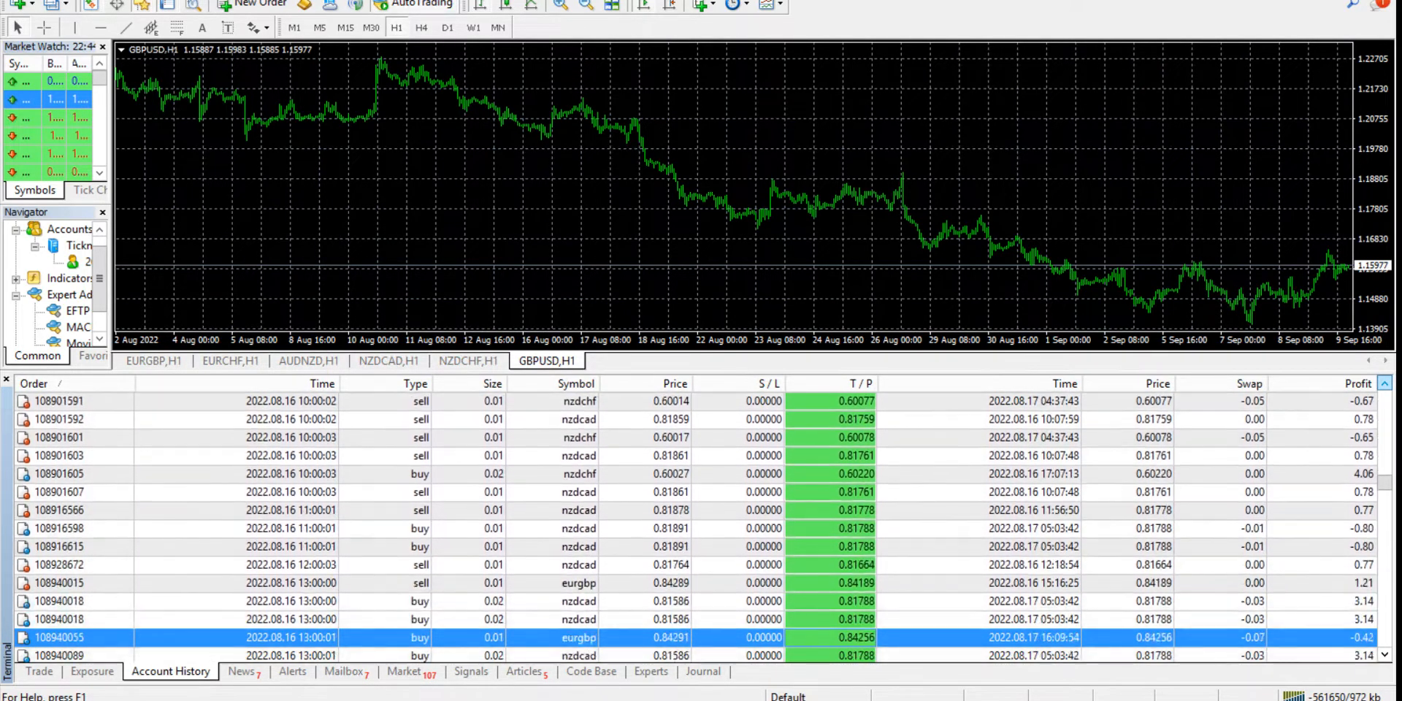
scroll("down", 3)
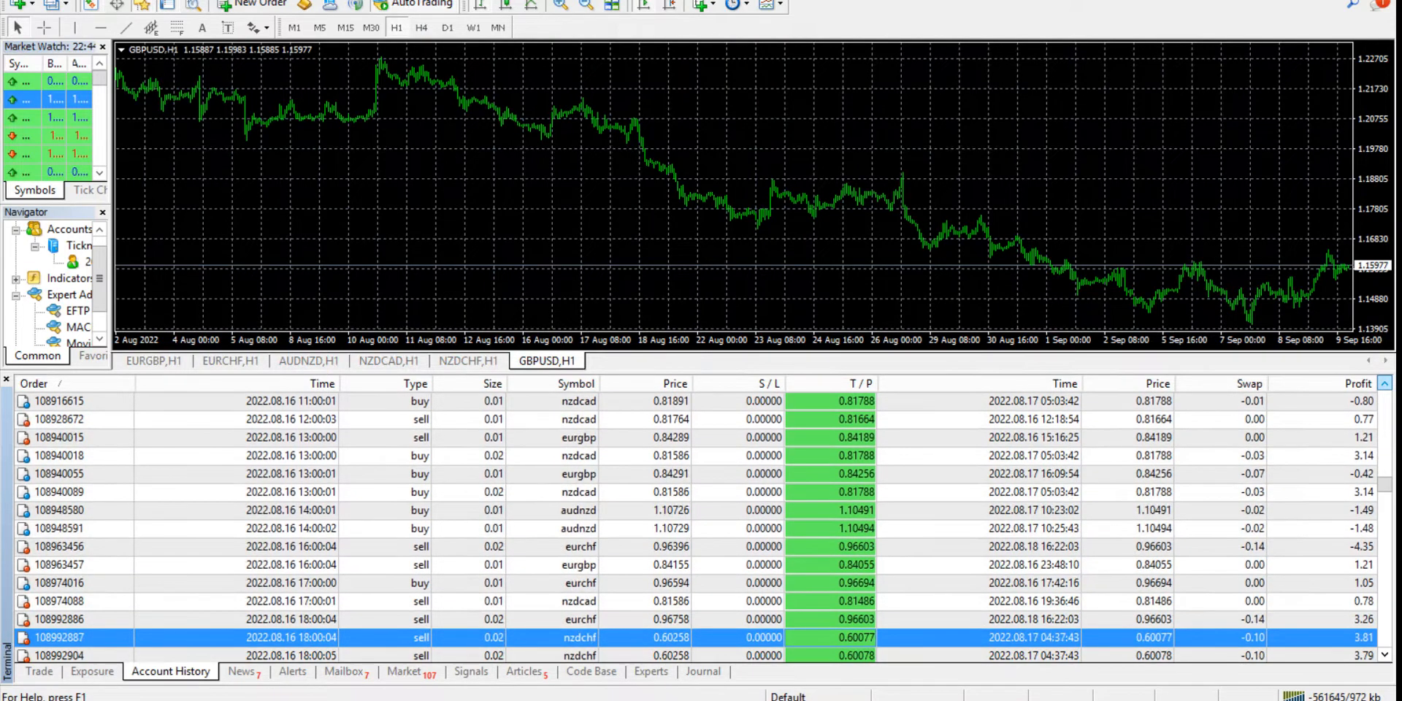
scroll("down", 3)
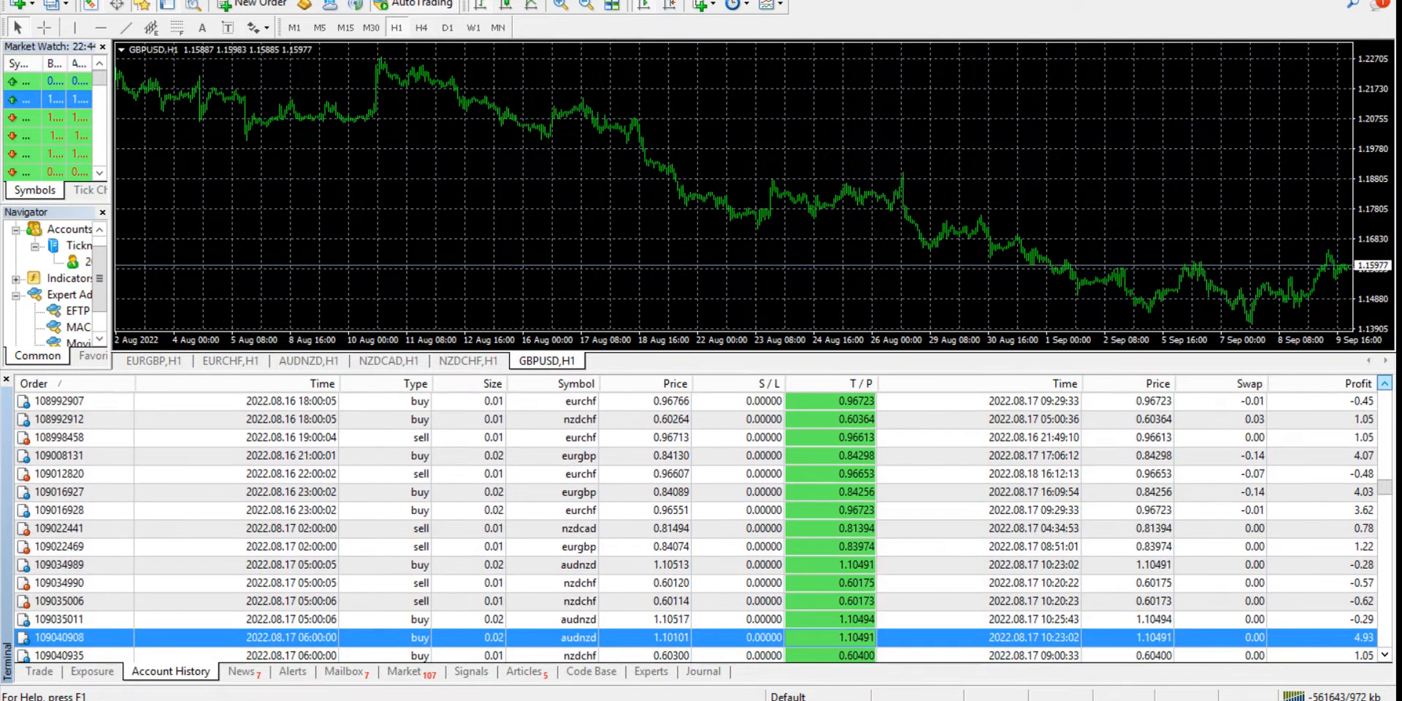
scroll("down", 3)
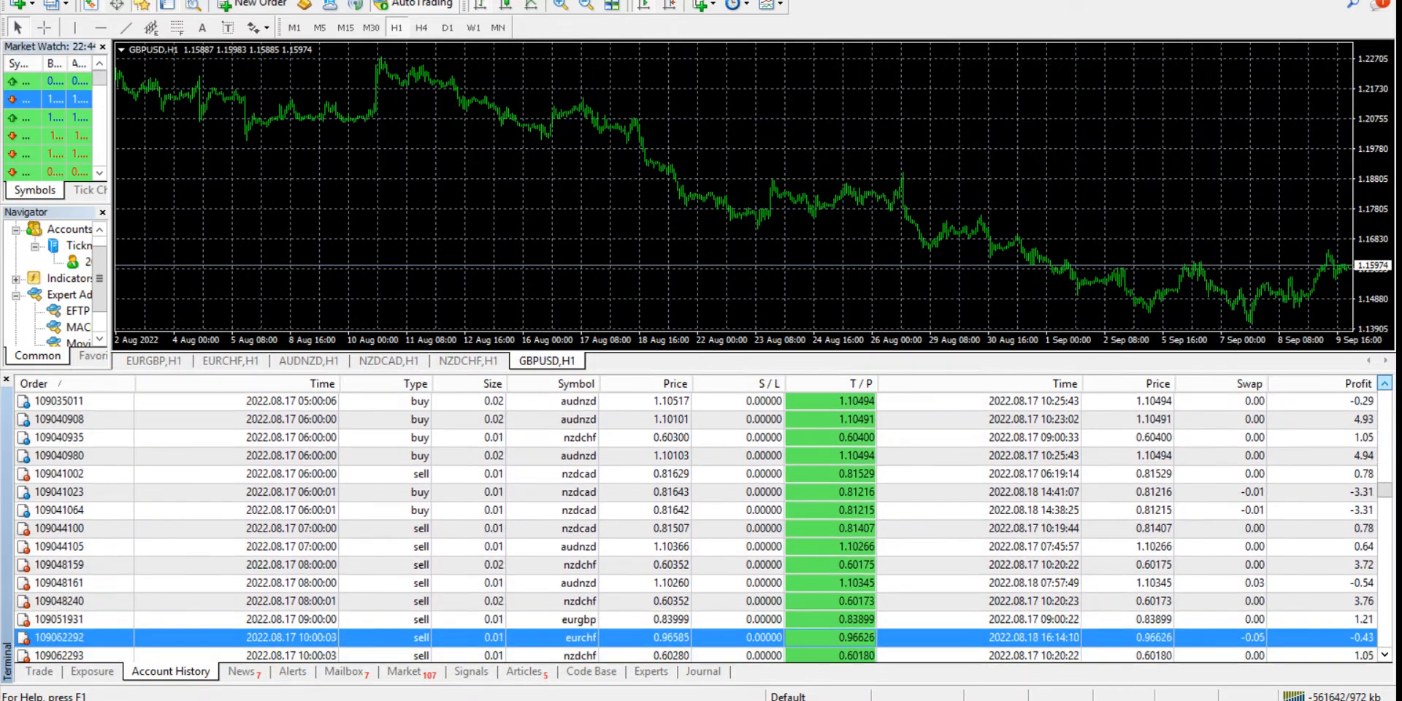
scroll("down", 3)
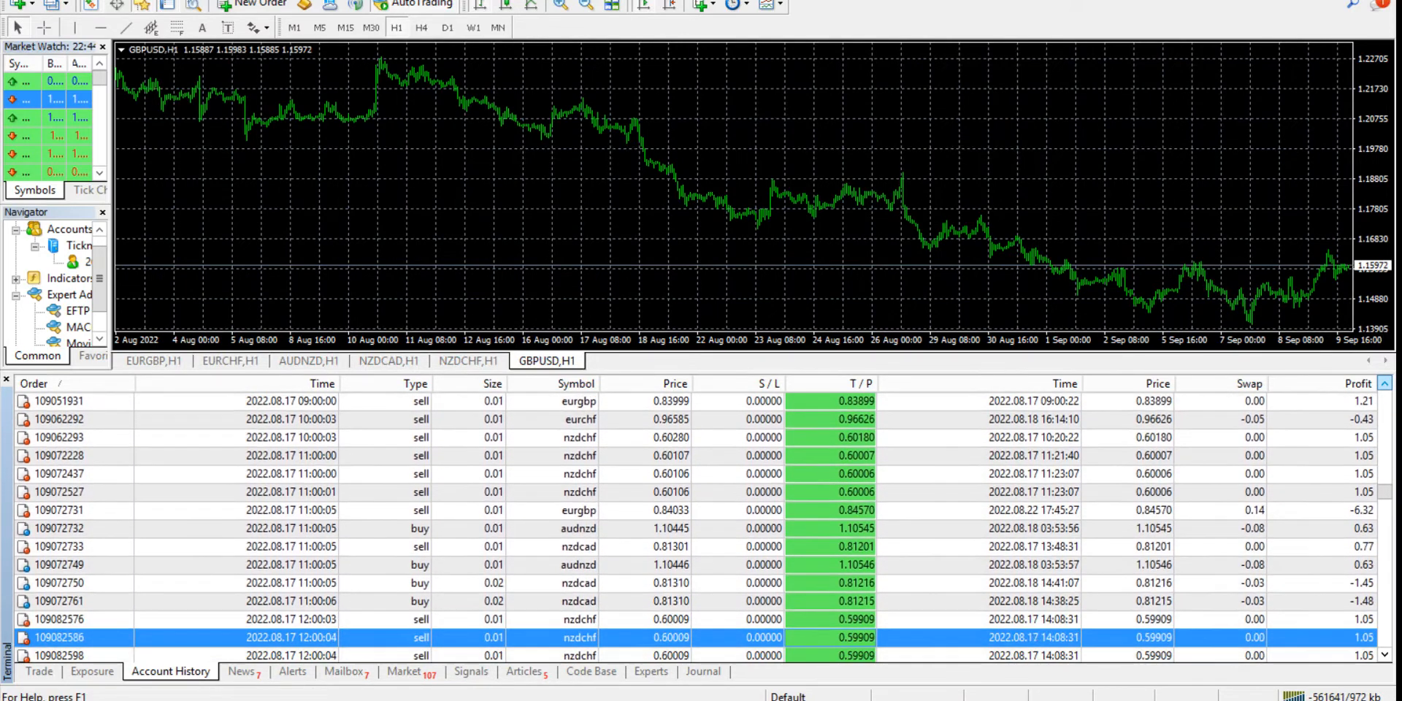
scroll("down", 3)
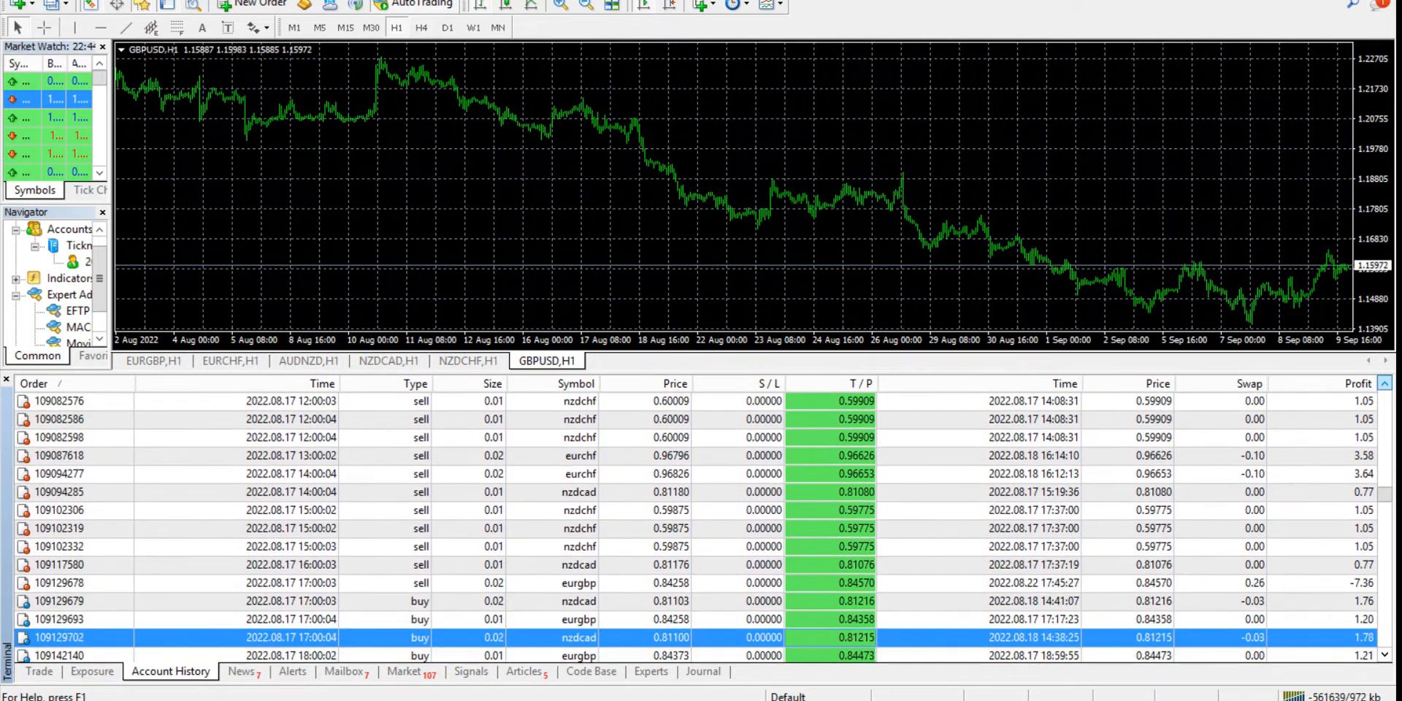
scroll("down", 3)
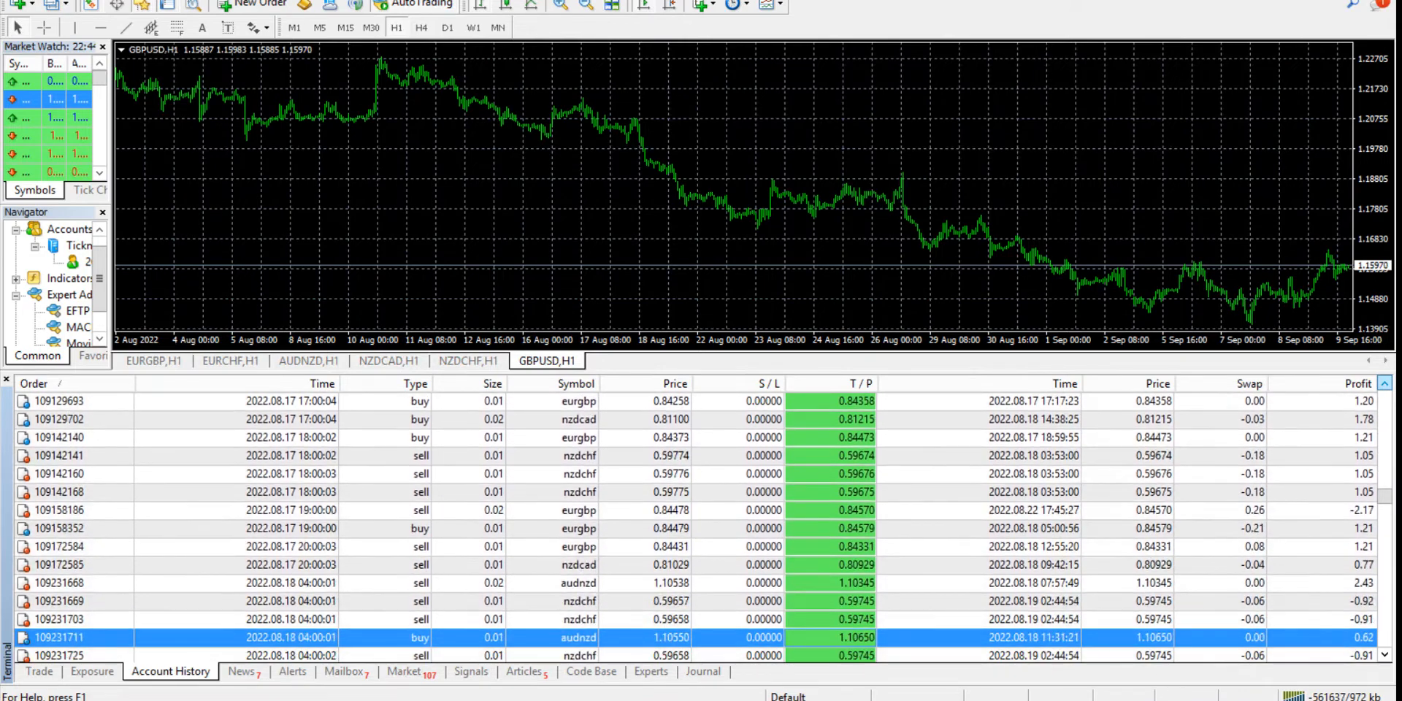
scroll("down", 3)
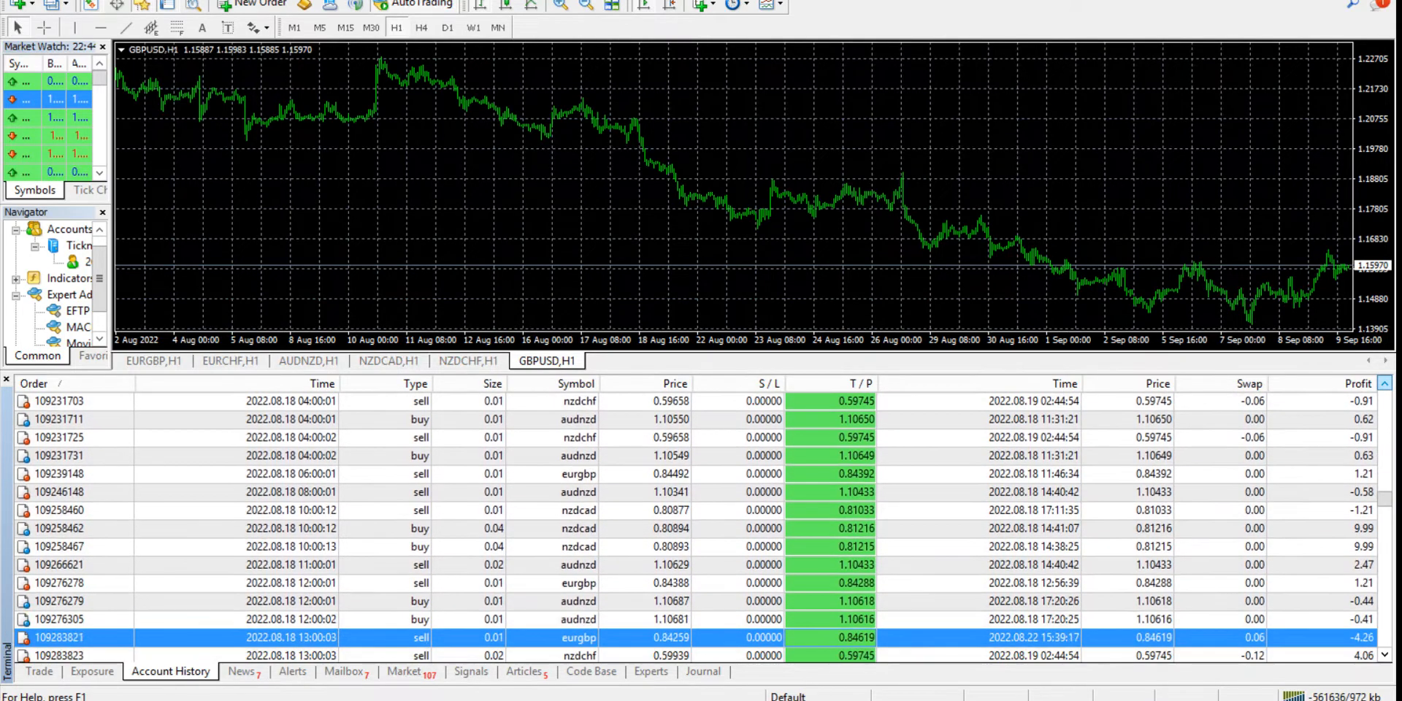
scroll("down", 3)
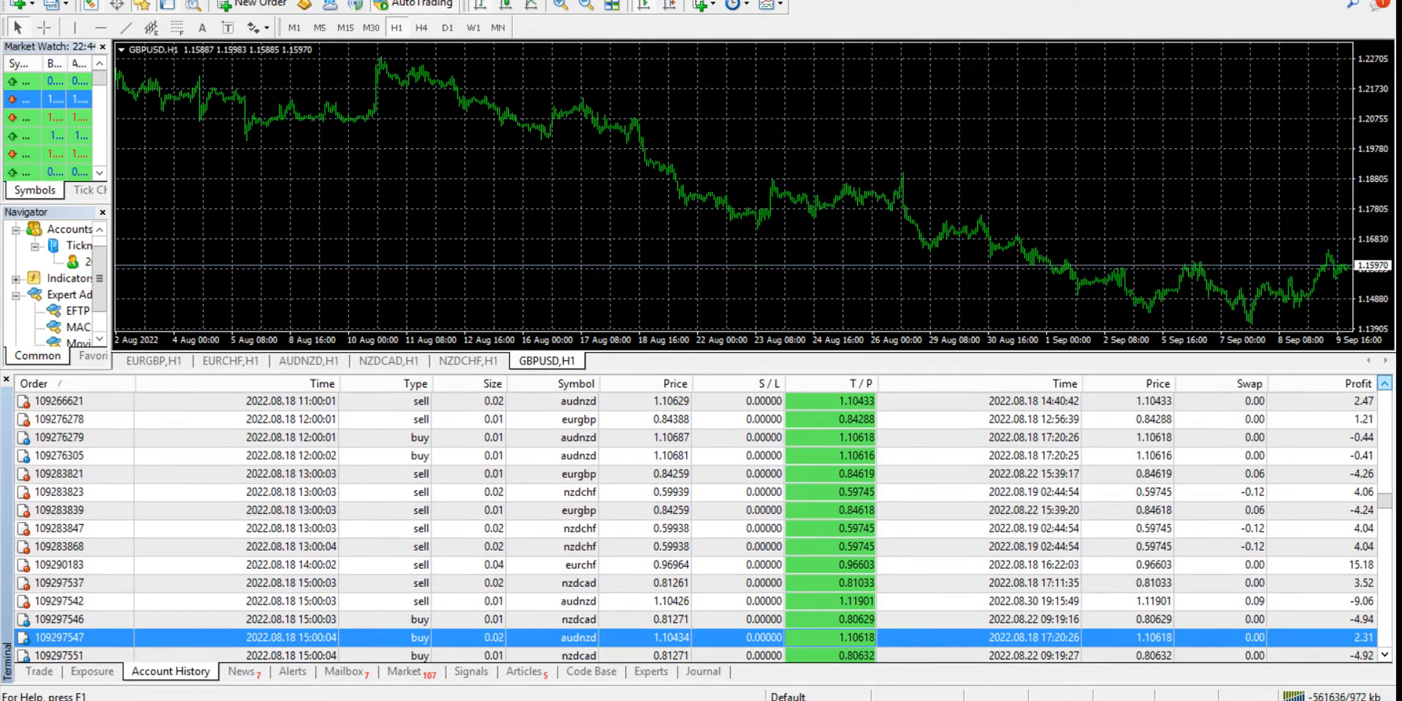
scroll("down", 3)
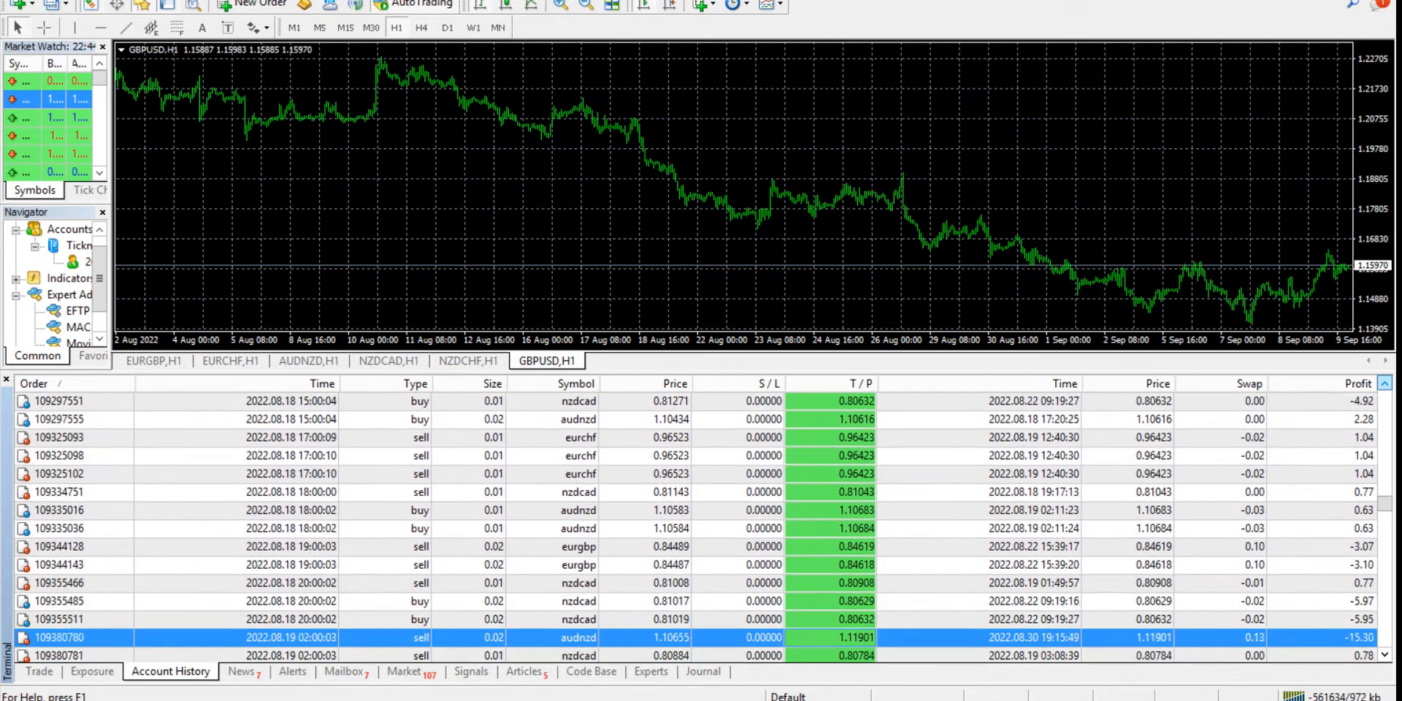
scroll("down", 3)
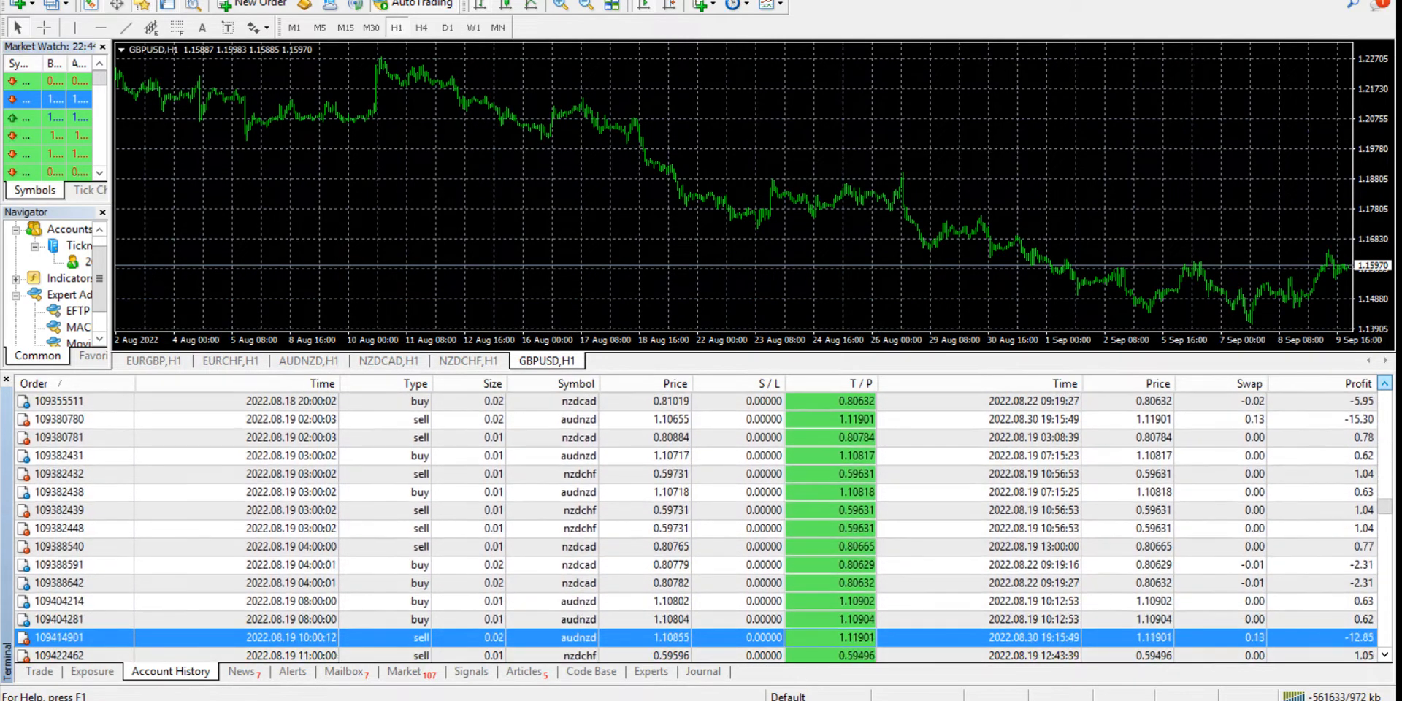
scroll("down", 3)
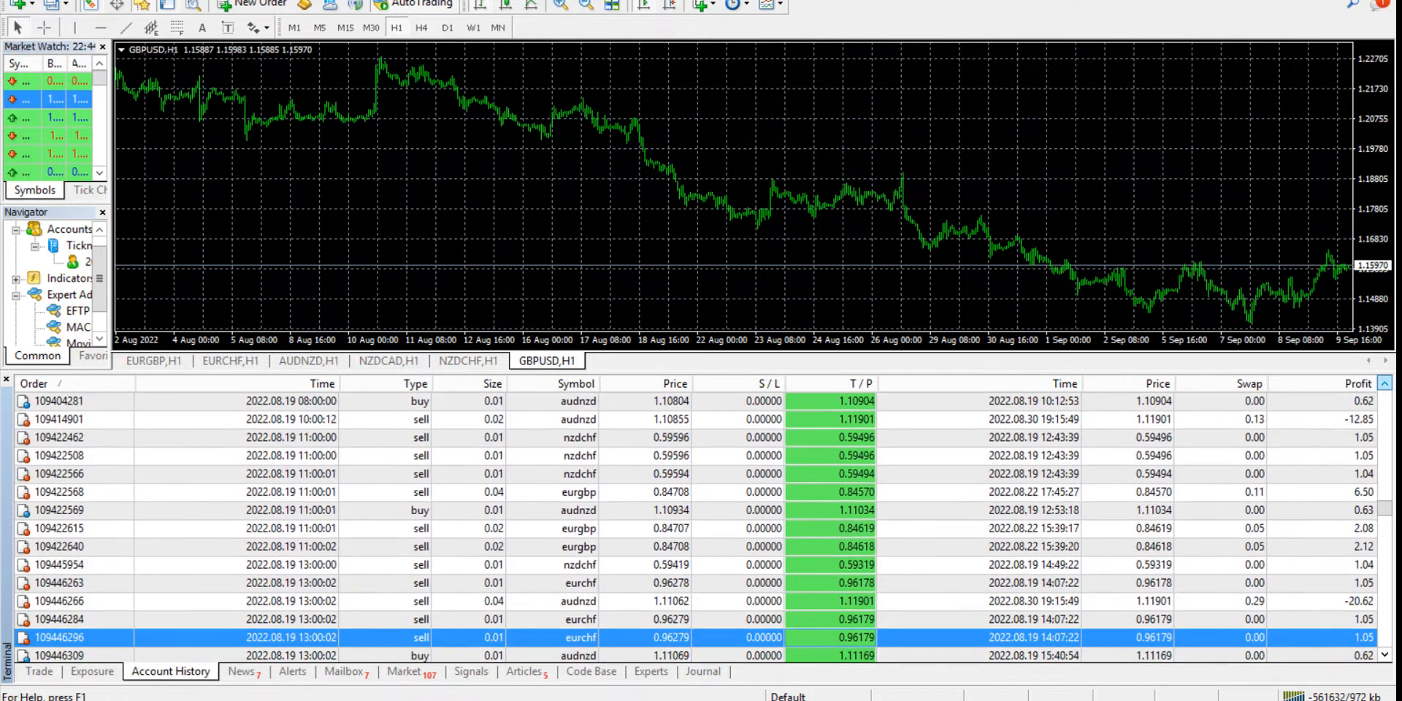
scroll("down", 3)
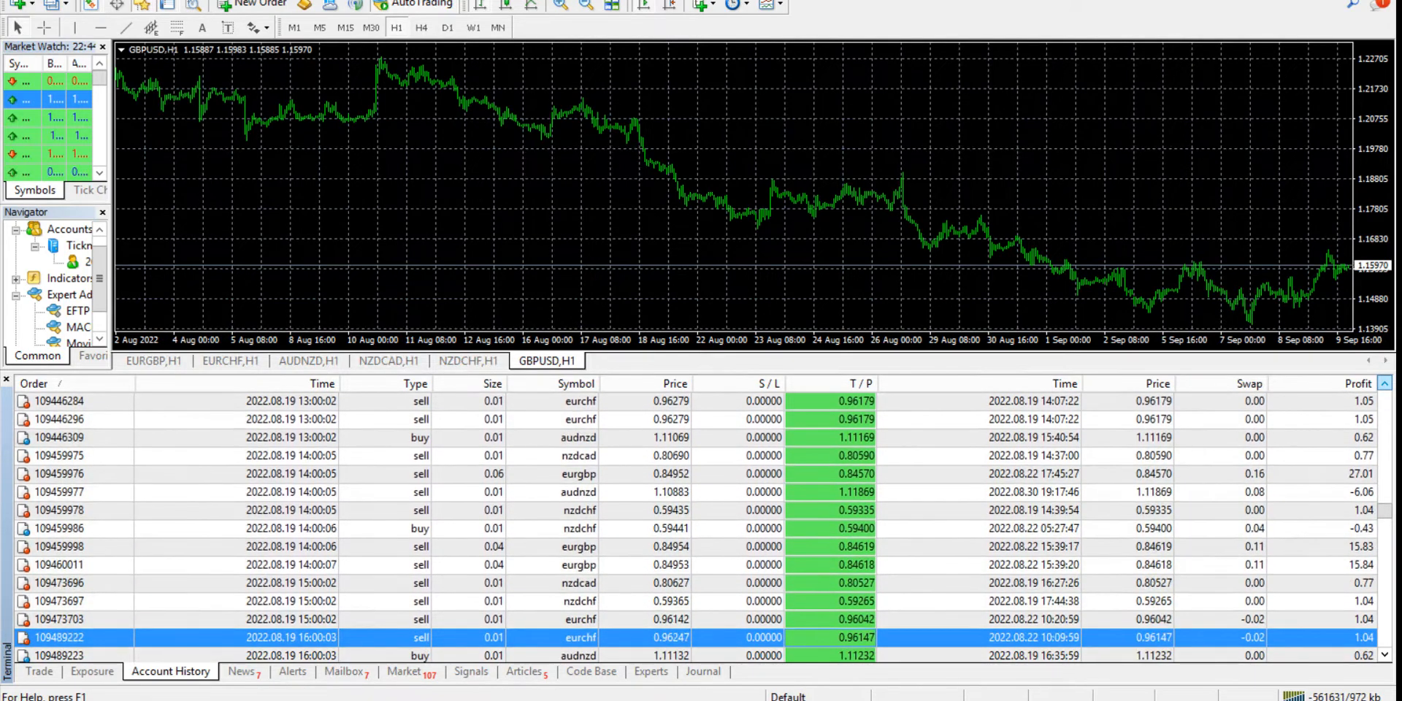
scroll("down", 3)
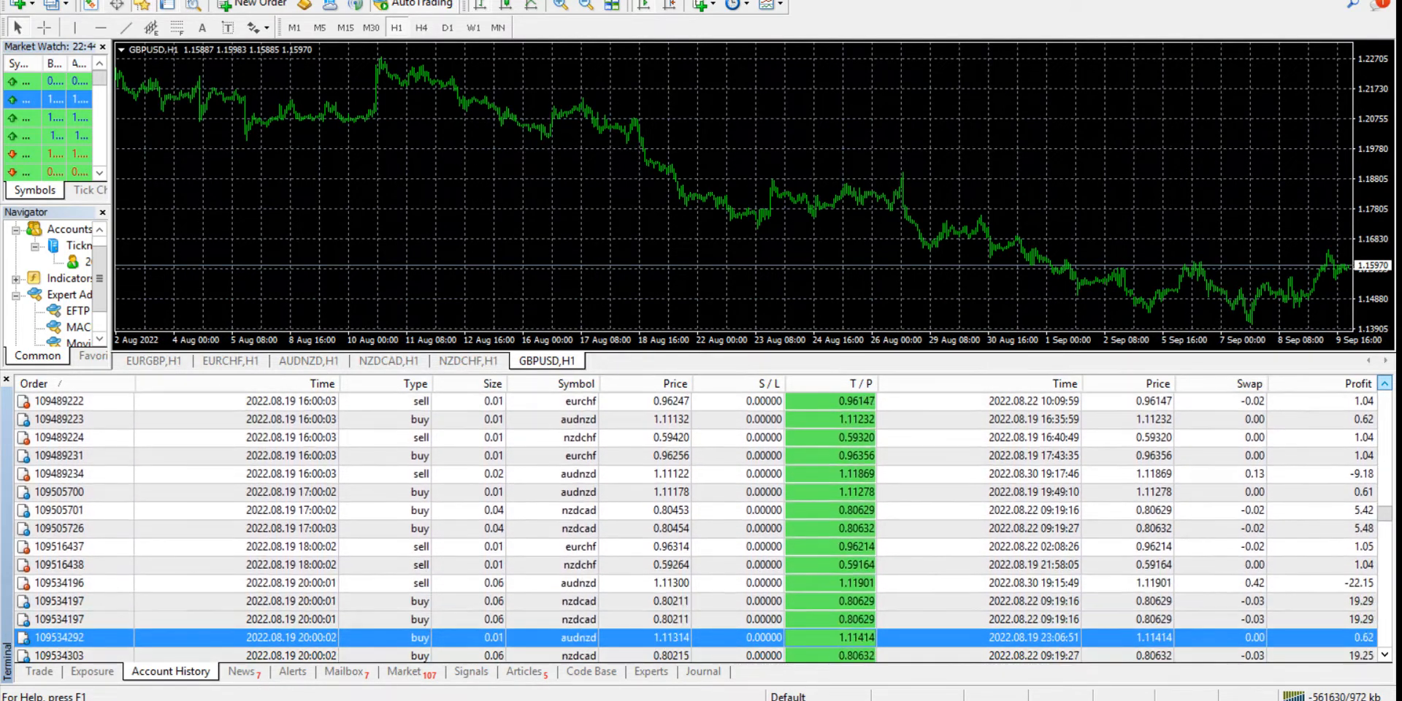
scroll("down", 3)
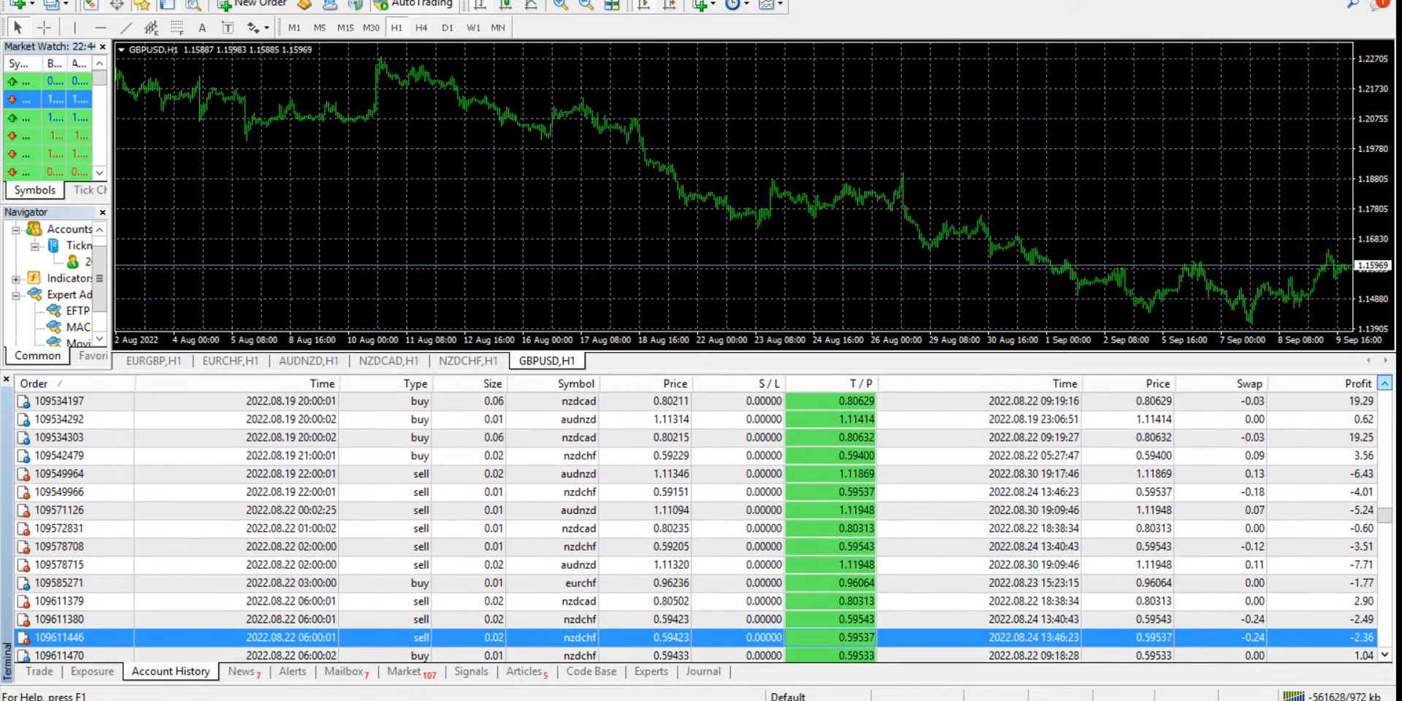
scroll("down", 3)
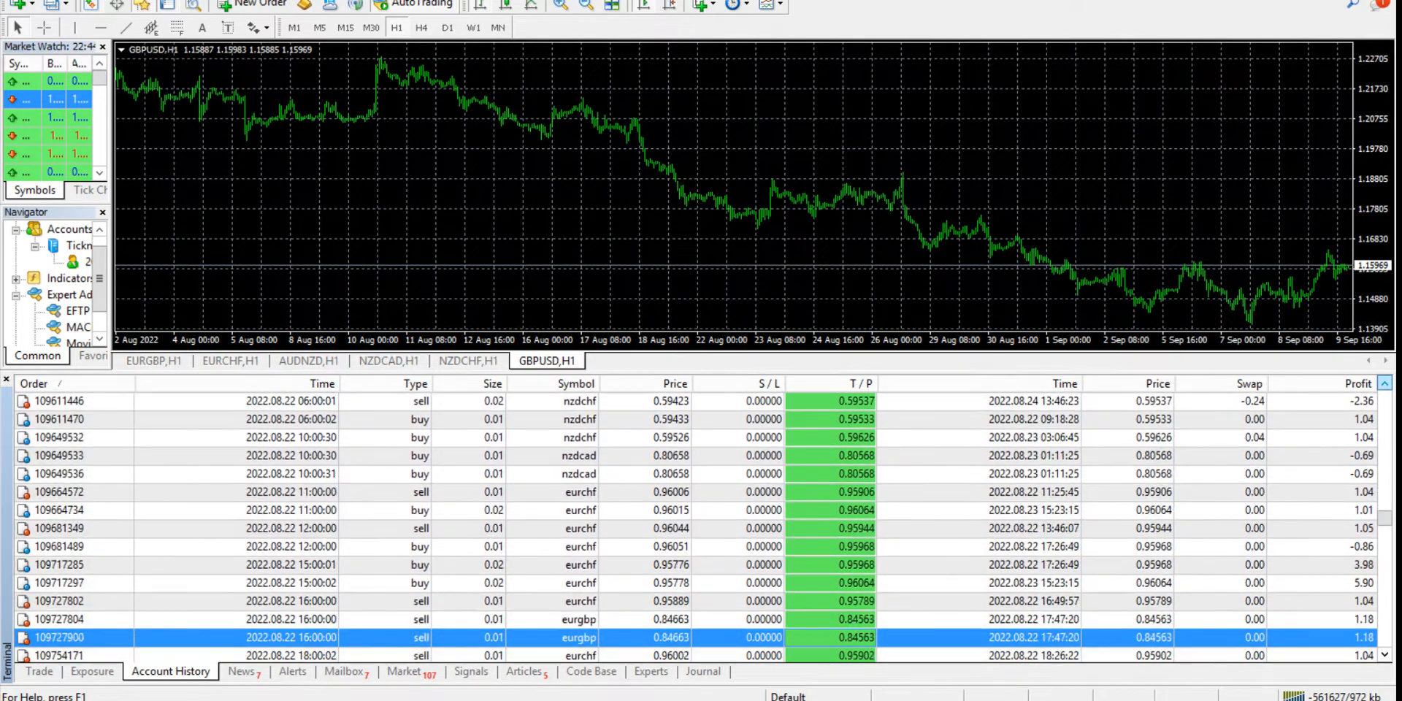
scroll("down", 3)
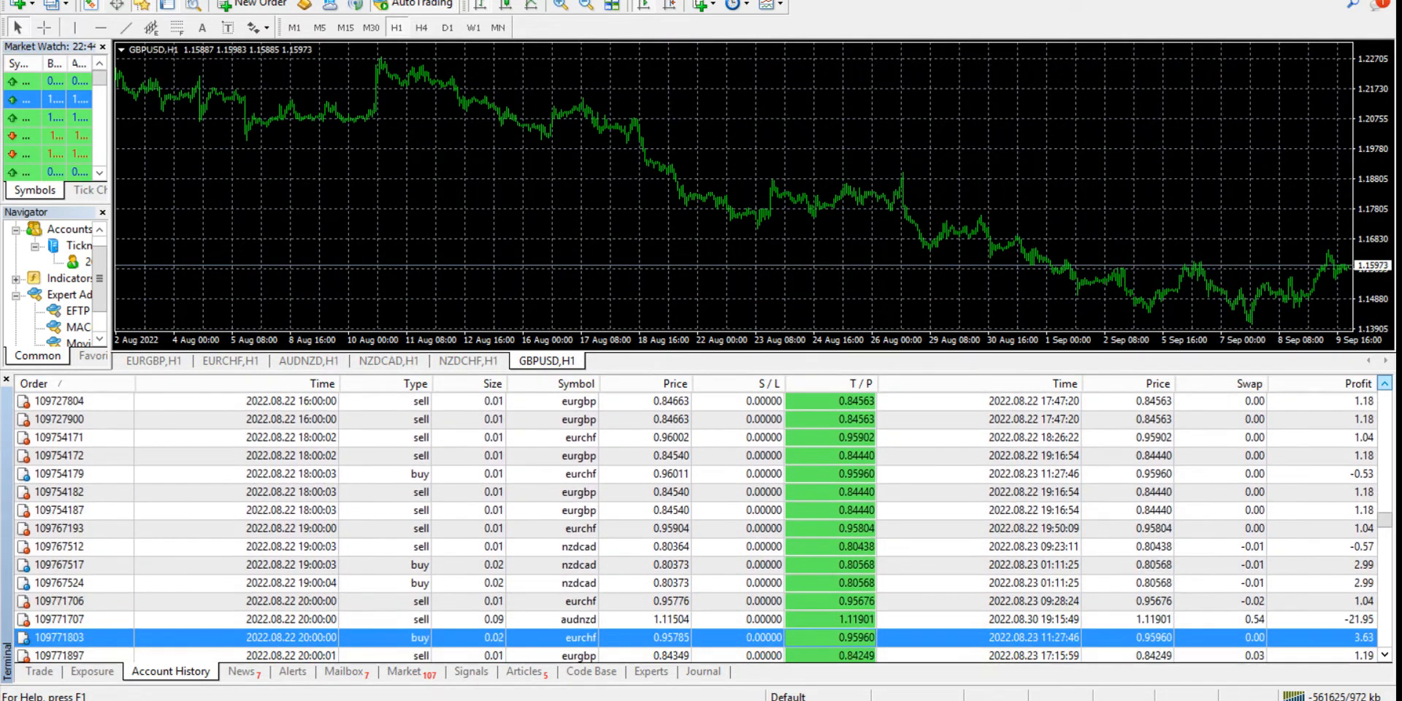
scroll("down", 3)
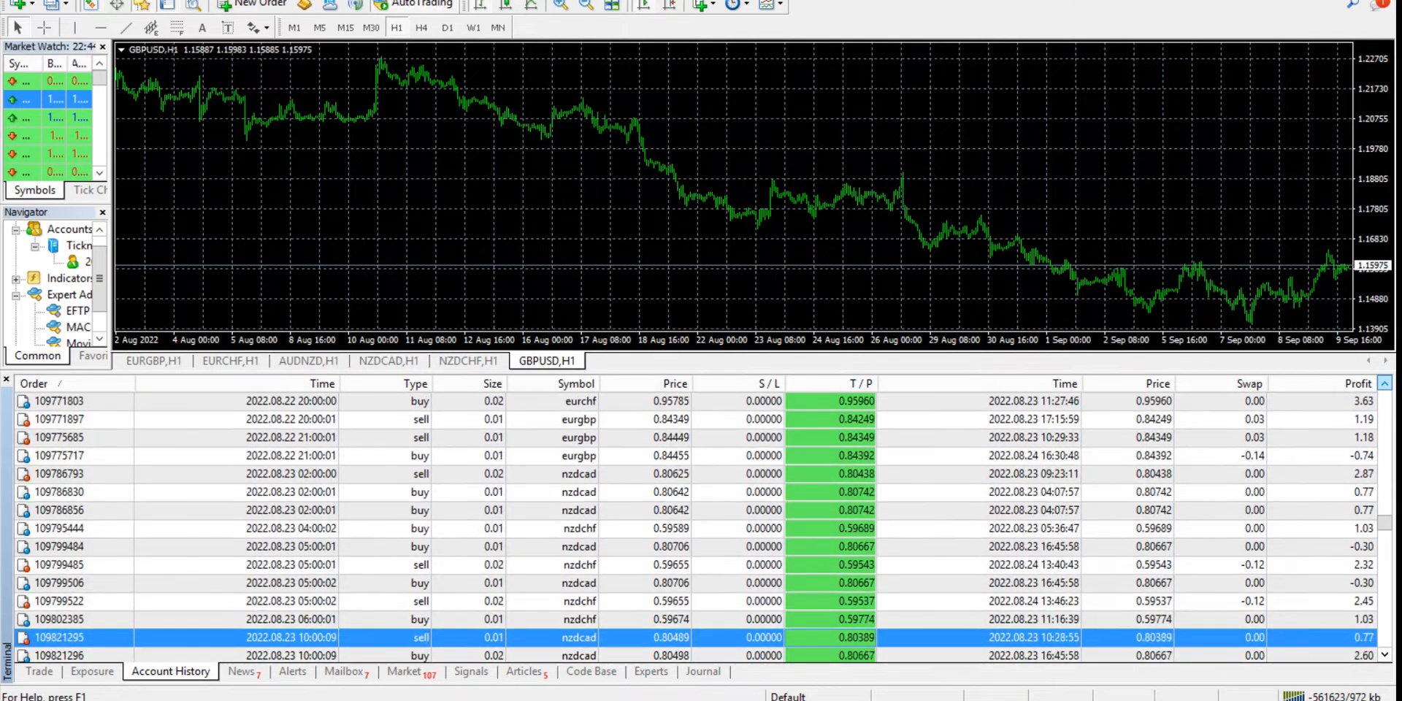
scroll("down", 3)
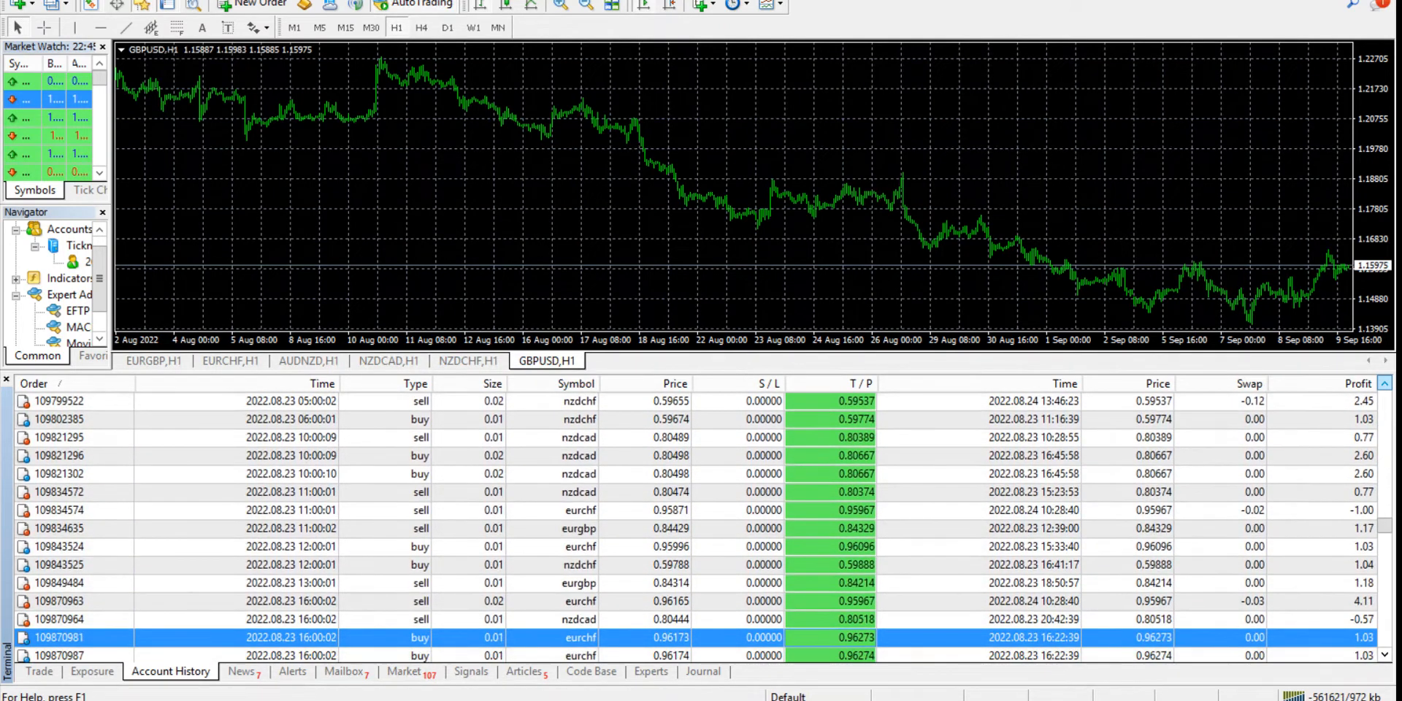
scroll("down", 3)
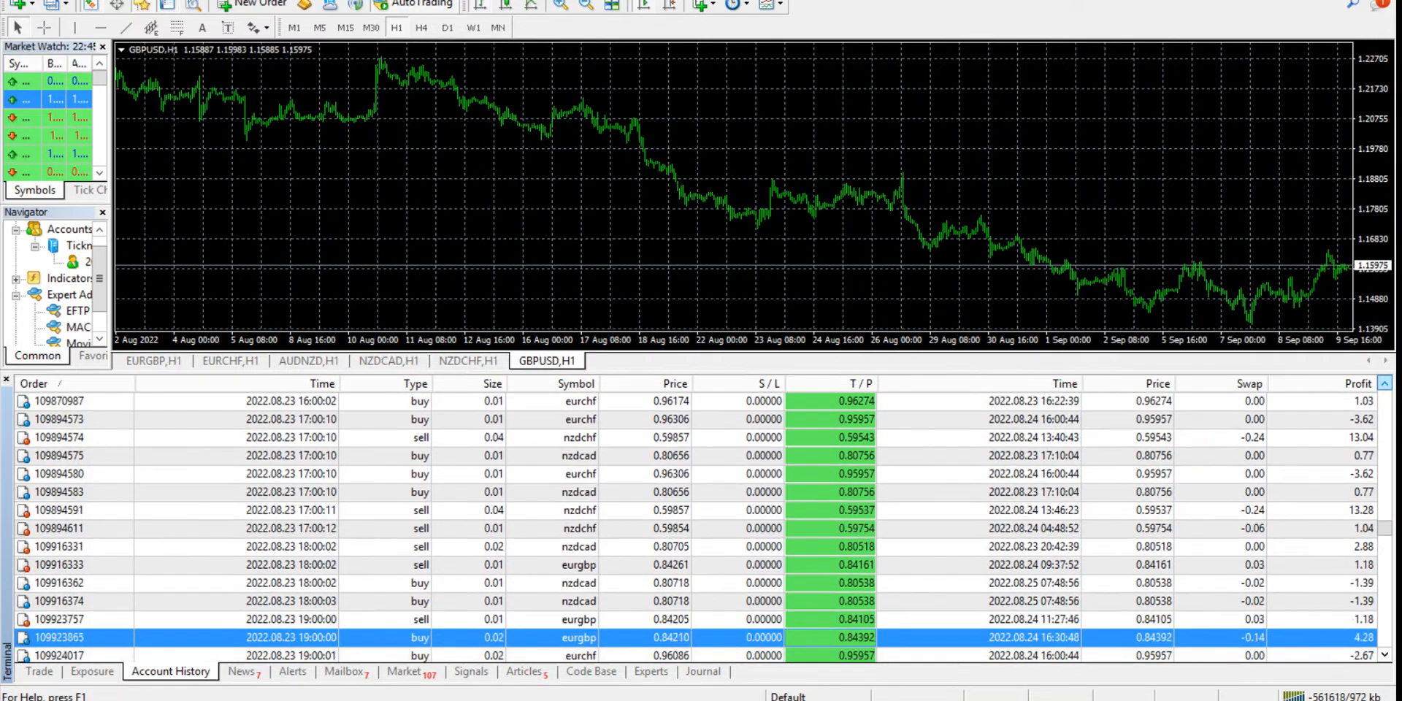
scroll("down", 3)
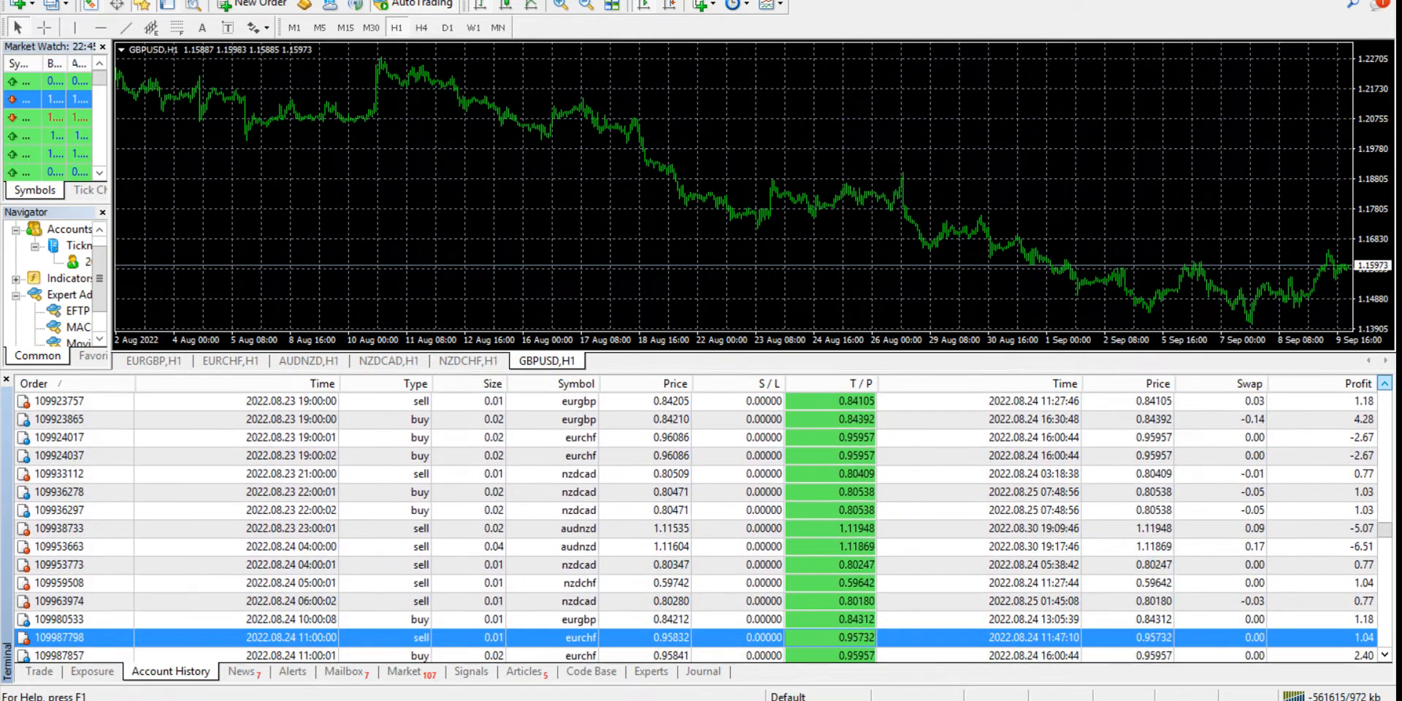
scroll("down", 3)
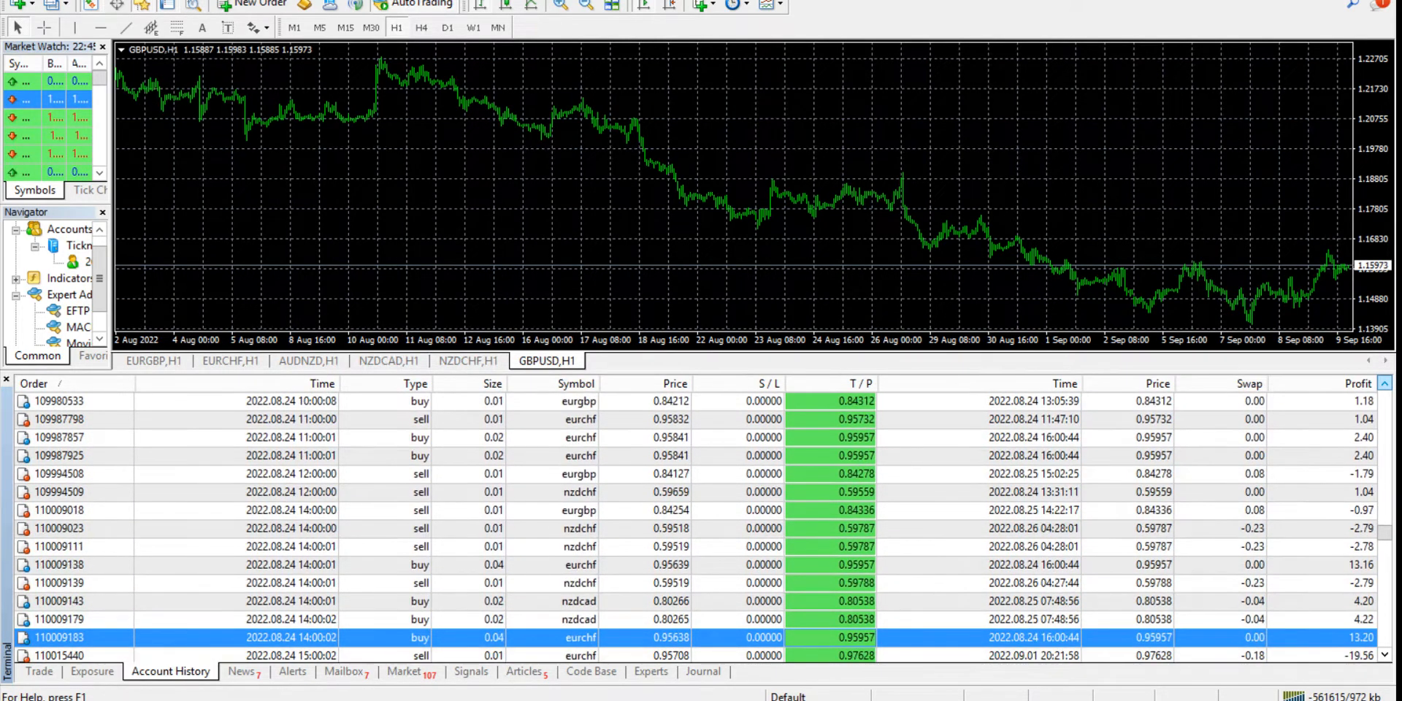
scroll("down", 3)
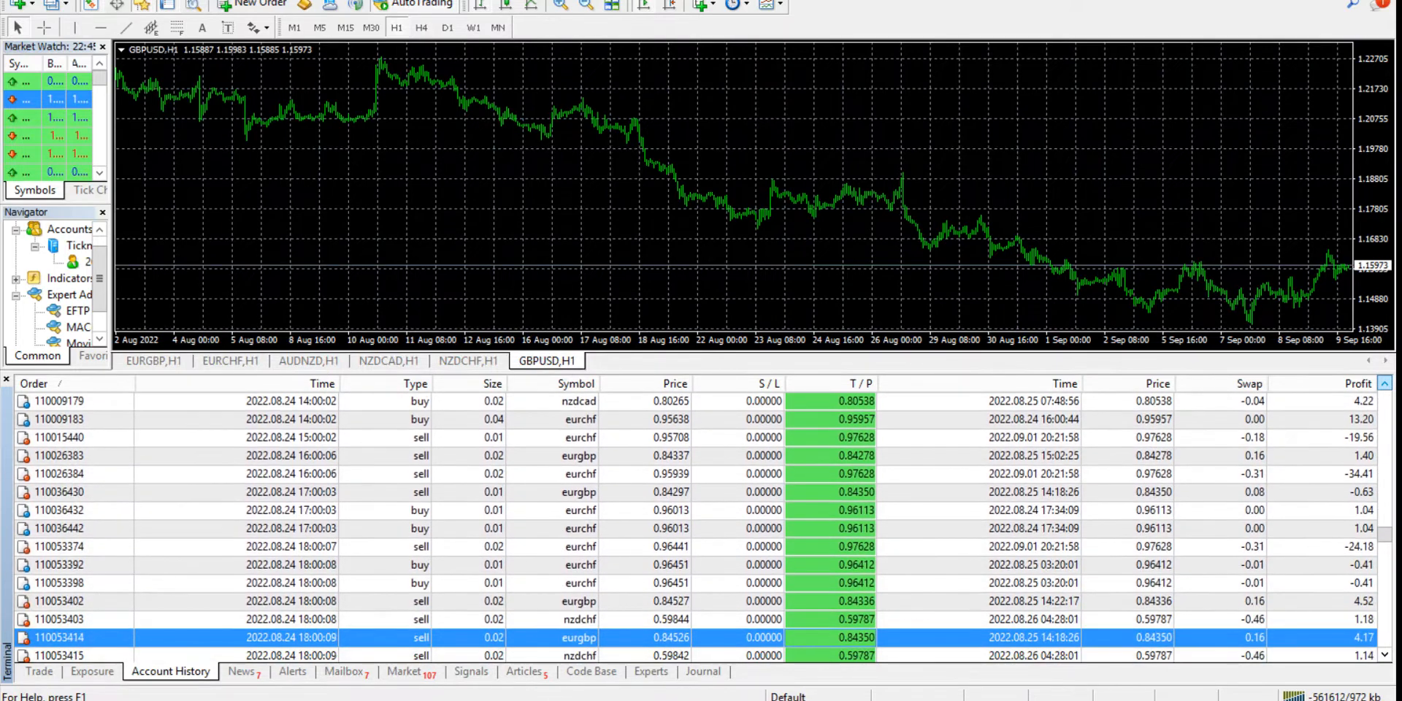
scroll("down", 3)
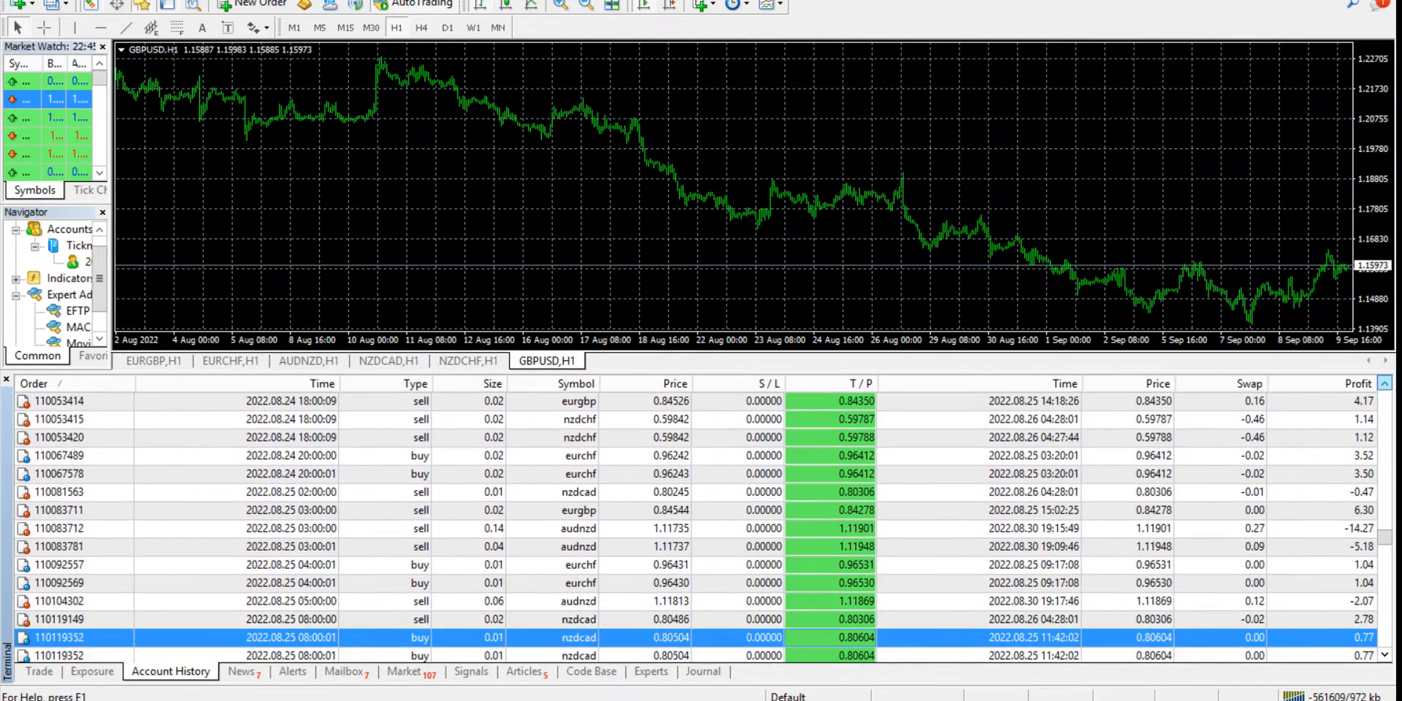
scroll("down", 3)
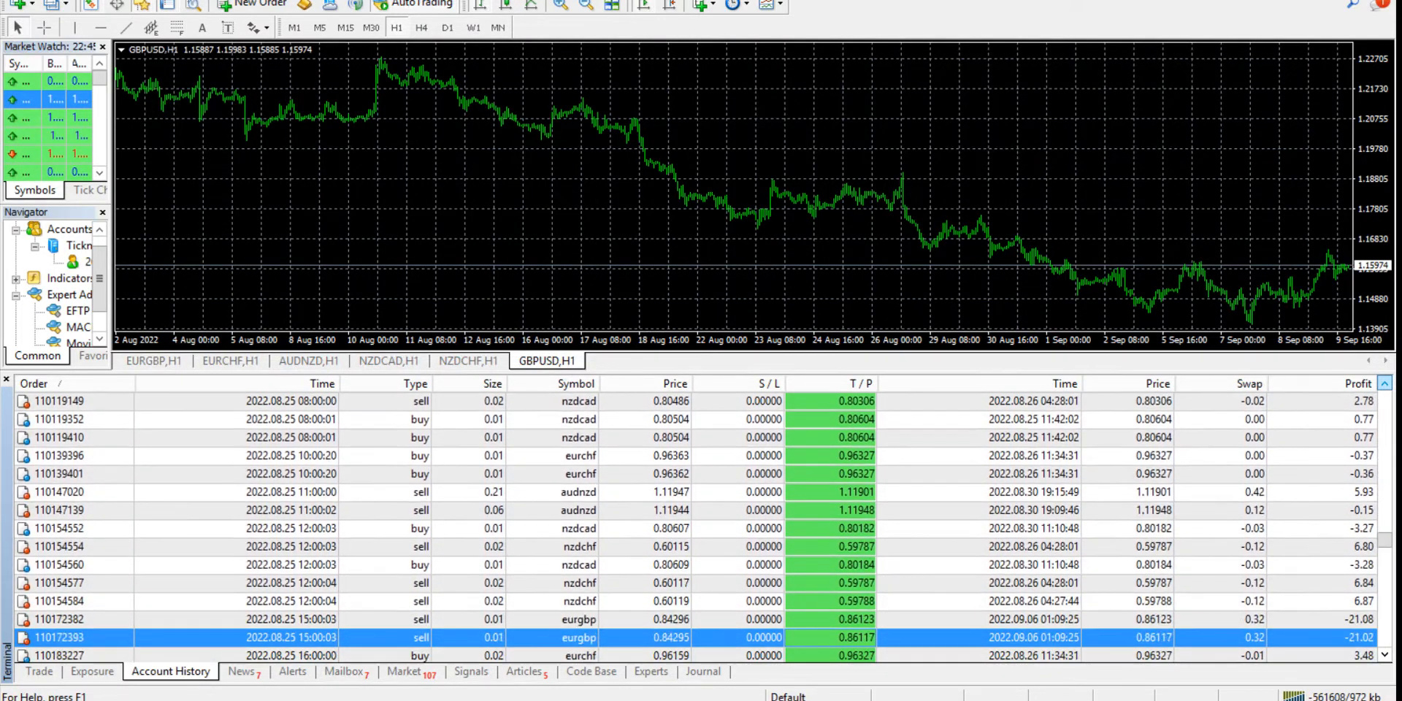
scroll("down", 3)
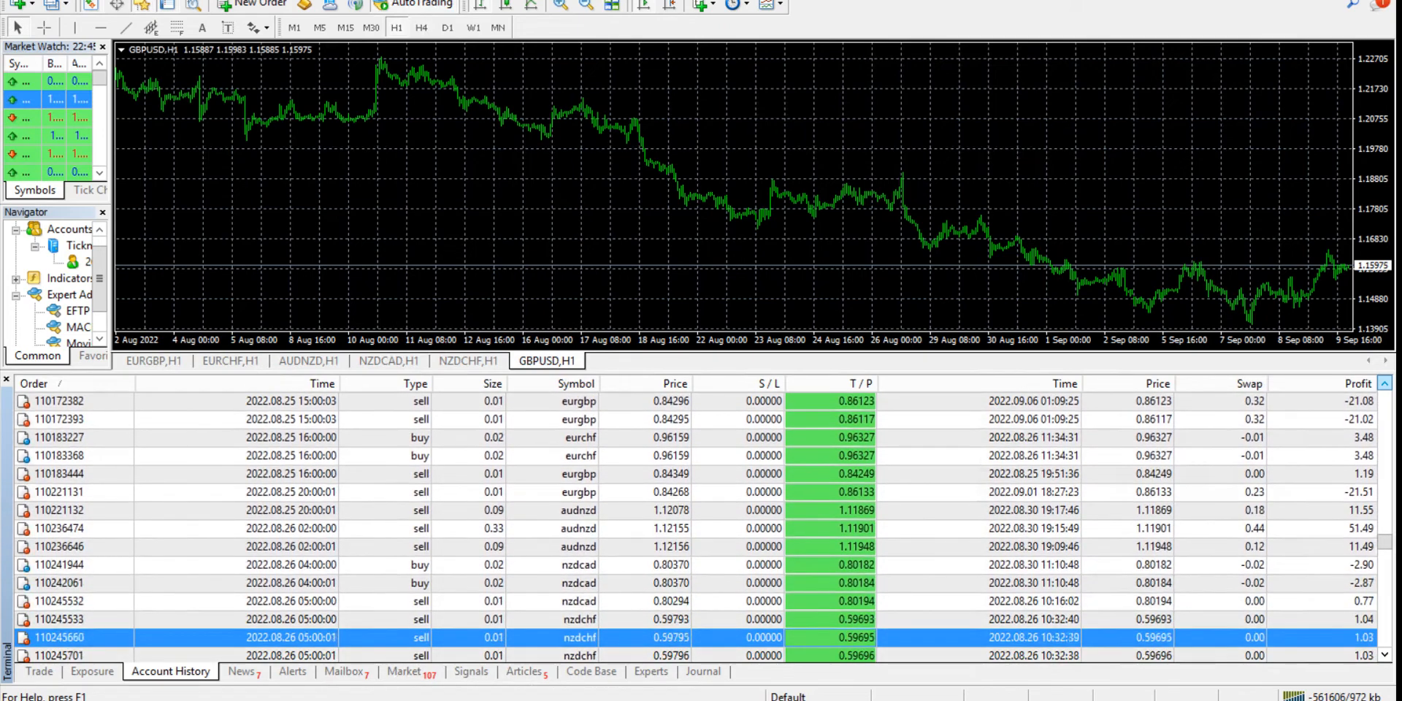
scroll("down", 3)
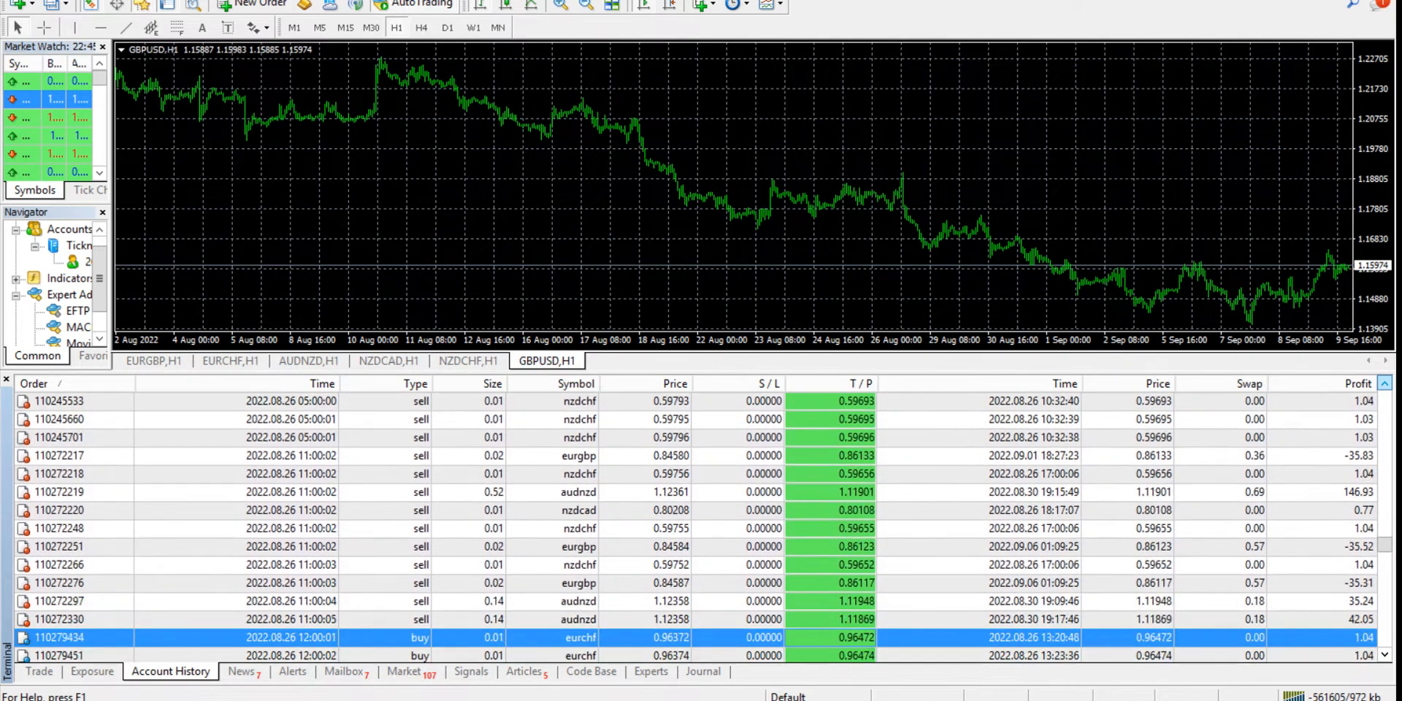
scroll("down", 3)
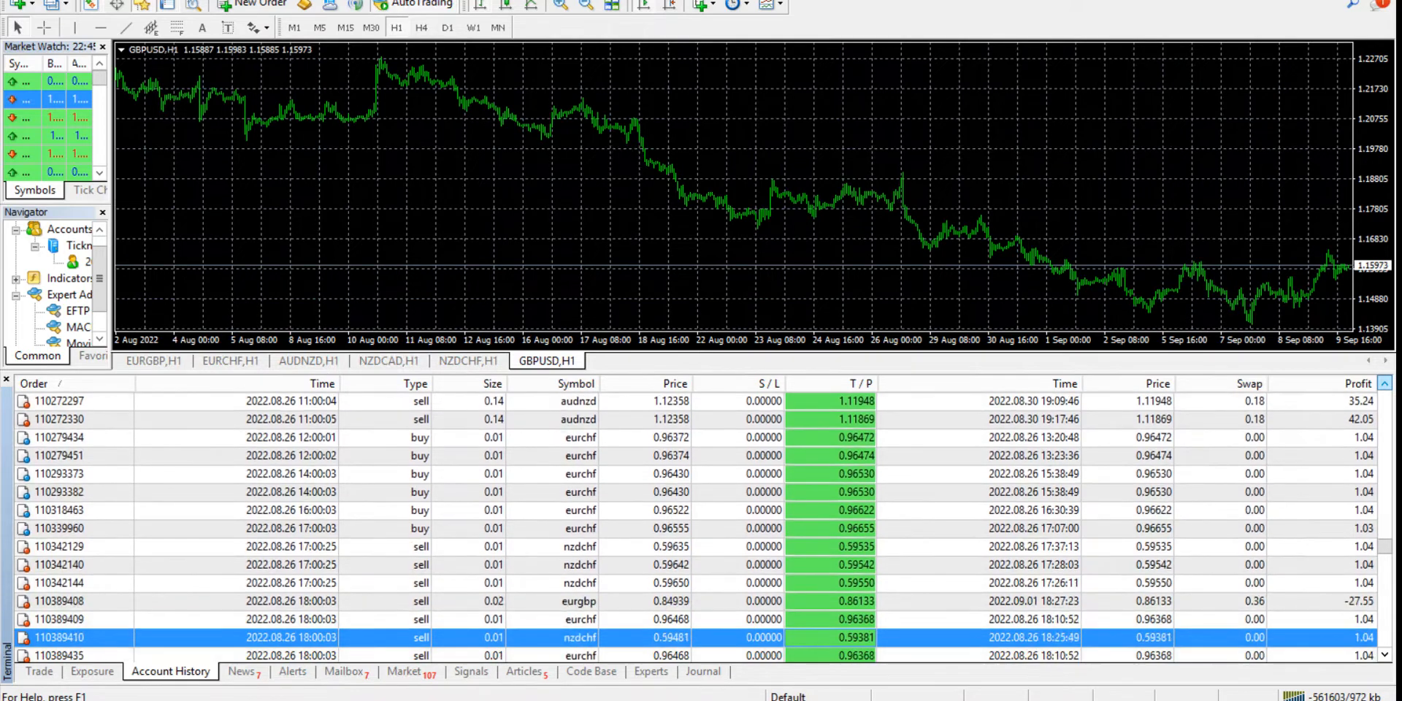
scroll("down", 3)
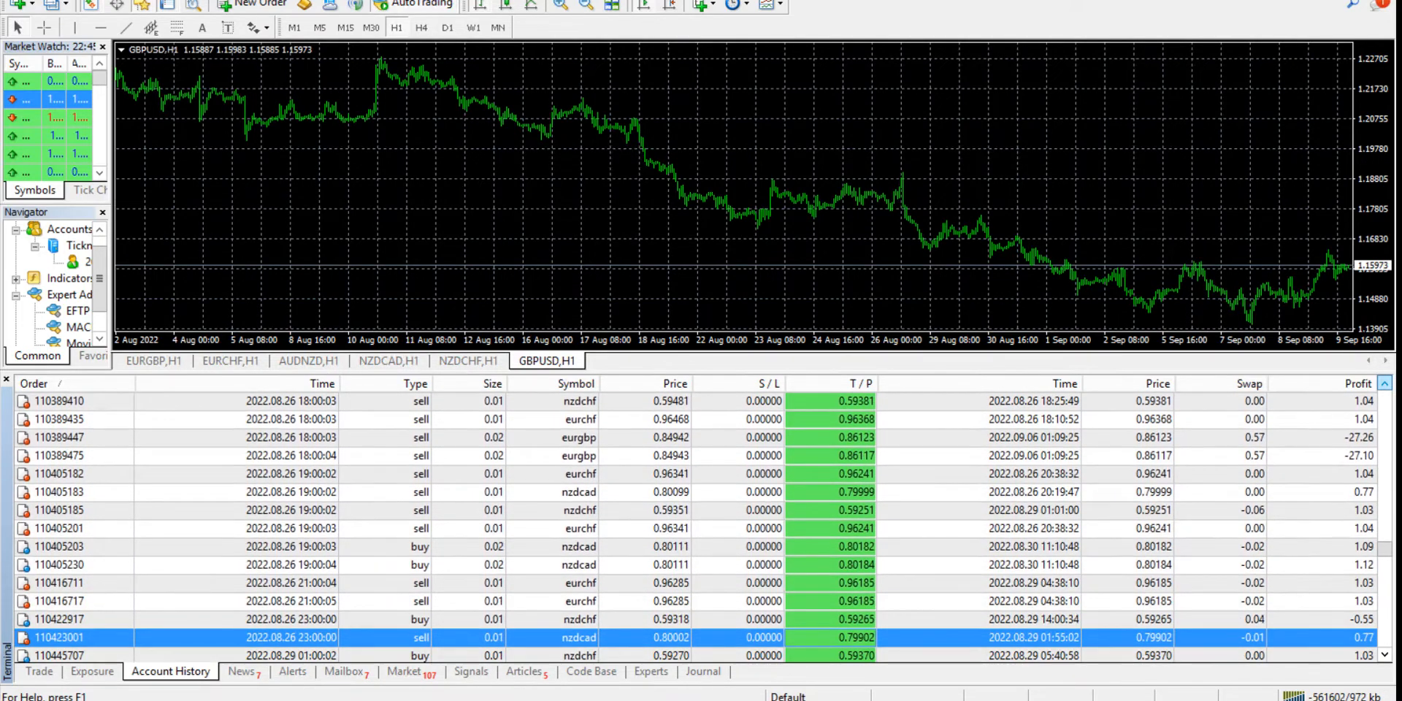
scroll("down", 3)
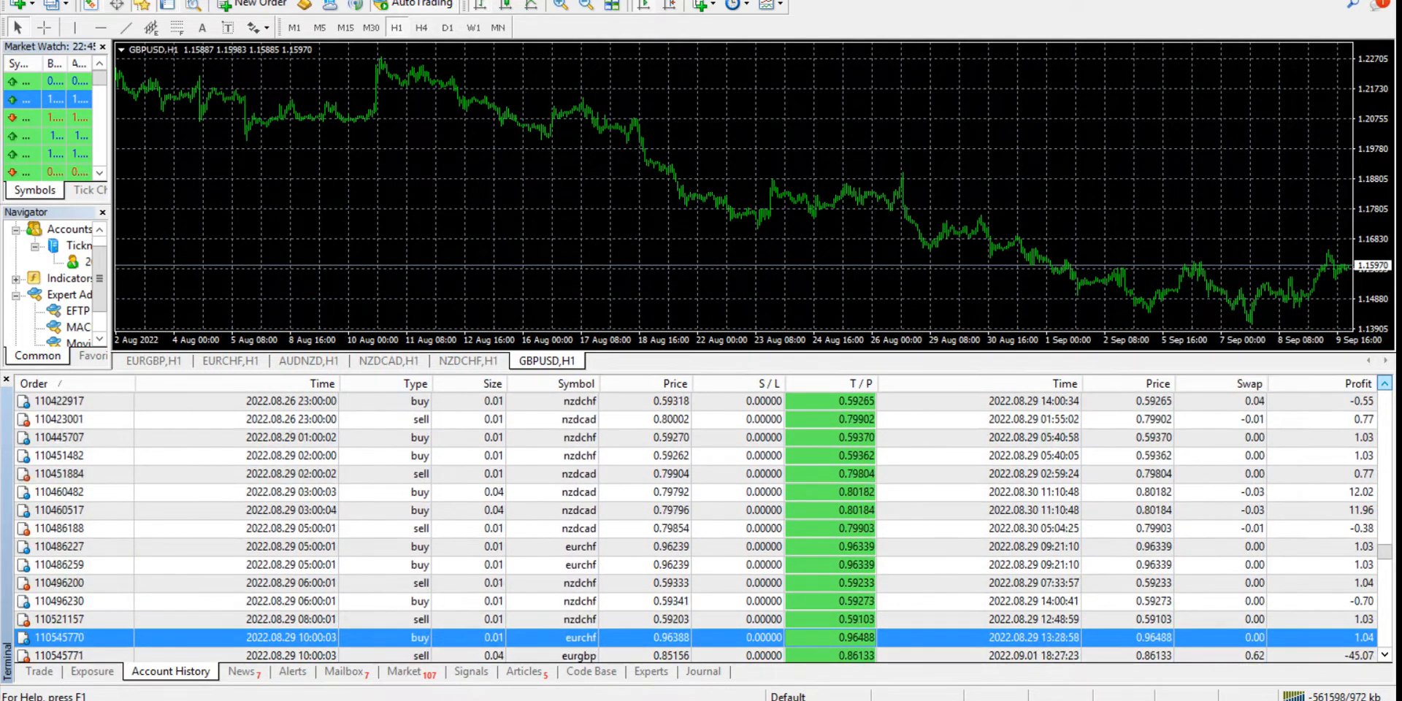
scroll("down", 3)
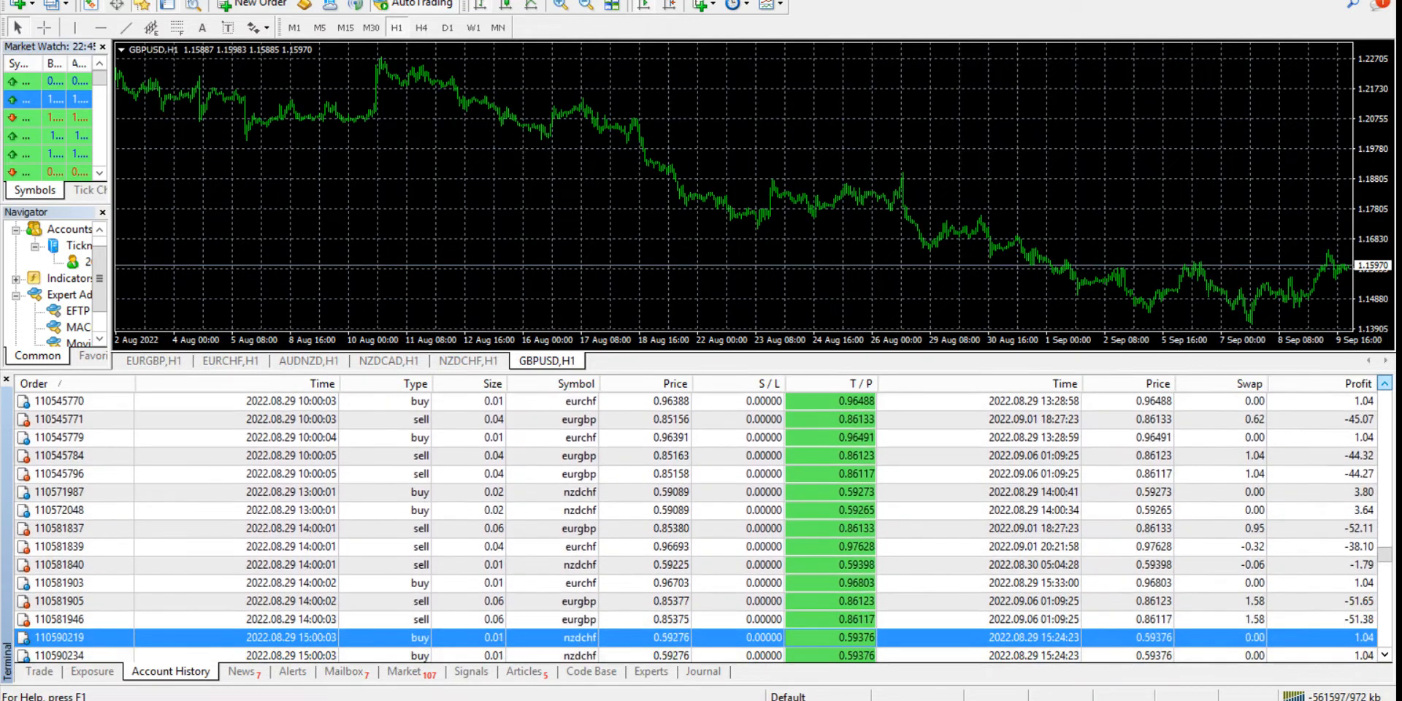
scroll("down", 3)
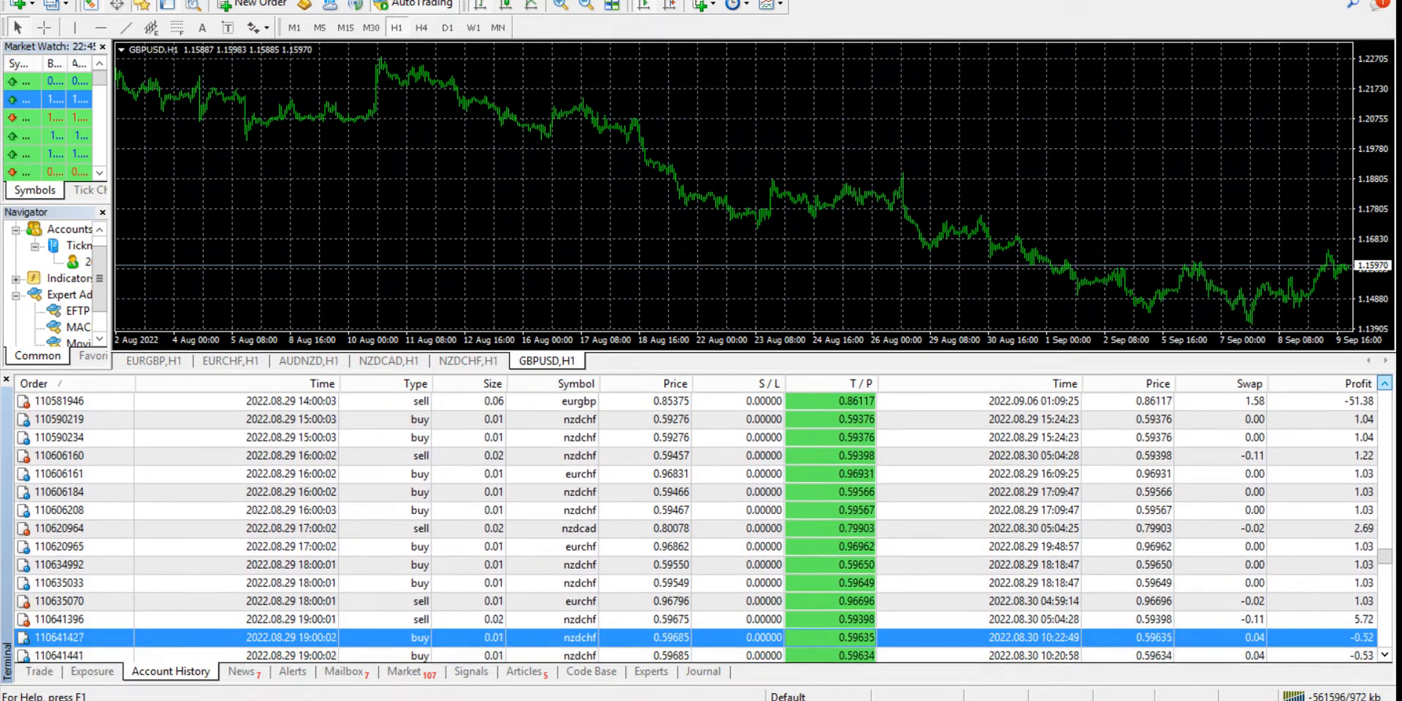
scroll("down", 3)
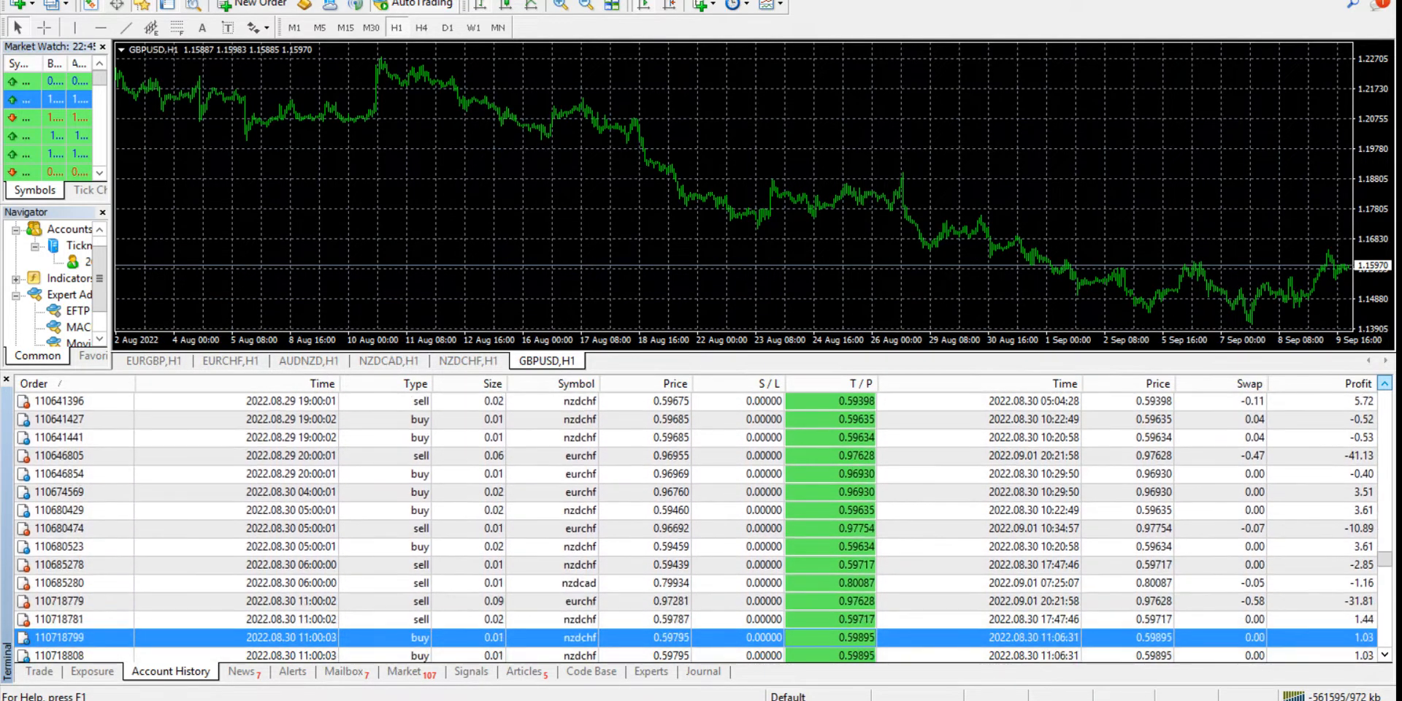
scroll("down", 3)
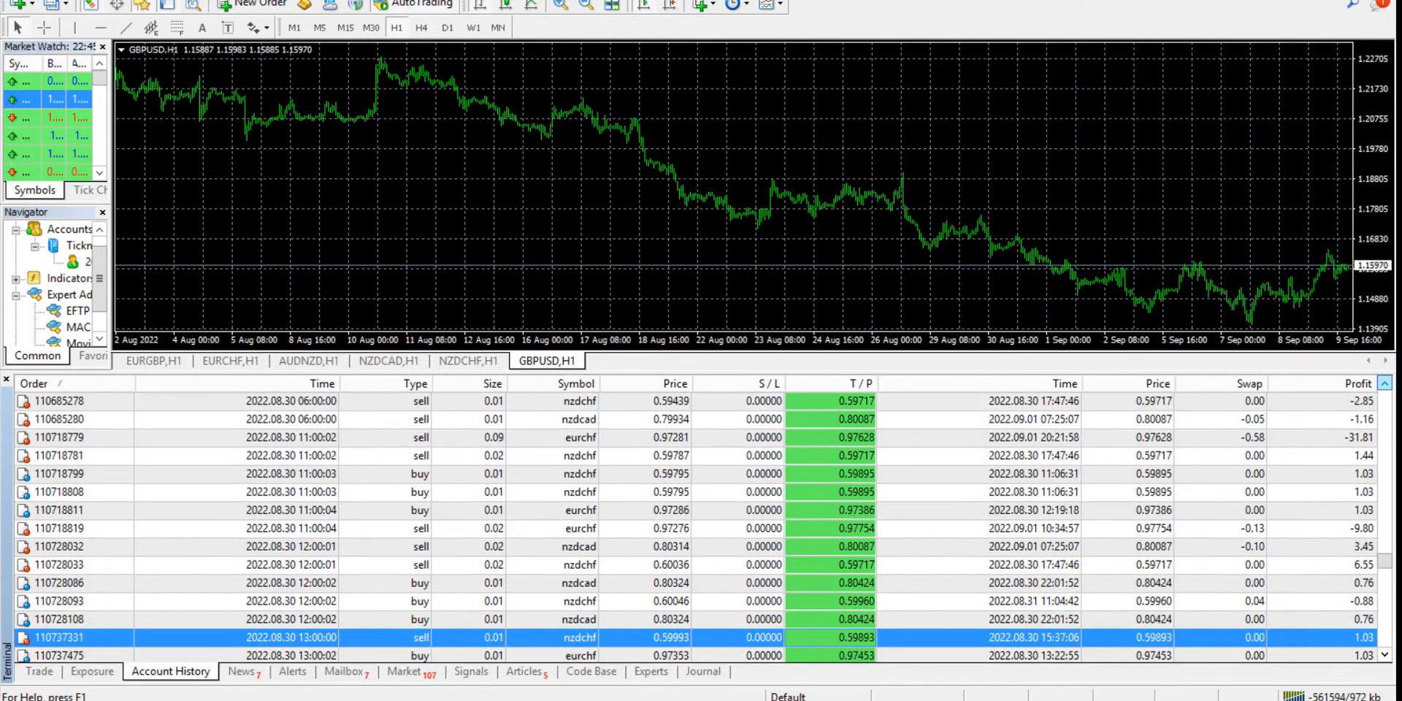
scroll("down", 3)
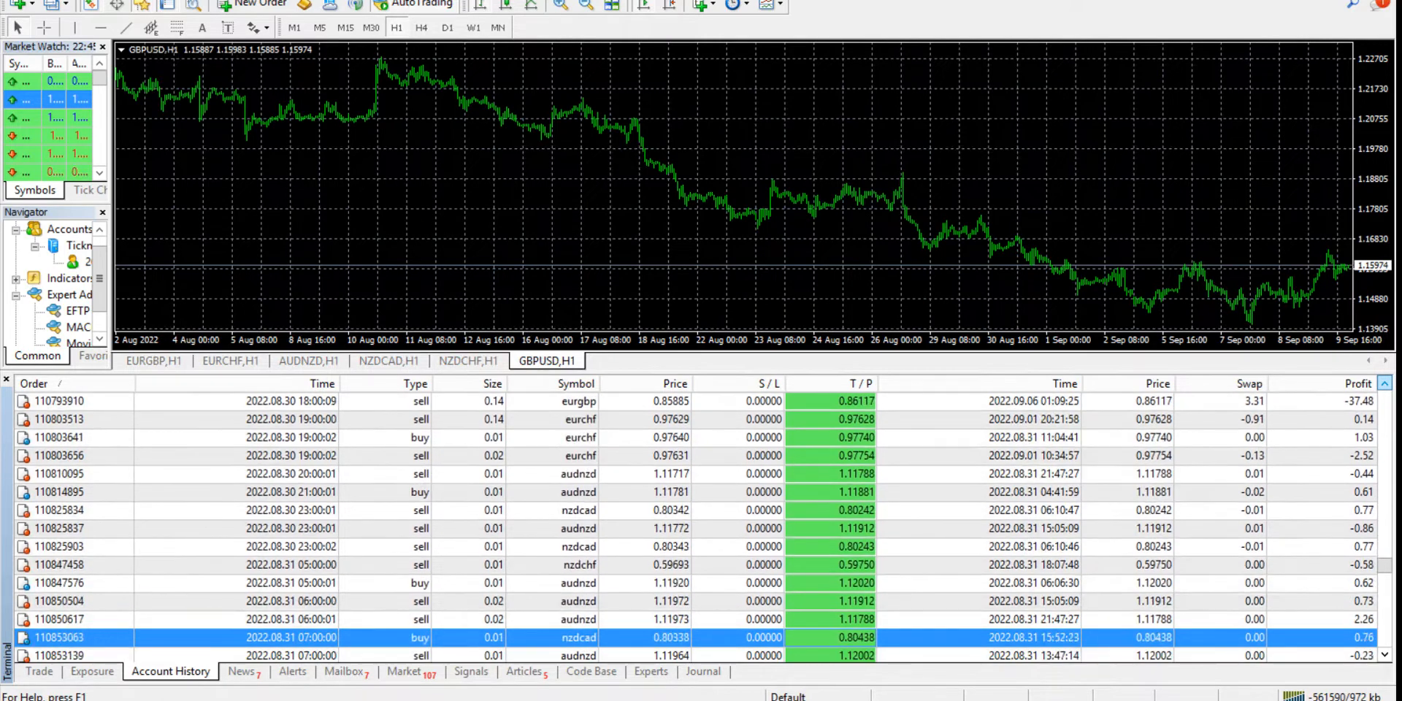
scroll("down", 3)
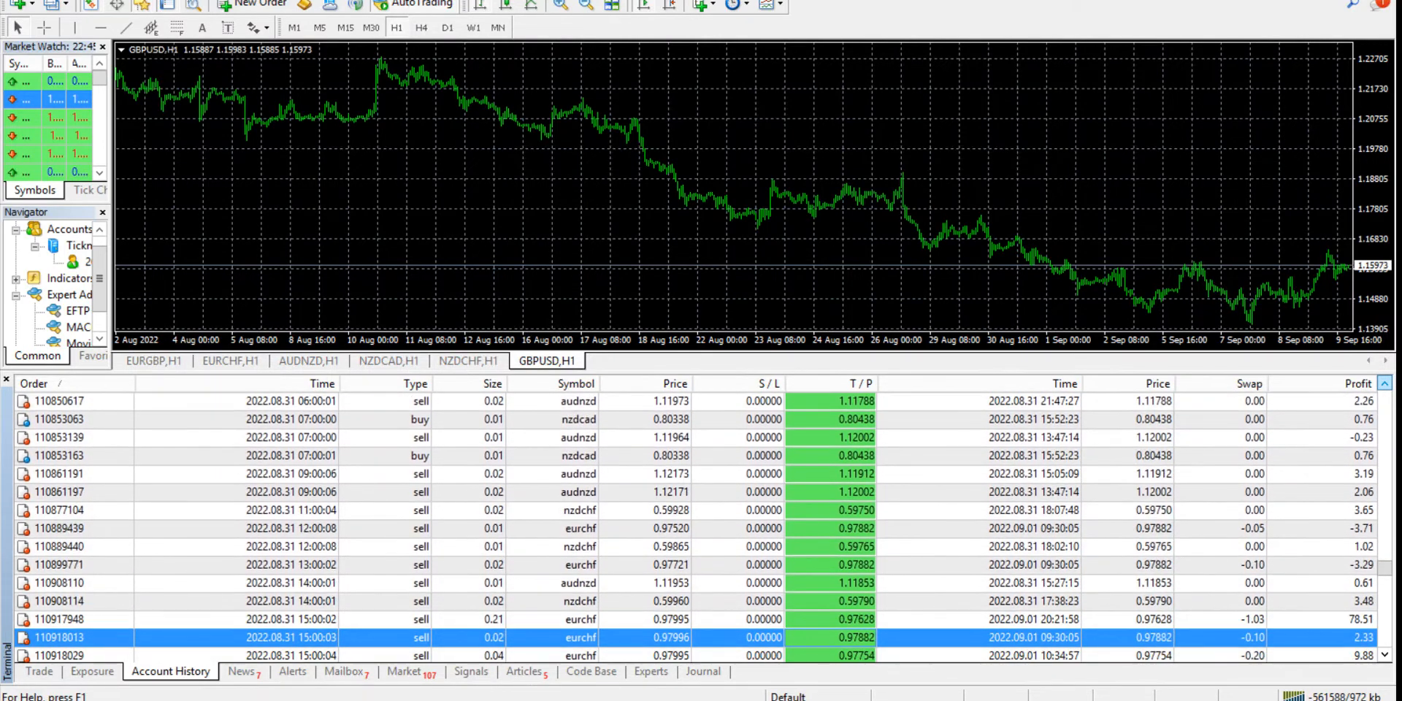
scroll("down", 3)
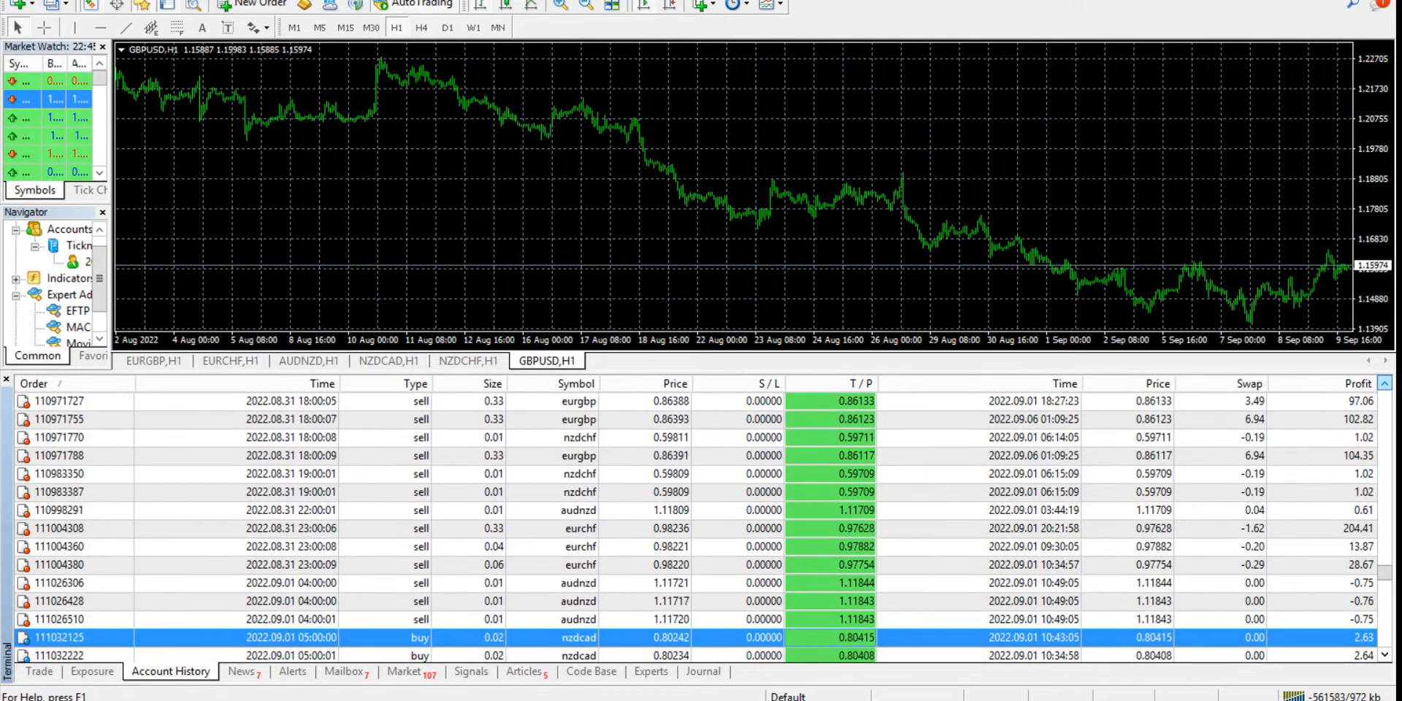
scroll("down", 3)
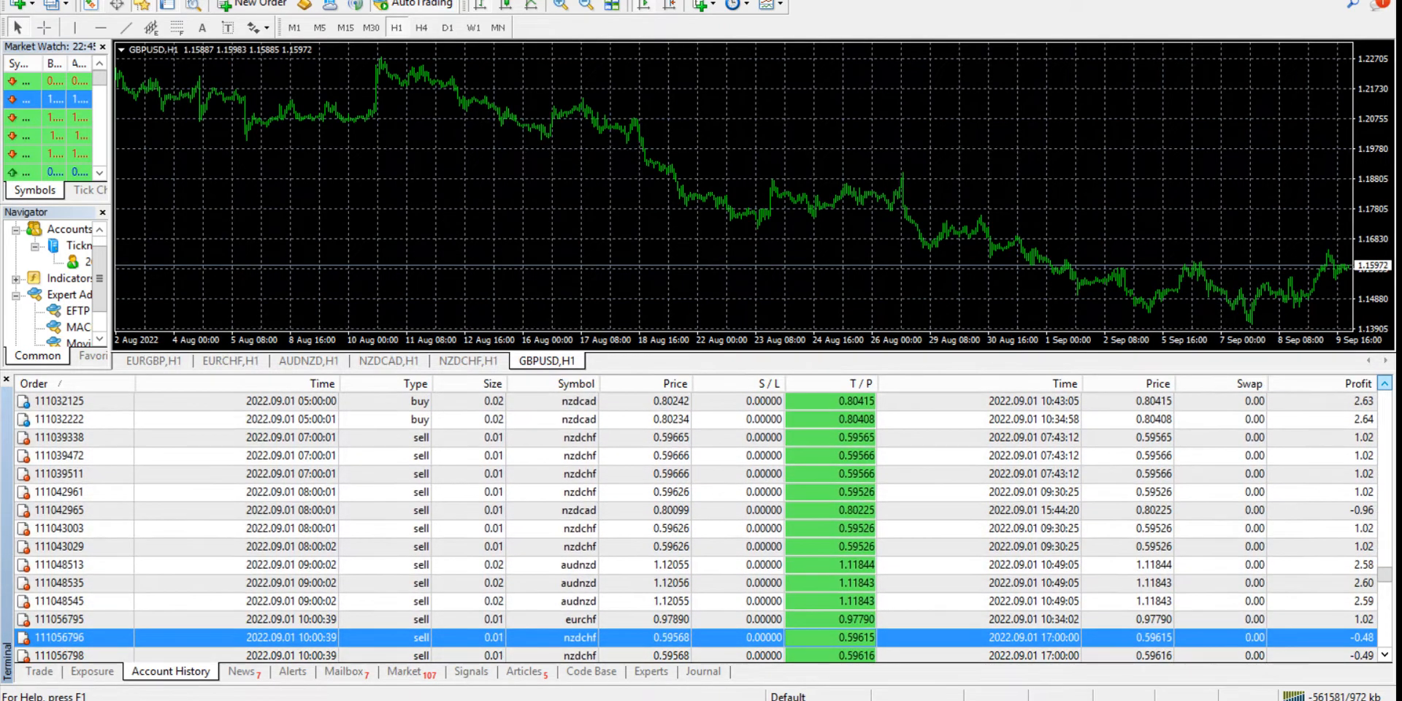
scroll("down", 3)
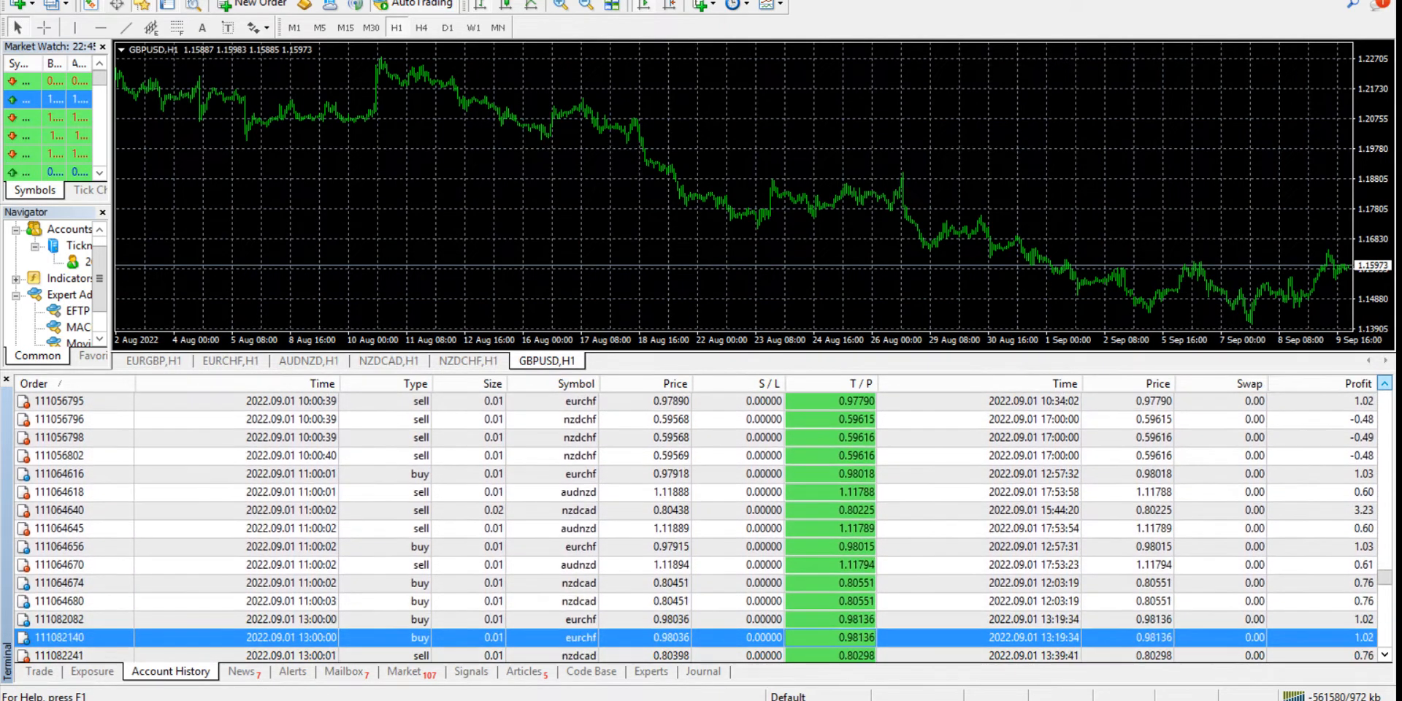
scroll("down", 3)
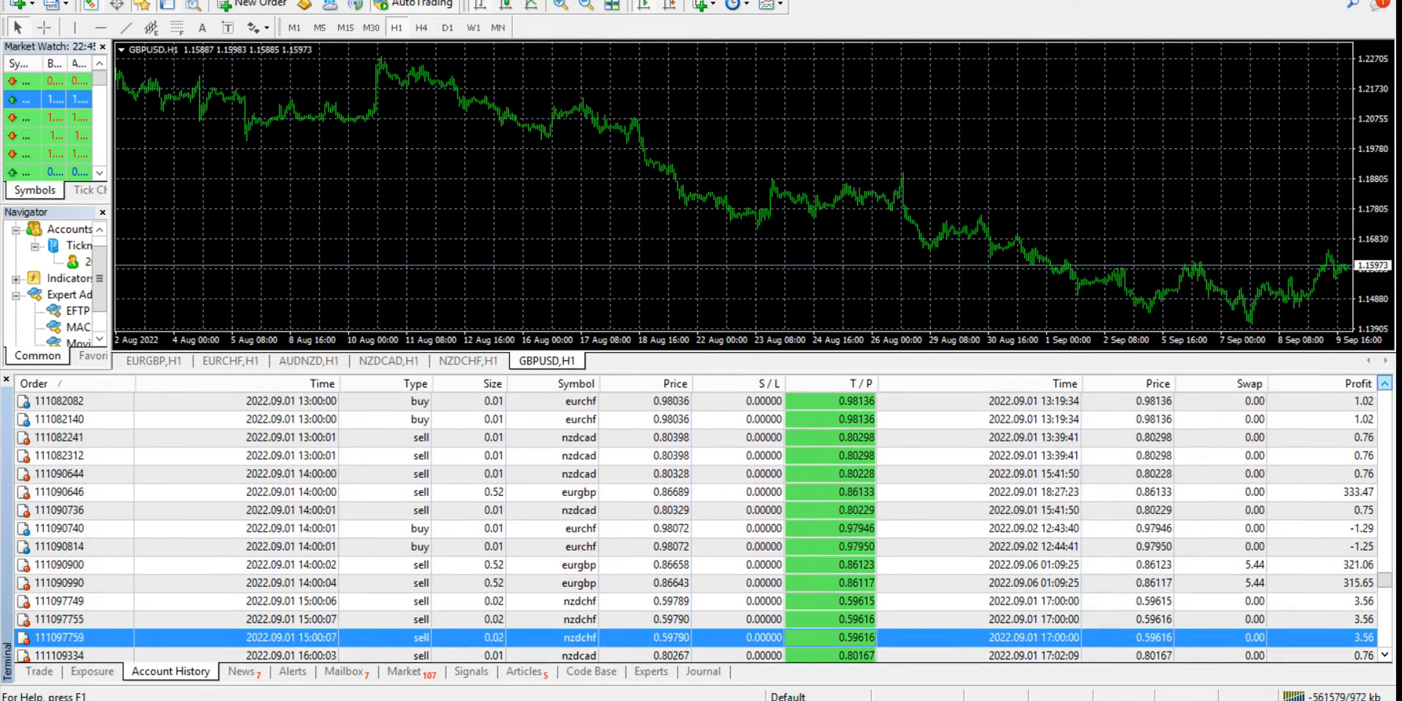
scroll("down", 3)
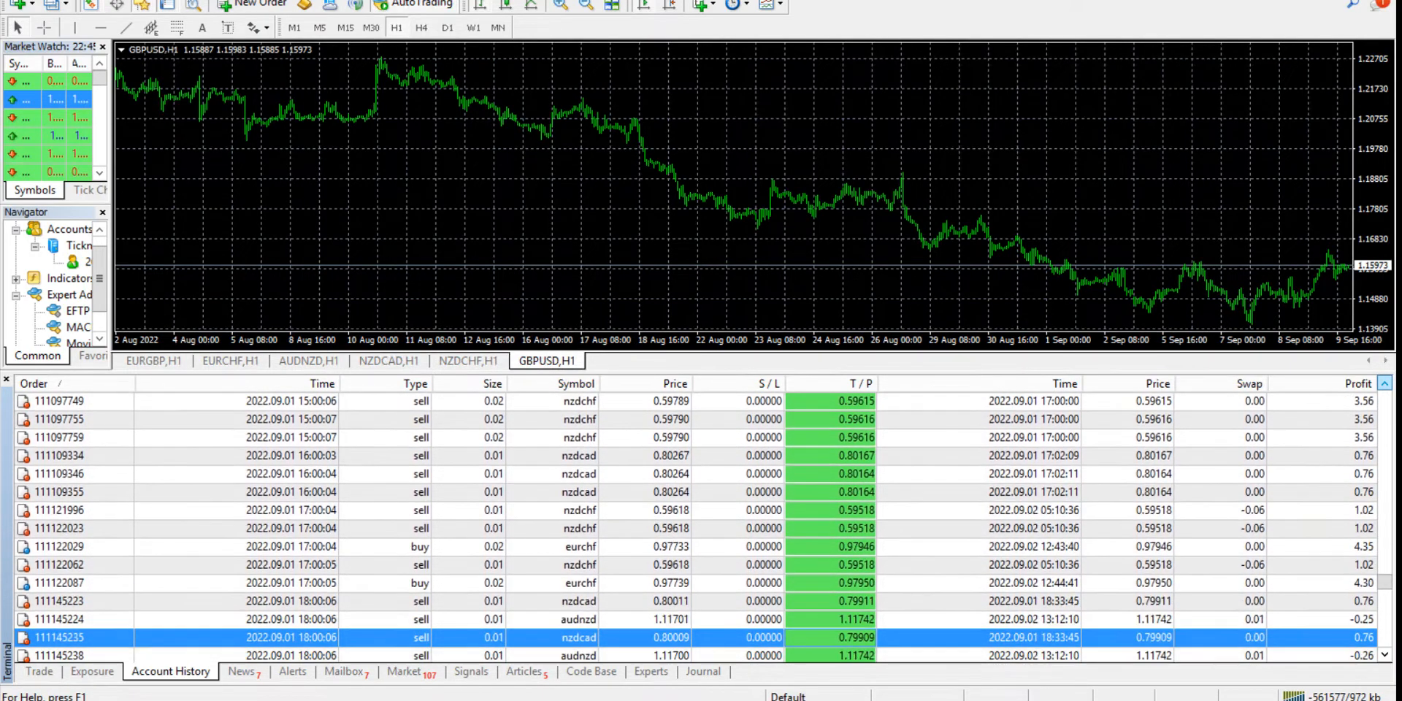
scroll("down", 3)
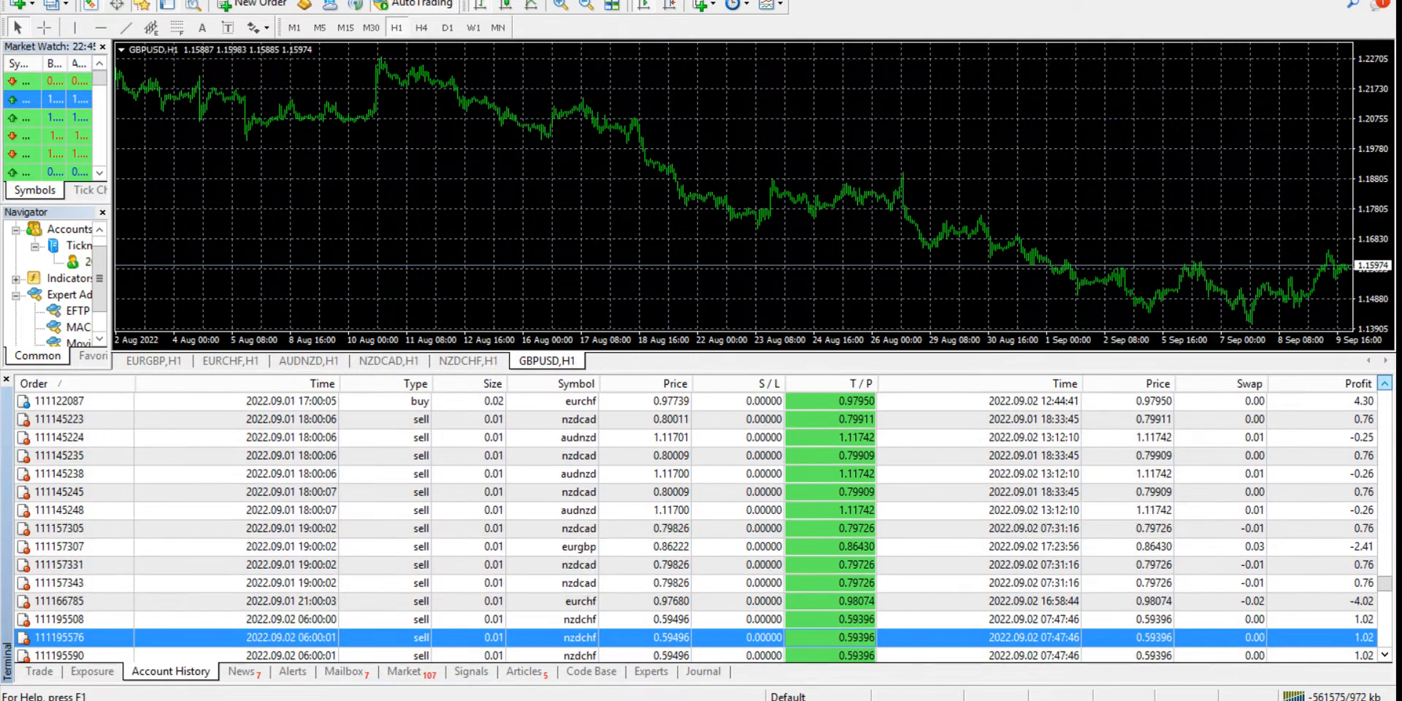
scroll("down", 3)
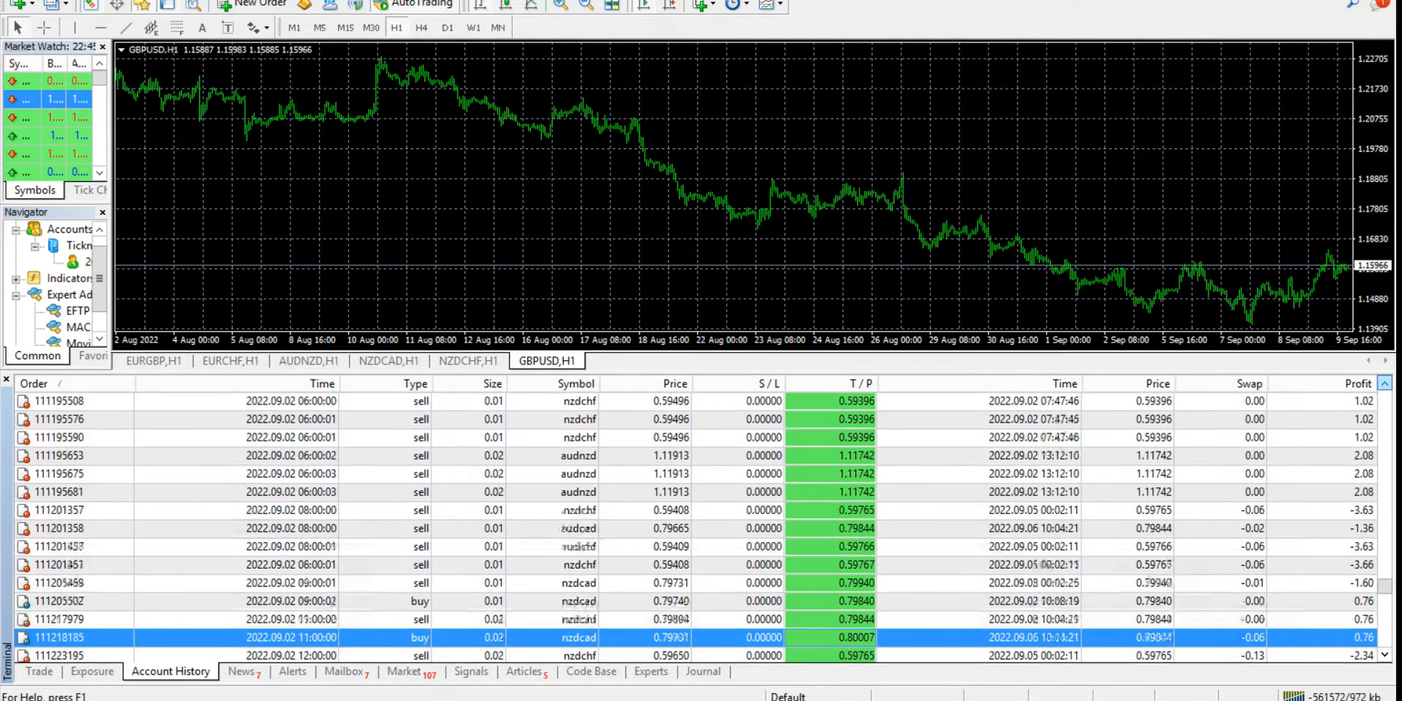
scroll("down", 3)
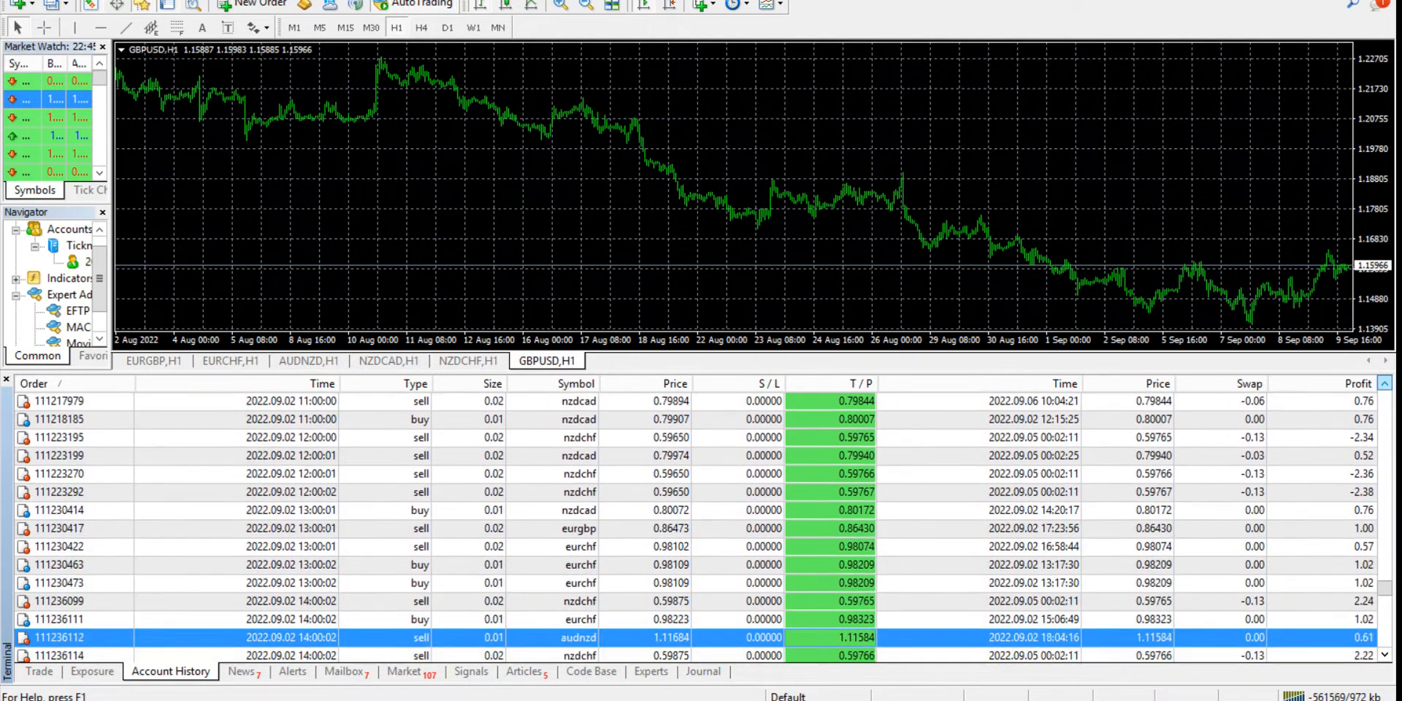
scroll("down", 3)
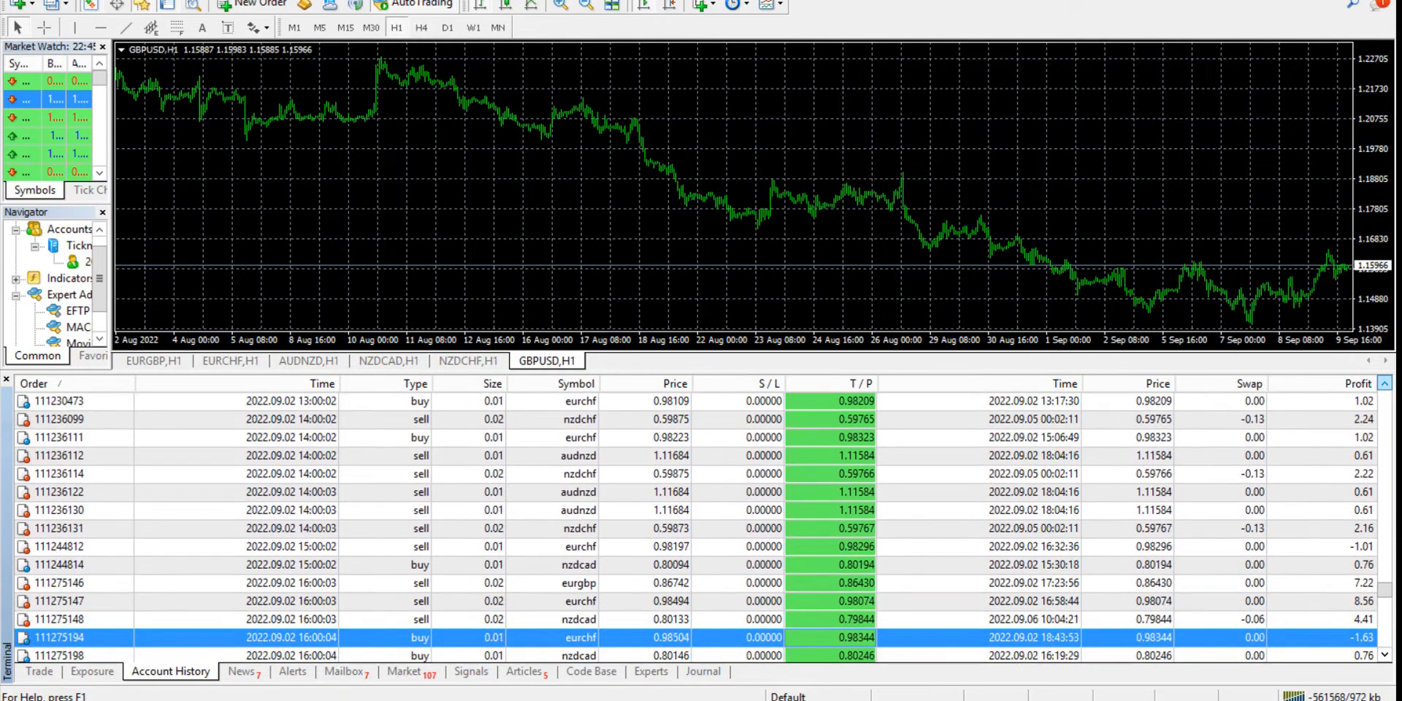
scroll("down", 3)
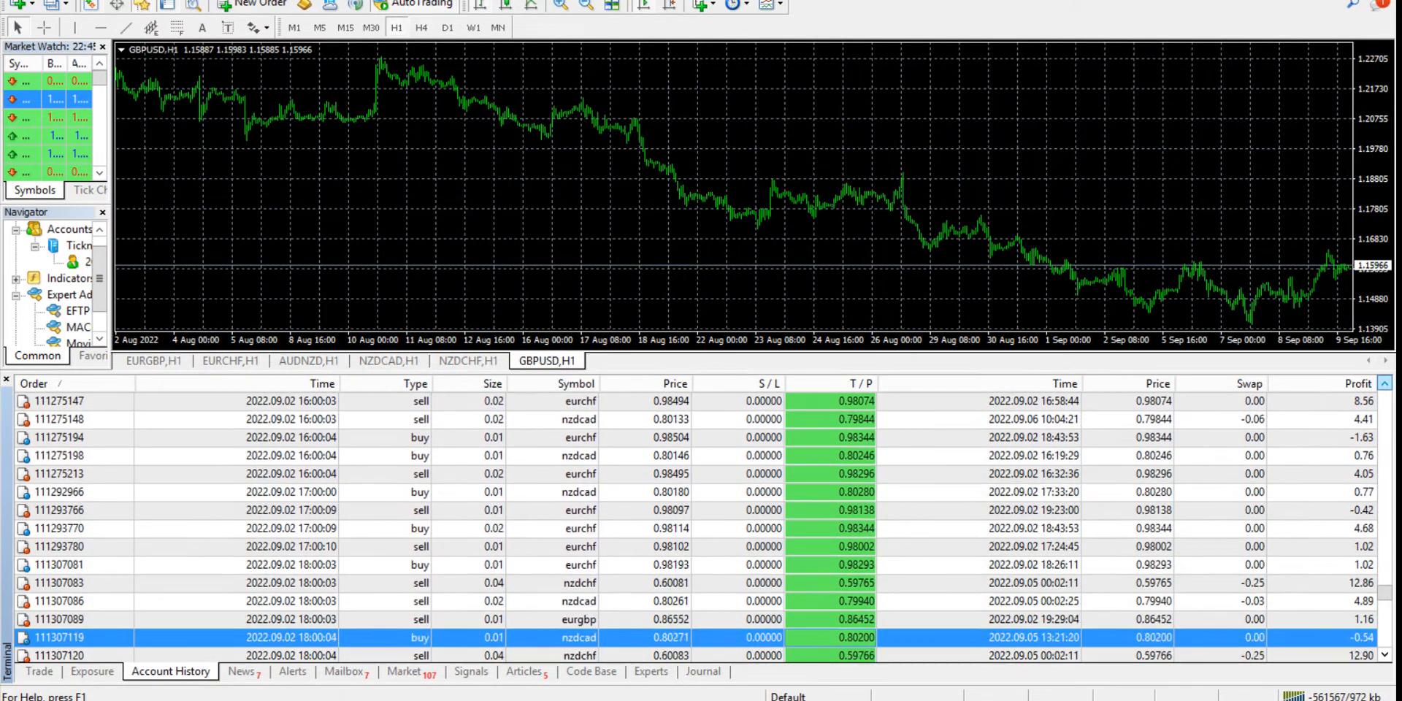
scroll("down", 3)
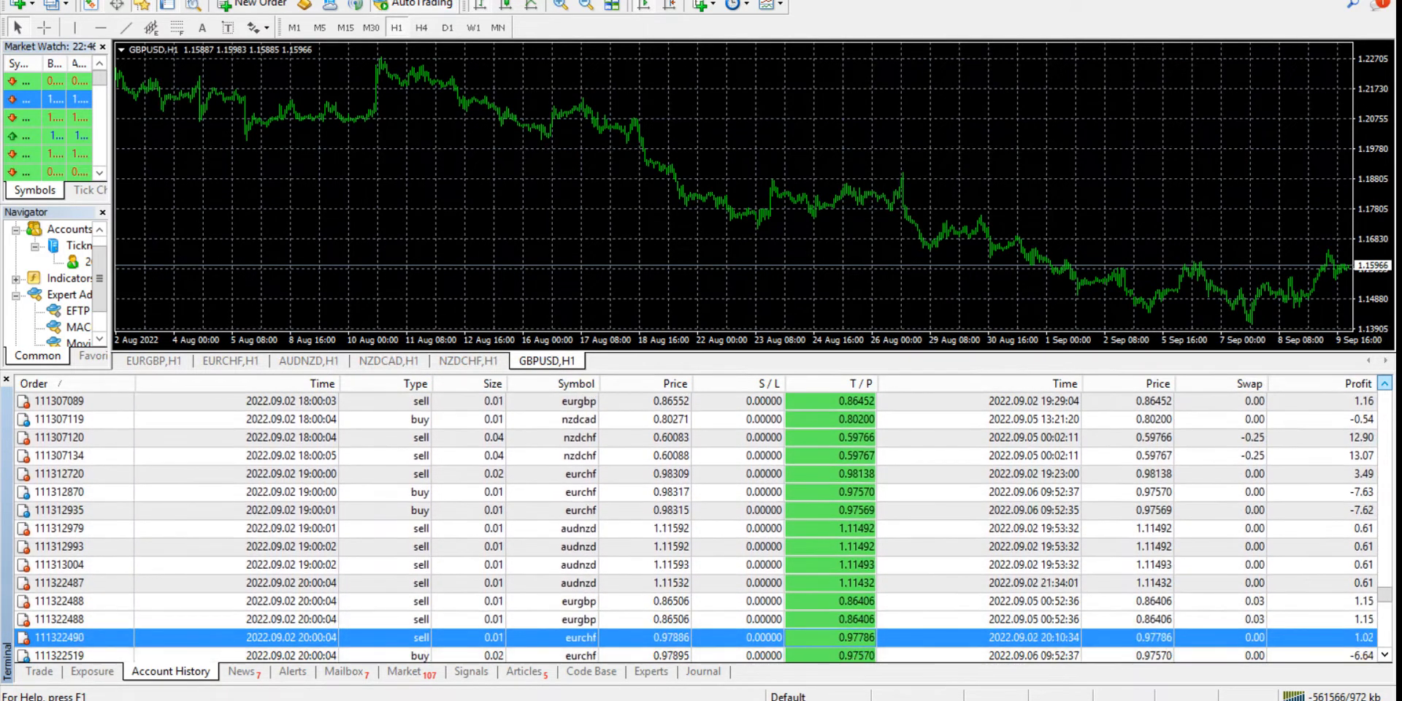
scroll("down", 3)
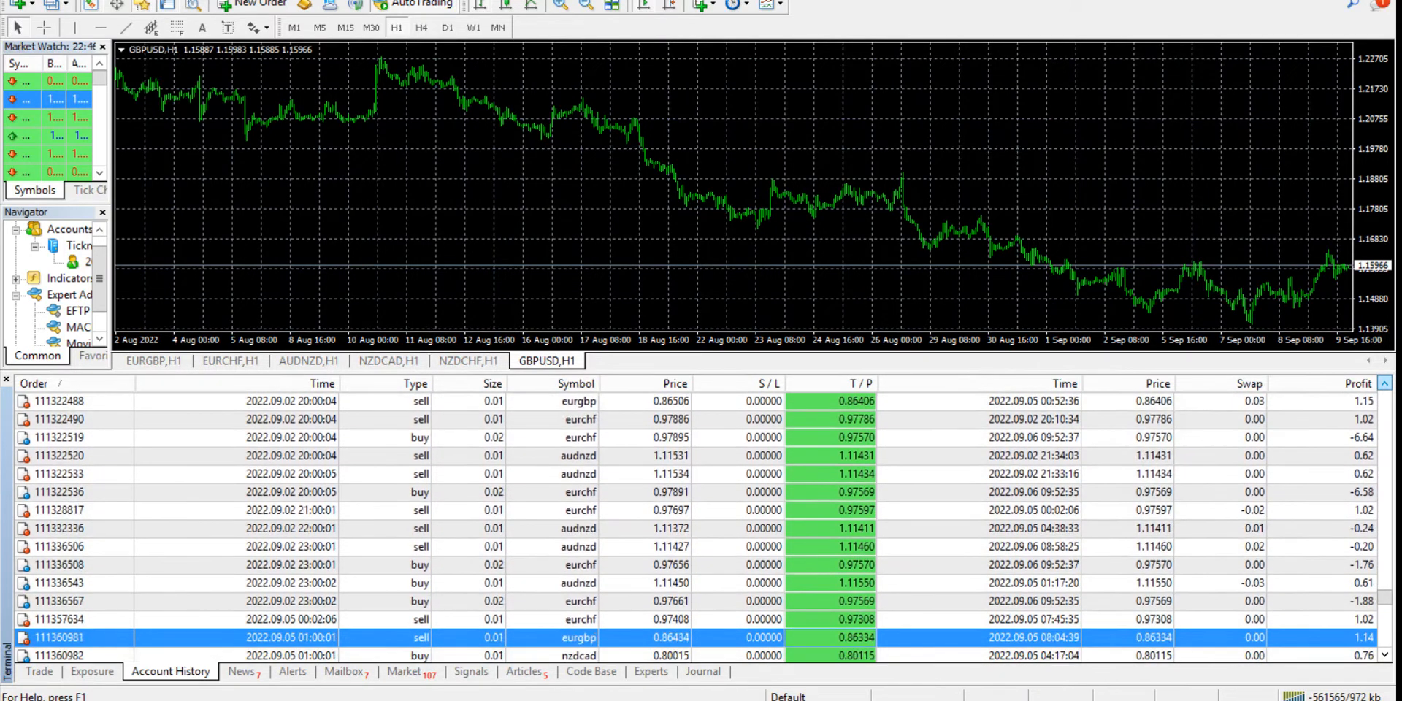
scroll("down", 3)
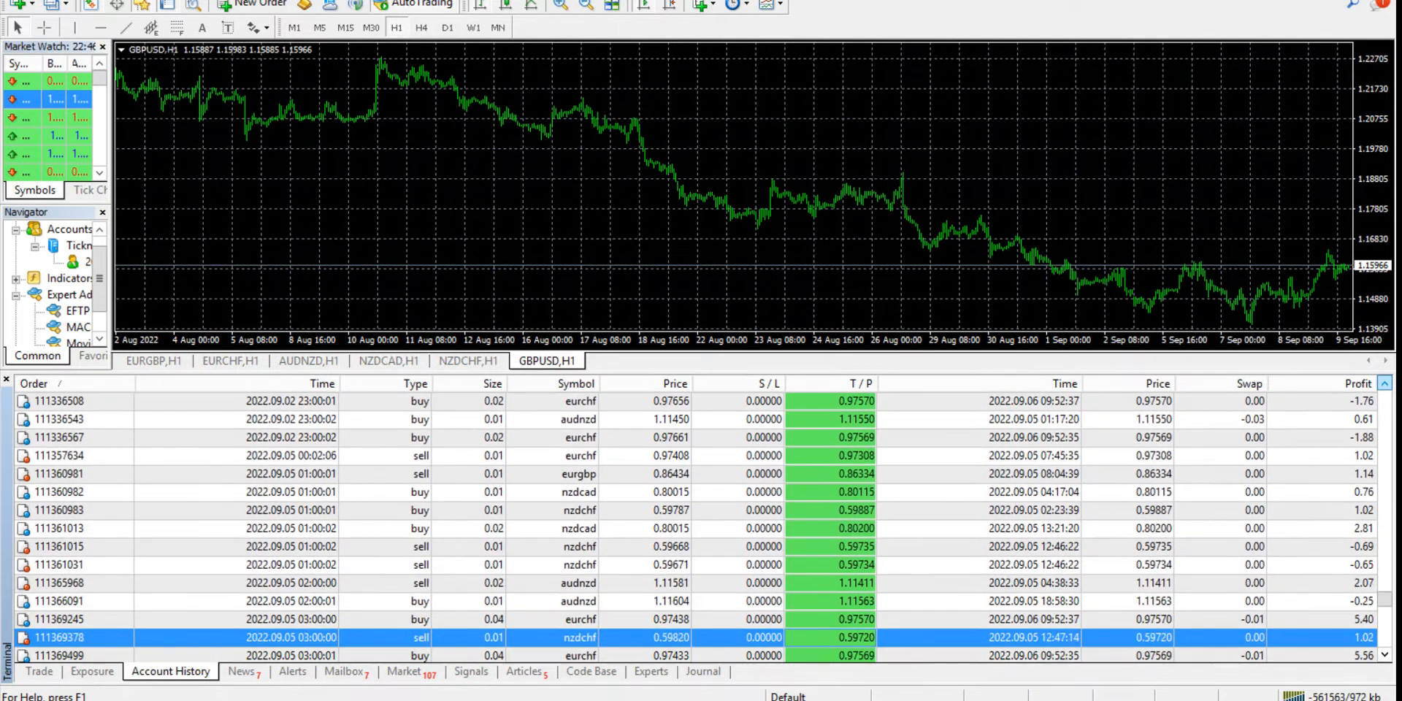
scroll("down", 3)
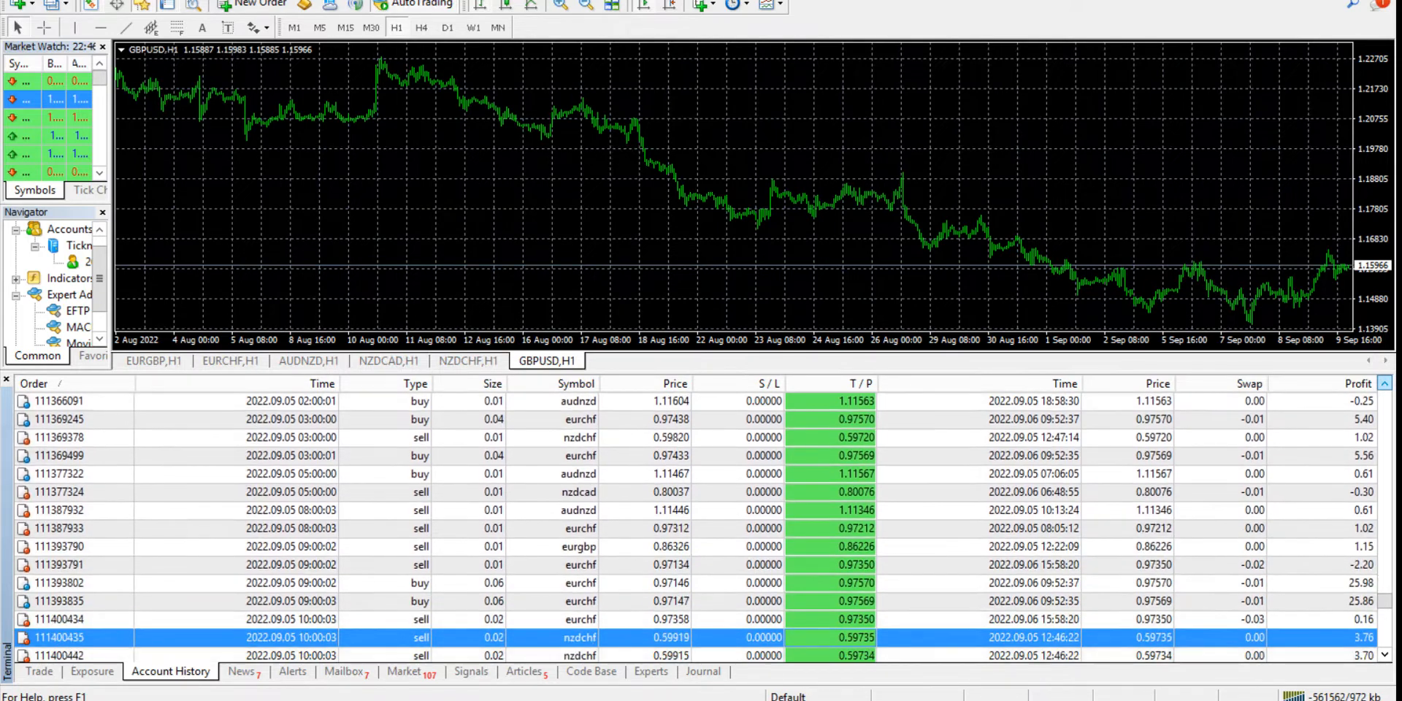
scroll("down", 3)
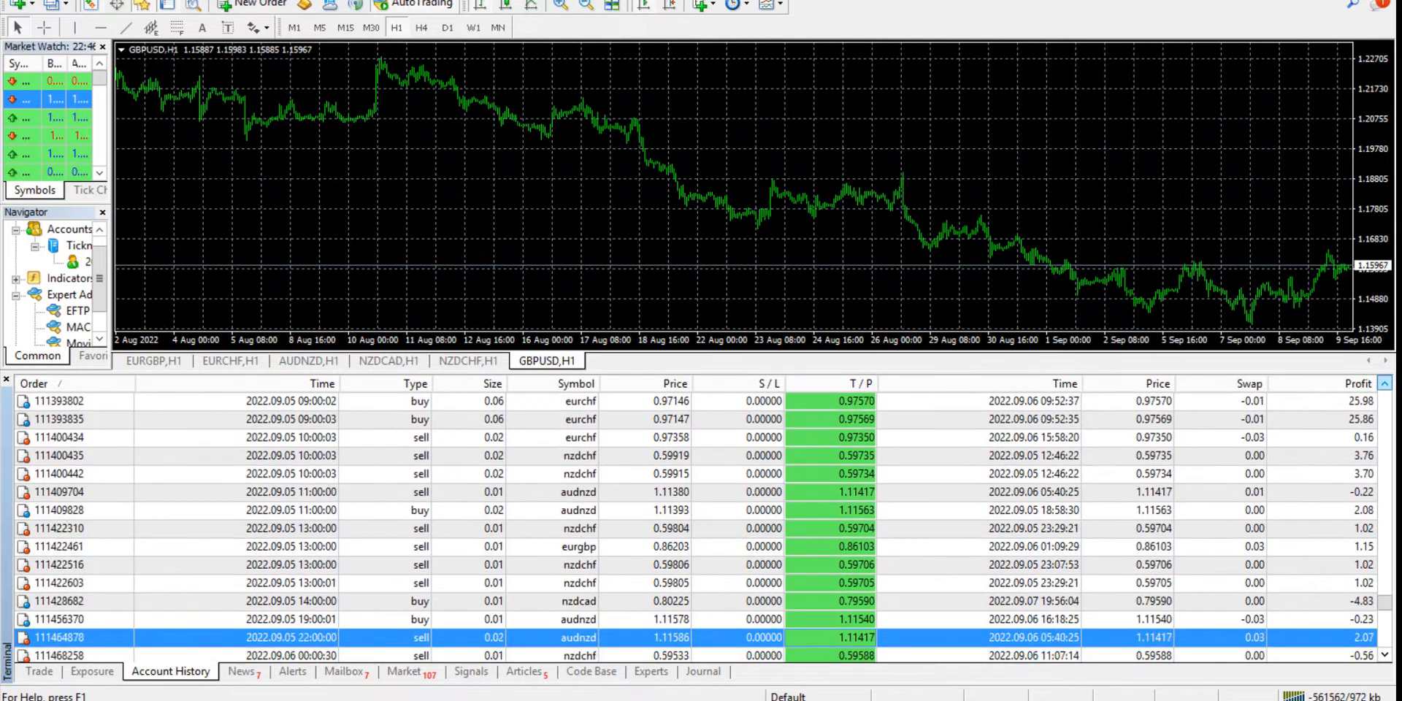
scroll("down", 3)
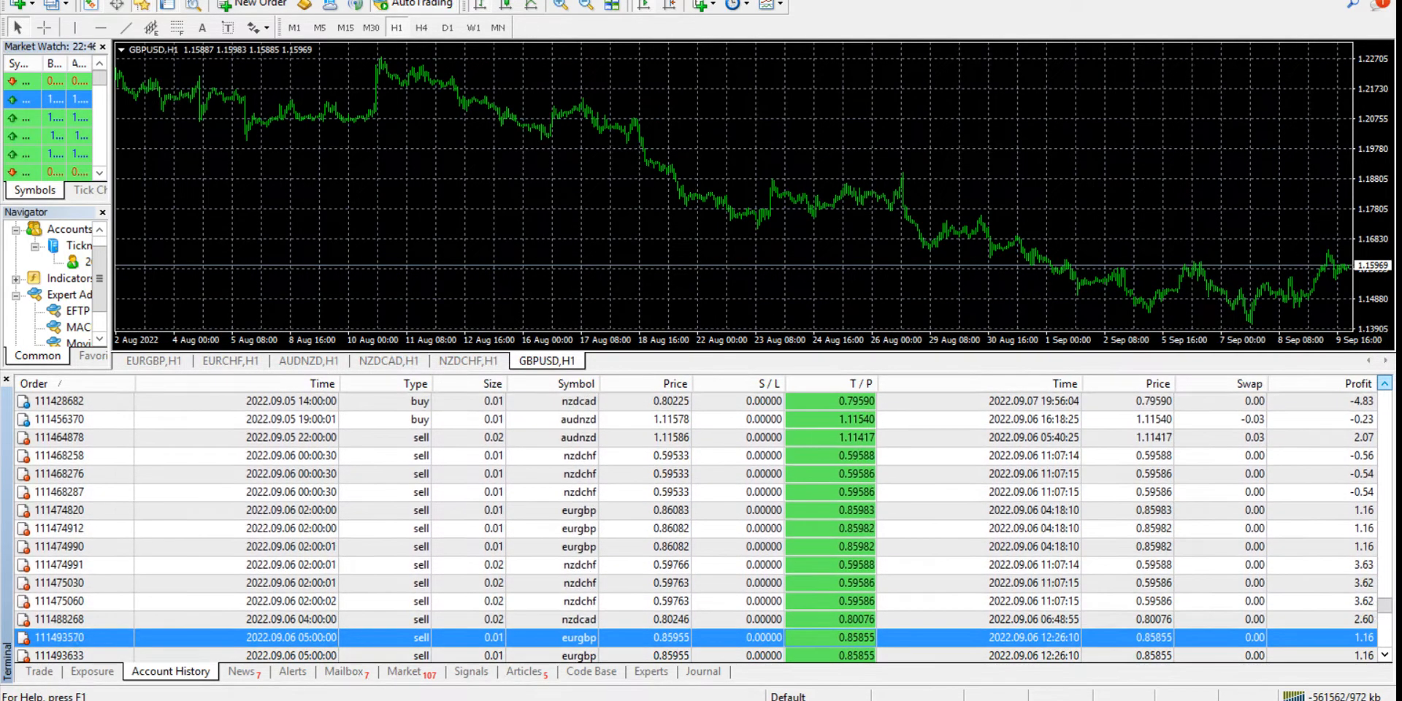
scroll("down", 3)
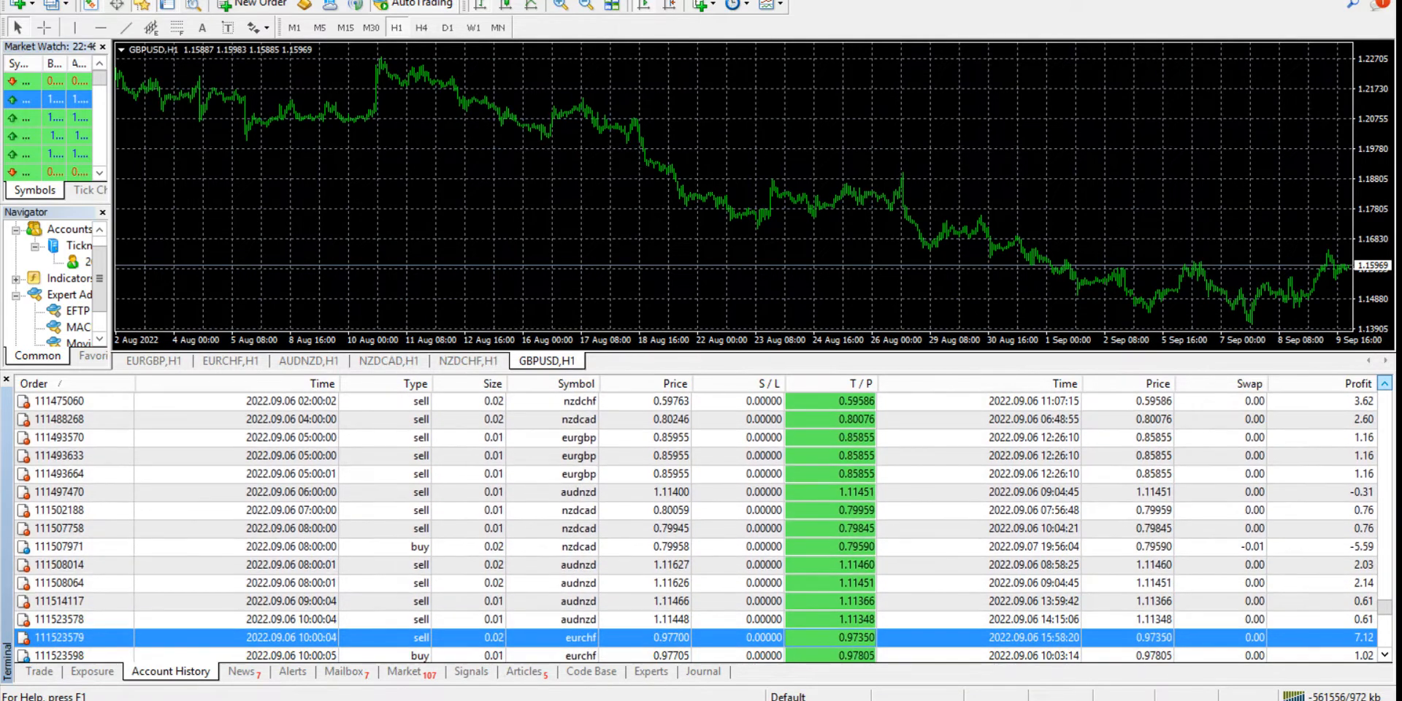
scroll("down", 3)
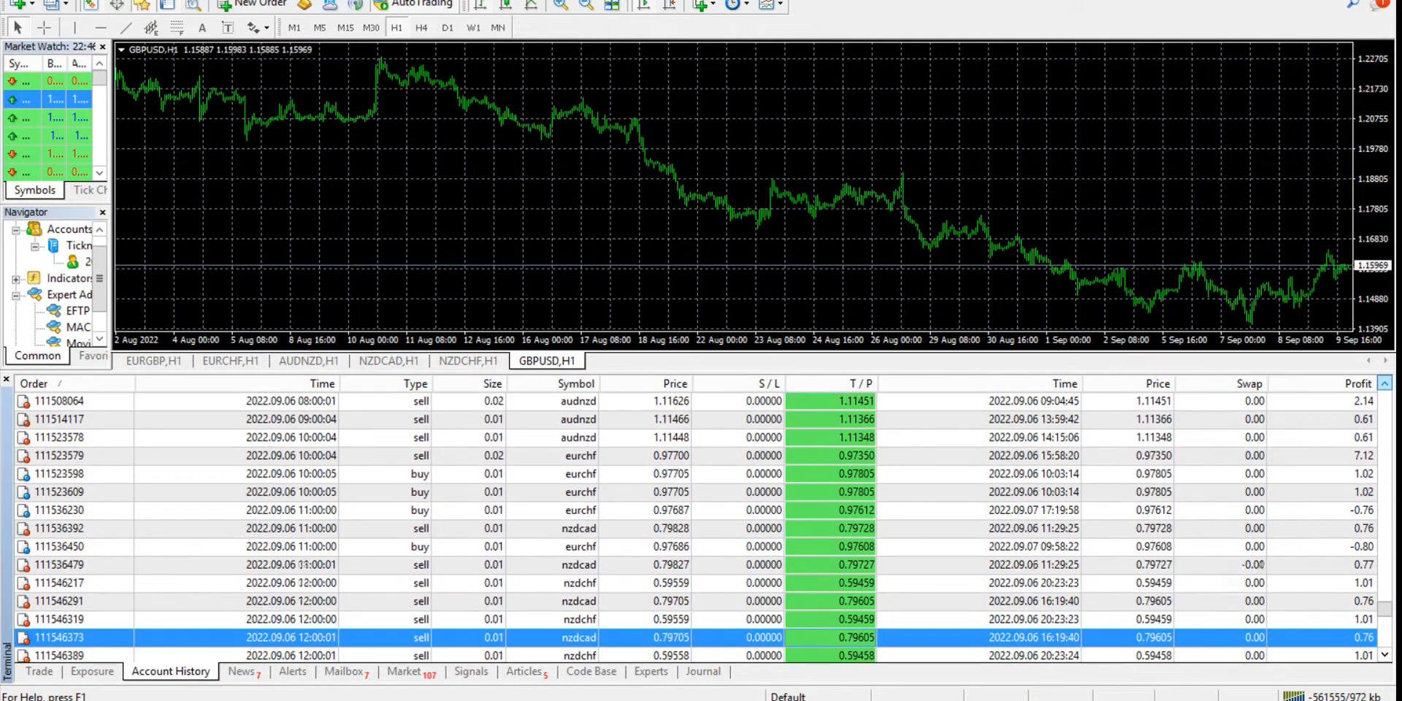
scroll("down", 3)
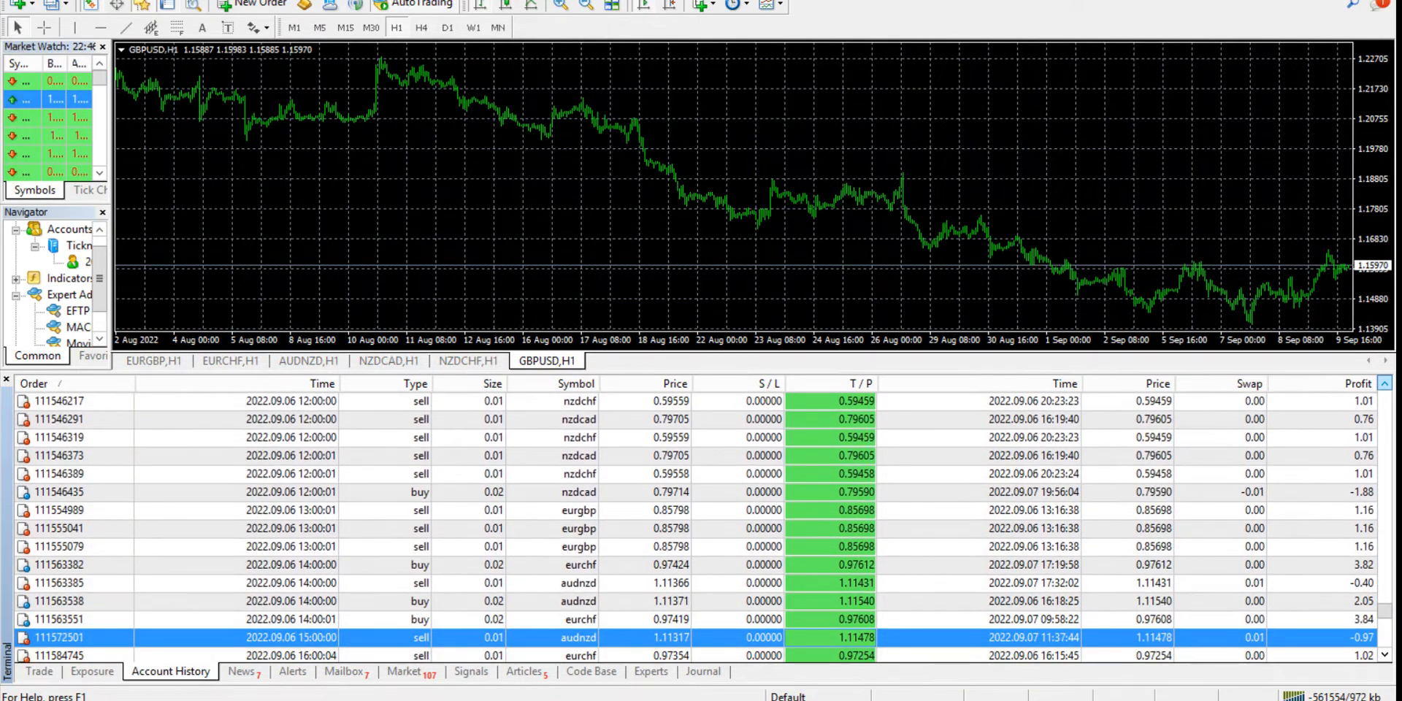
scroll("down", 3)
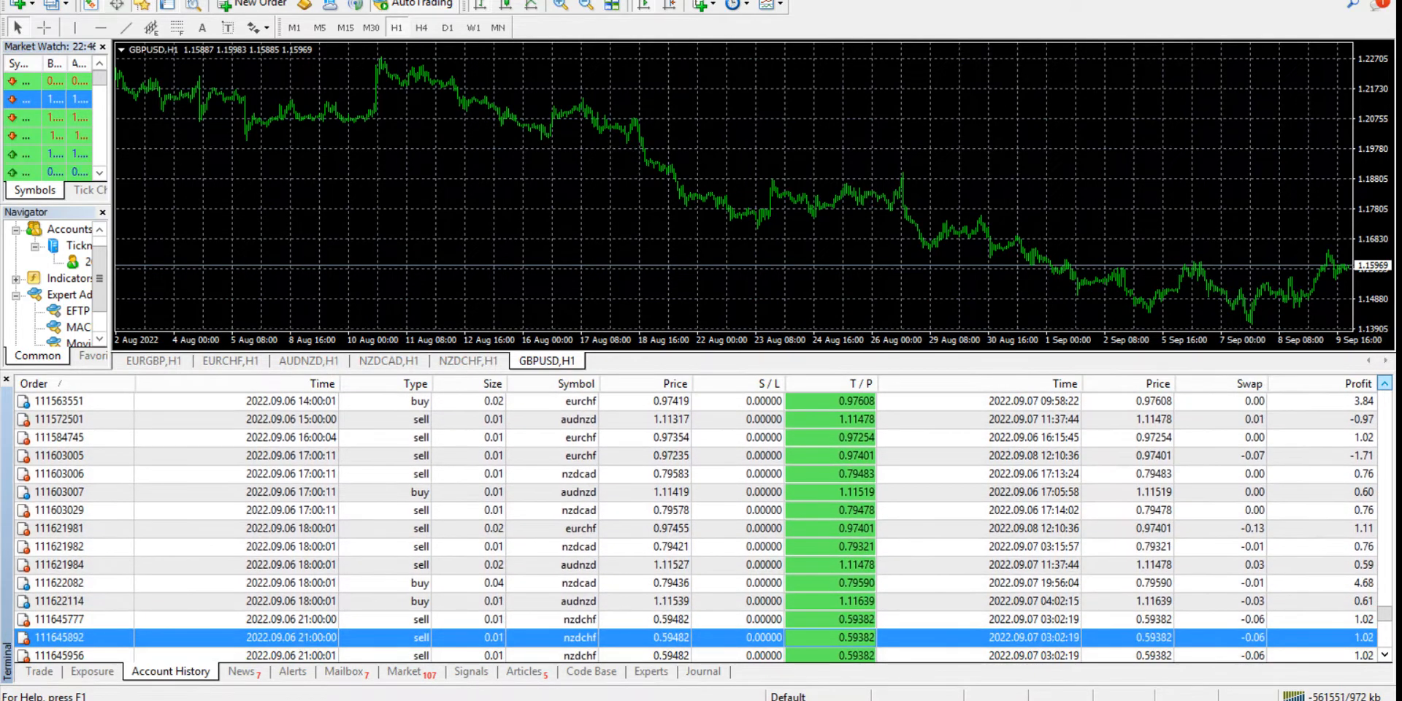
scroll("down", 3)
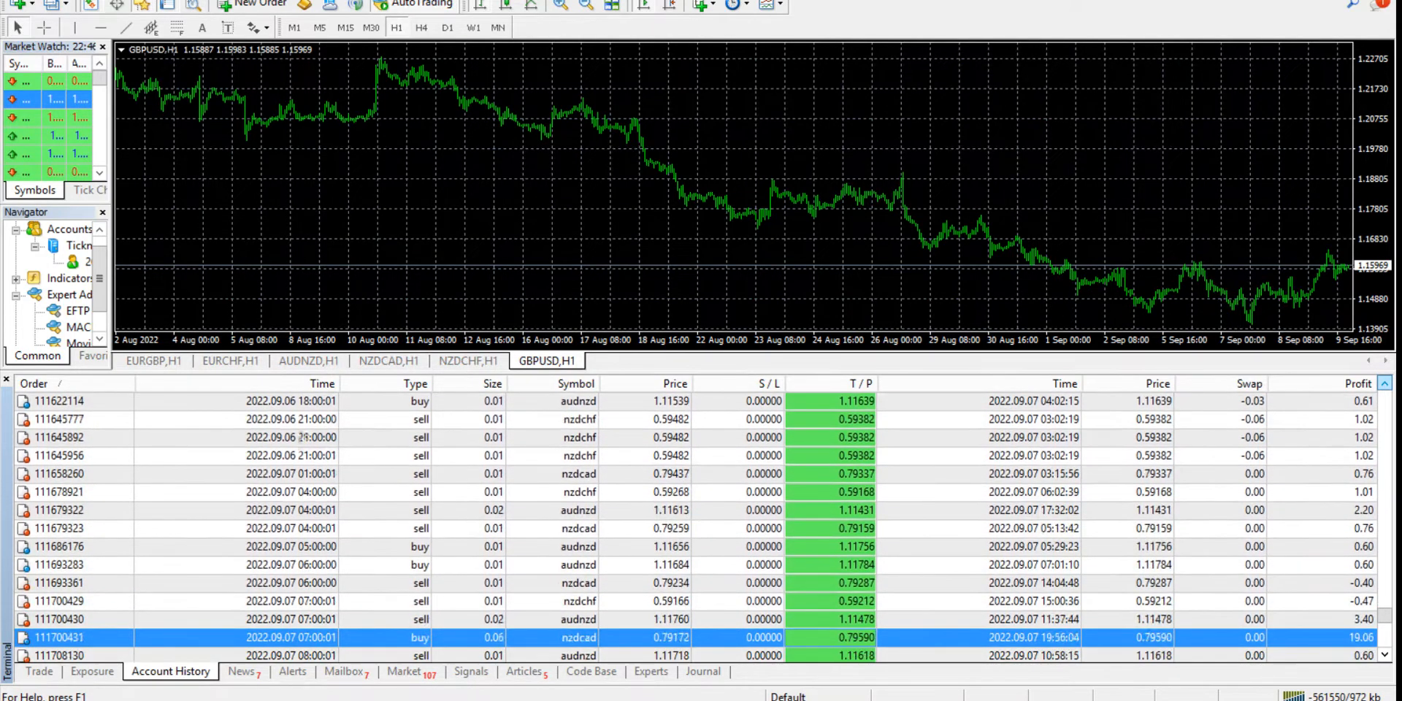
scroll("down", 3)
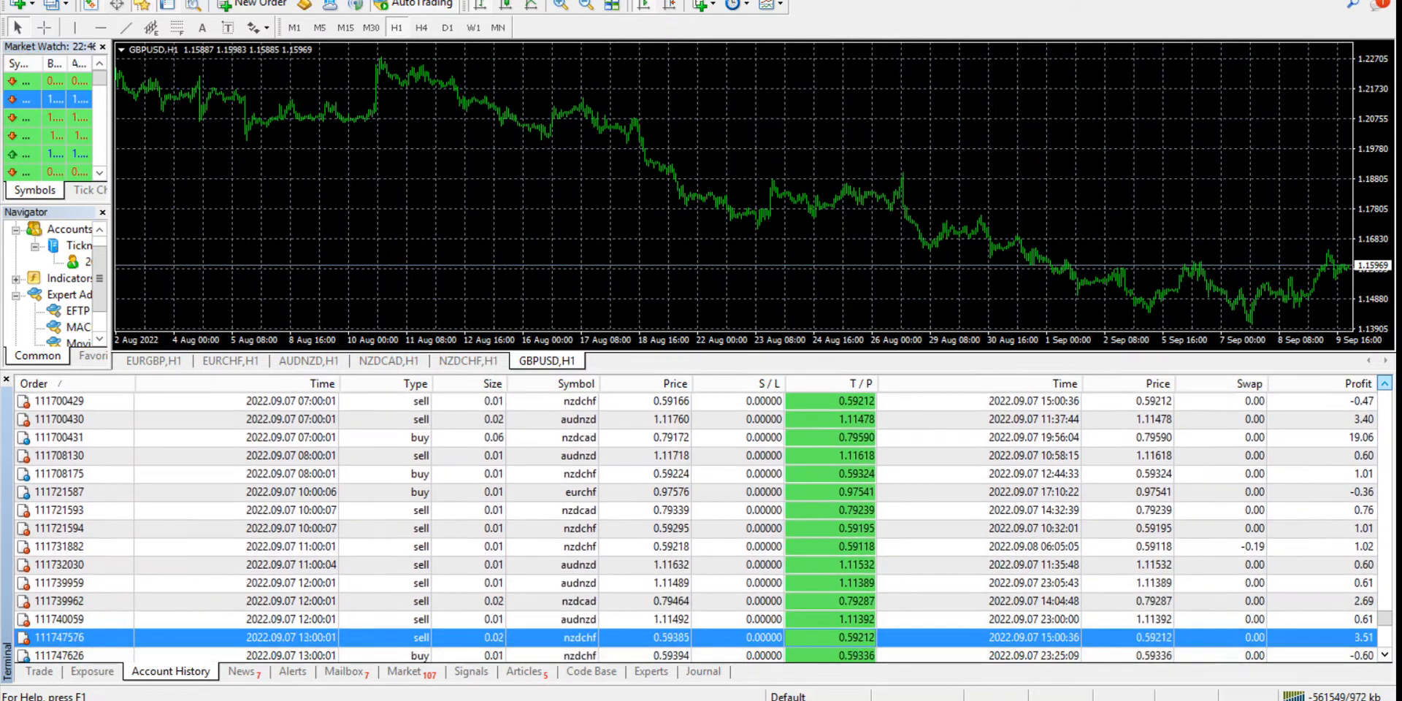
scroll("down", 3)
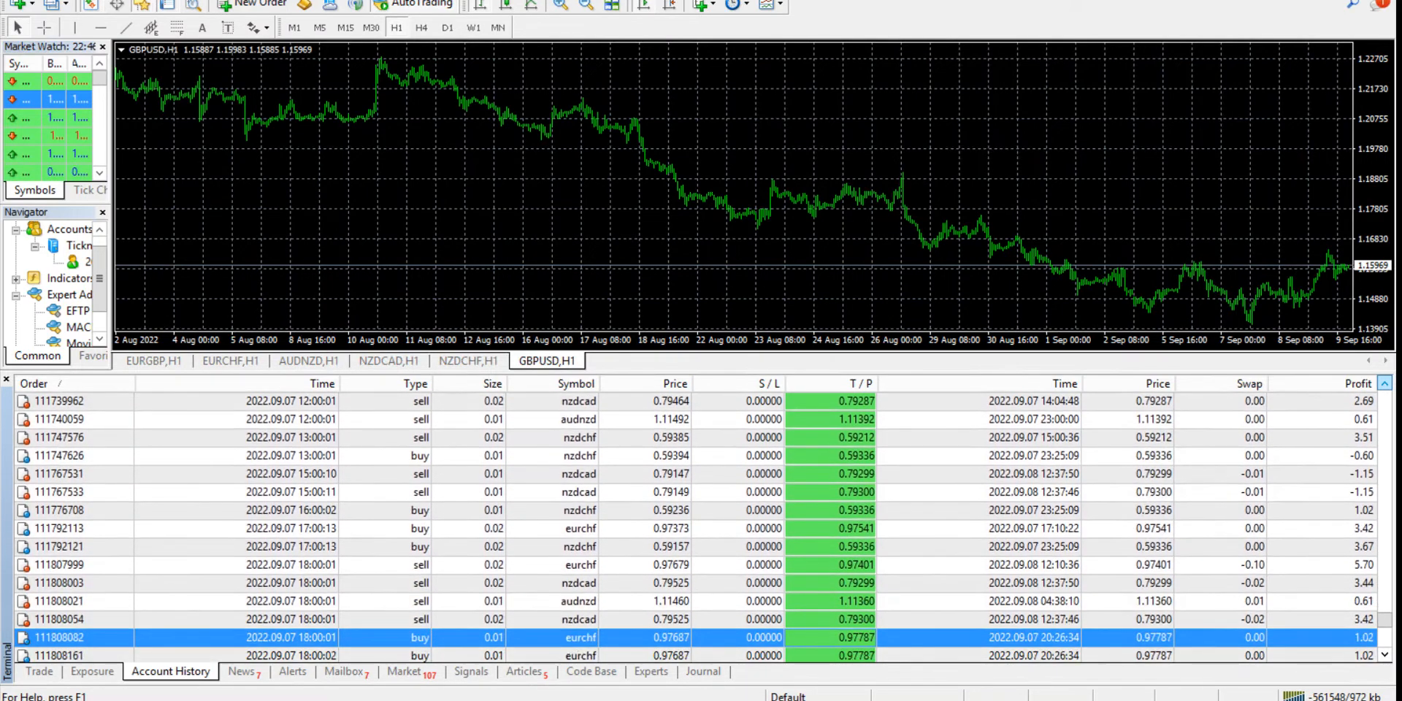
scroll("down", 3)
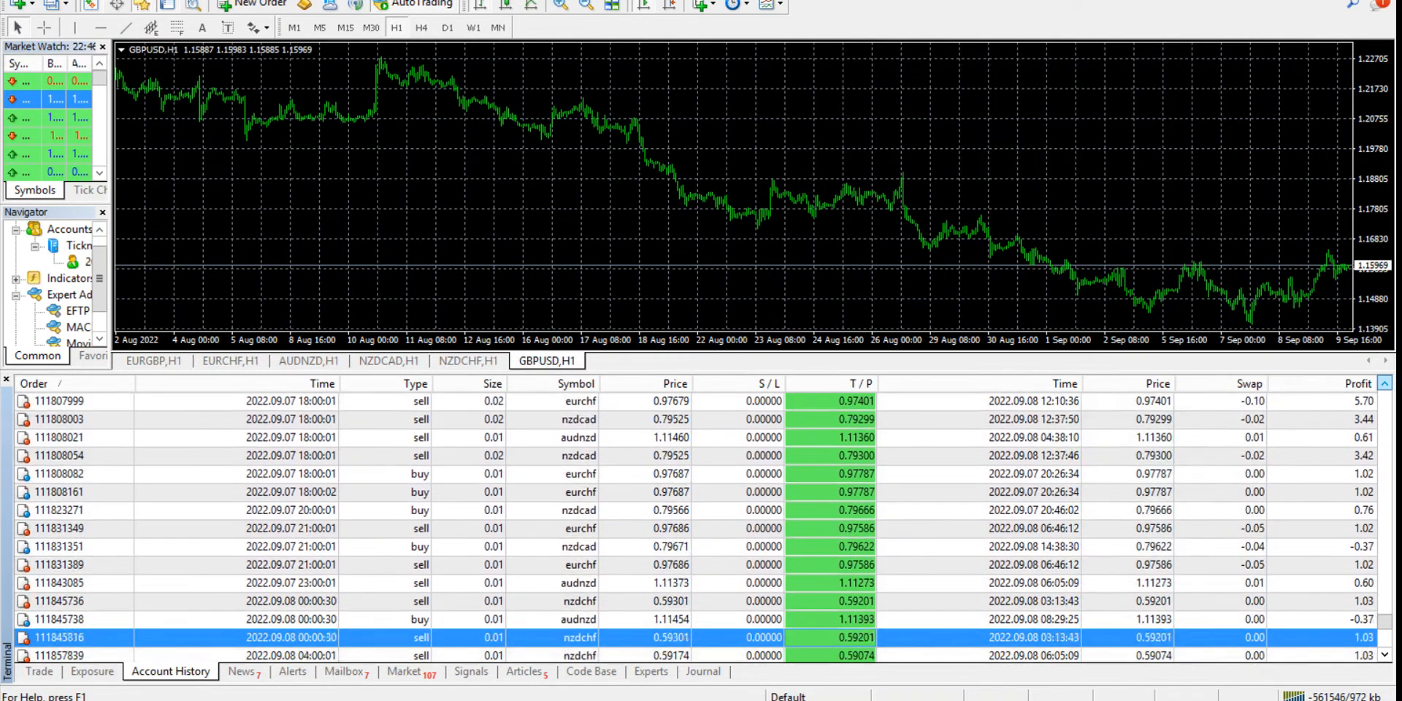
scroll("down", 3)
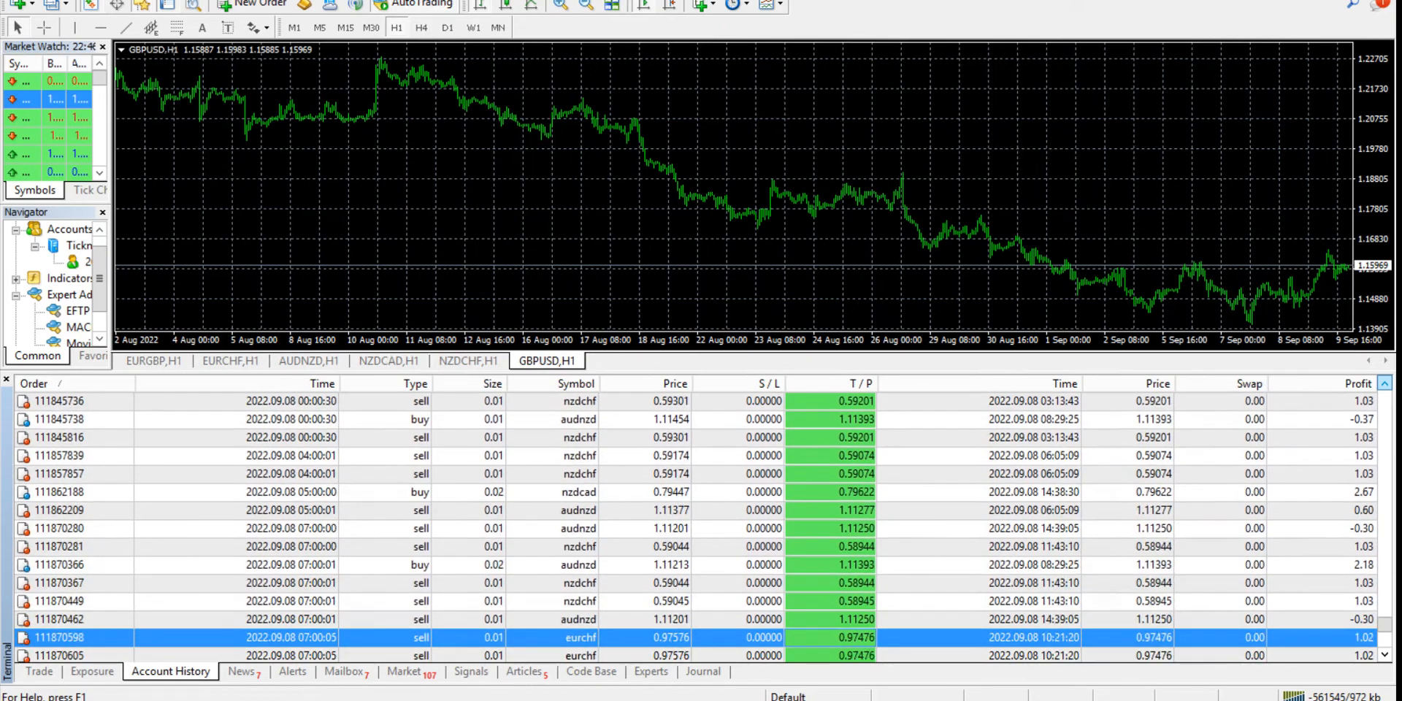
scroll("down", 3)
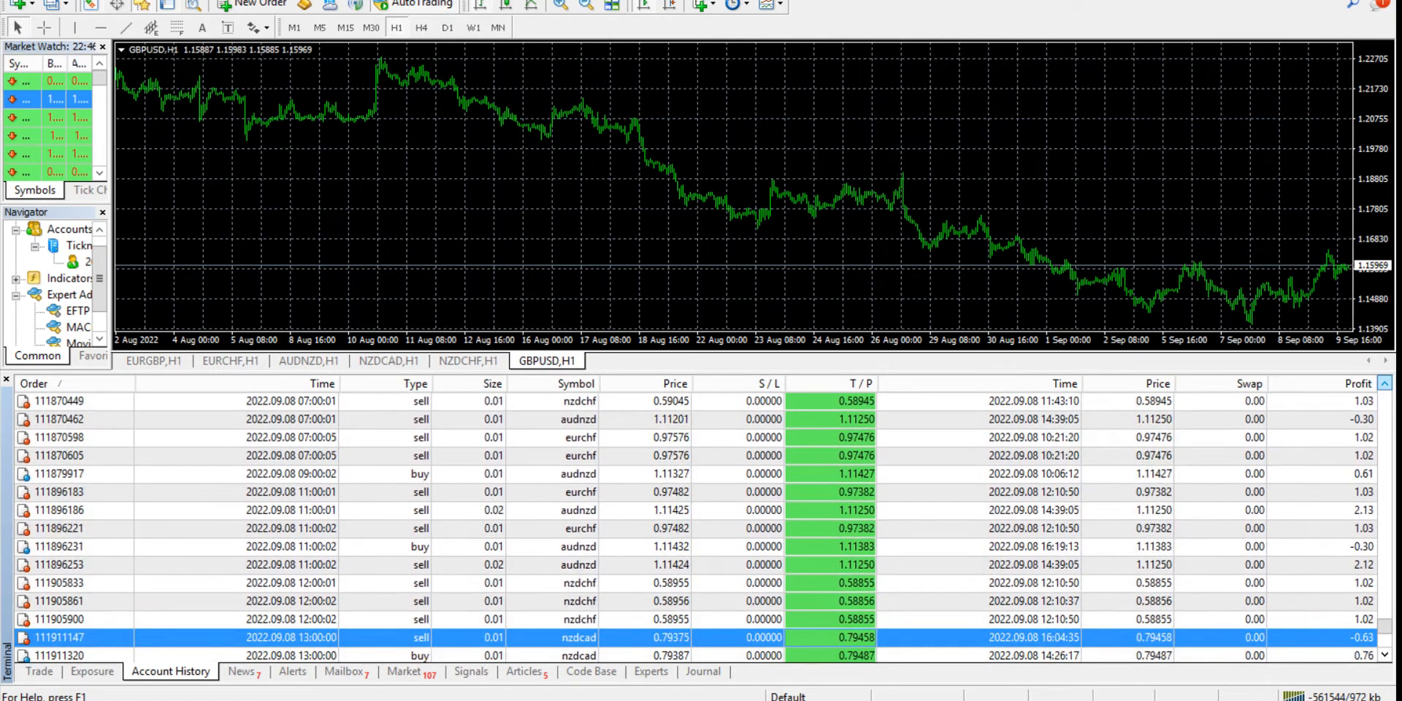
scroll("down", 3)
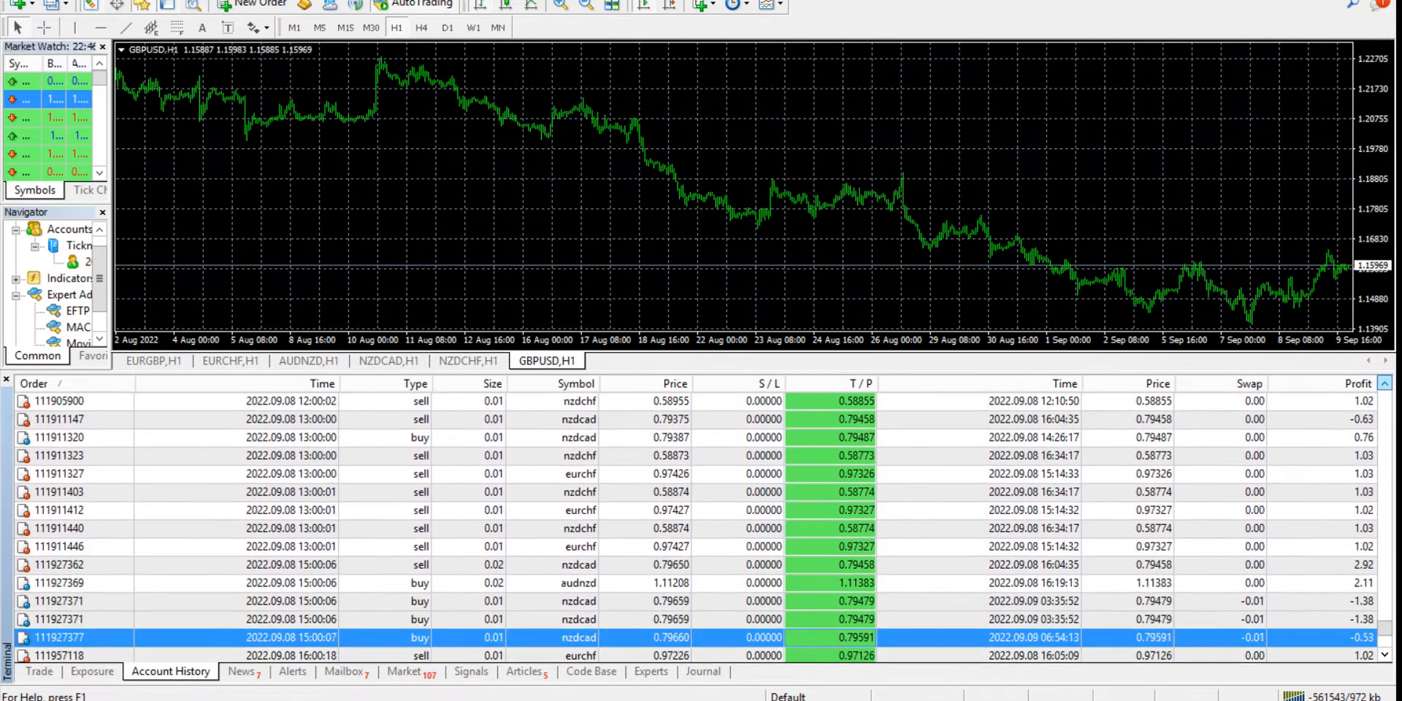
scroll("down", 3)
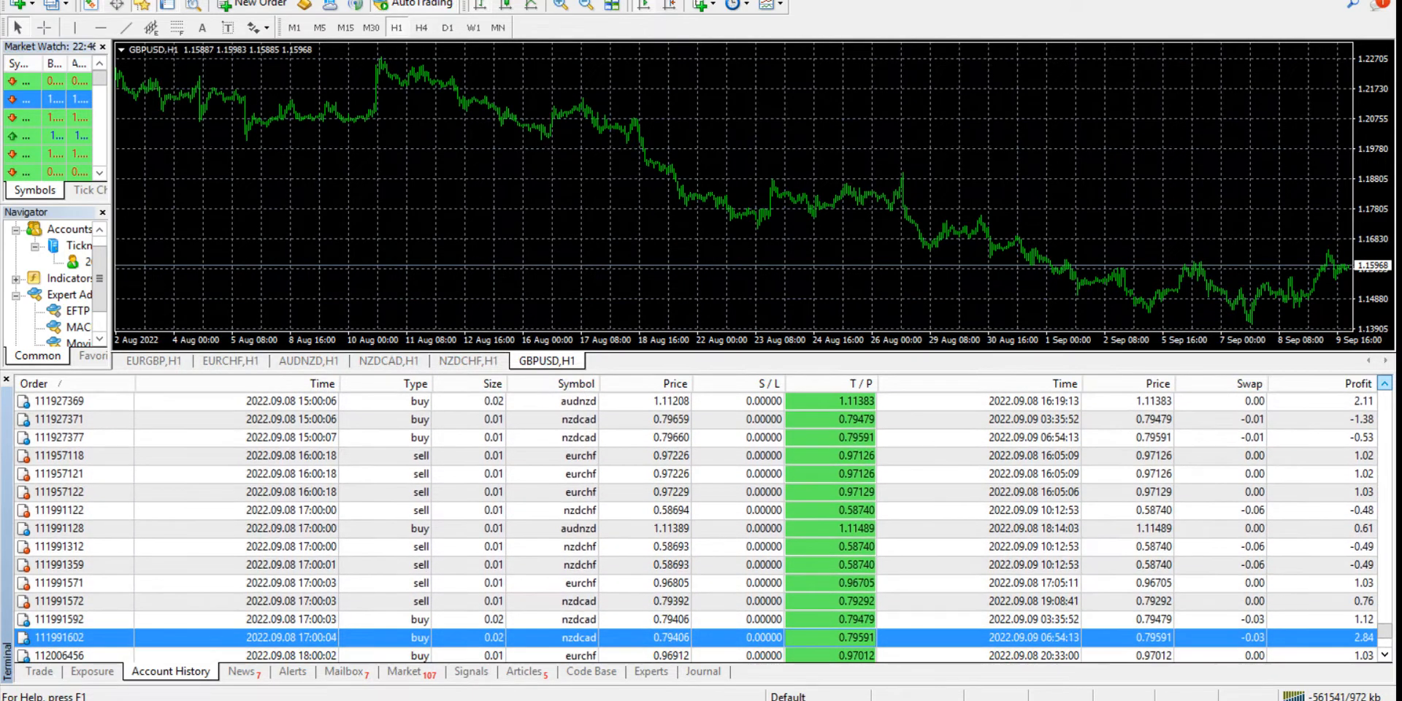
scroll("down", 3)
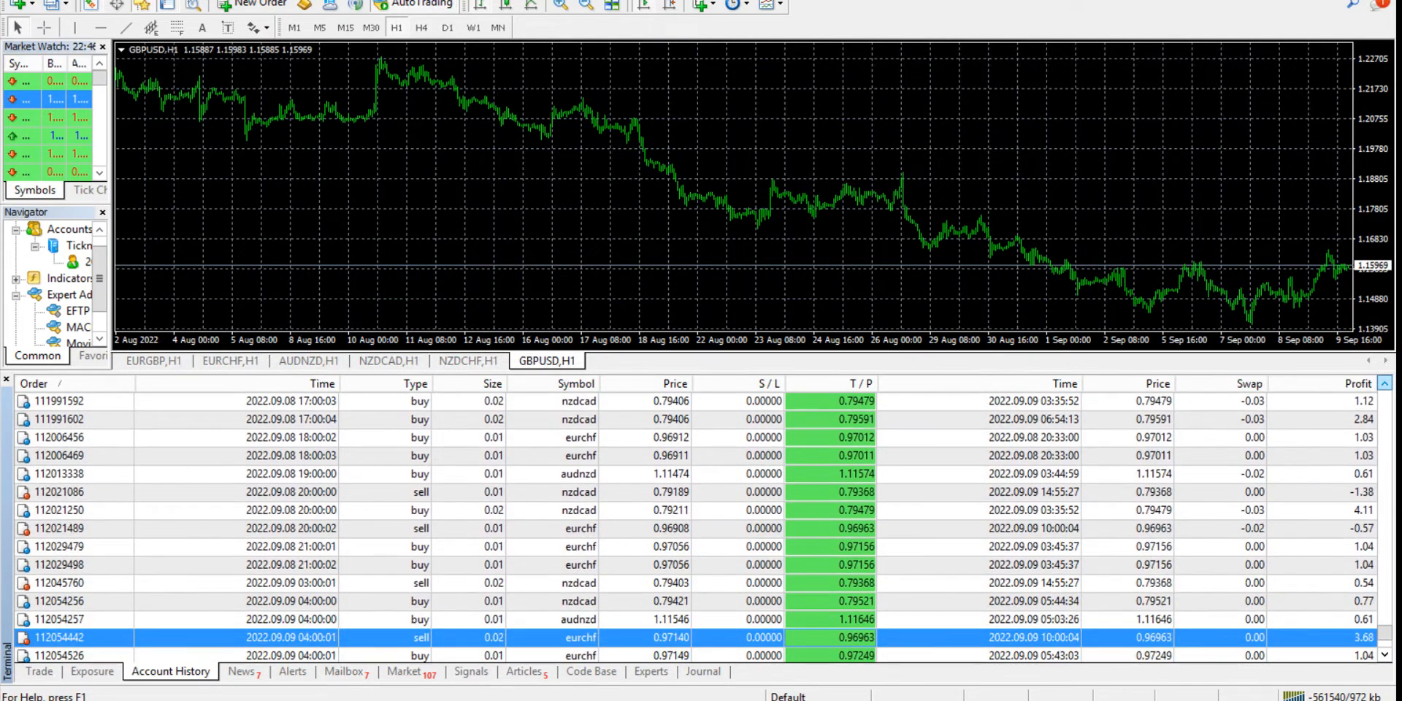
scroll("down", 3)
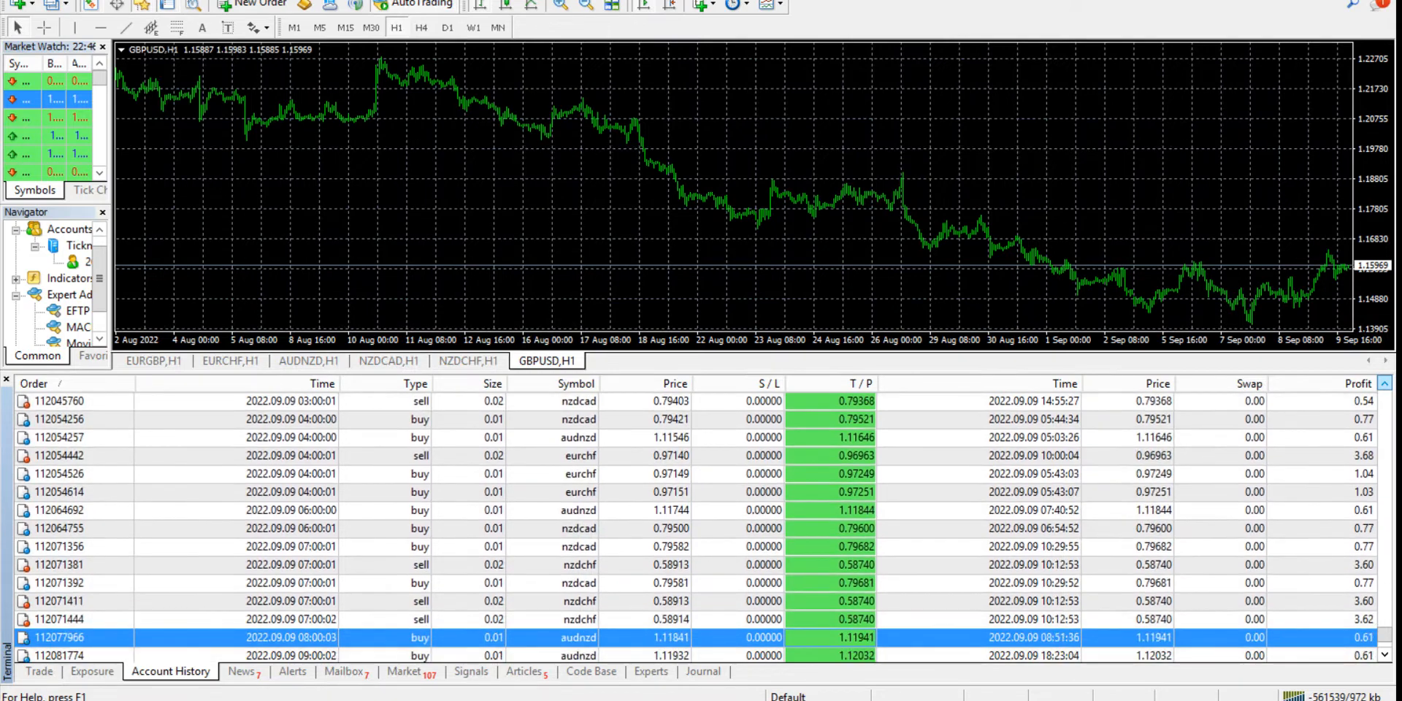
scroll("down", 3)
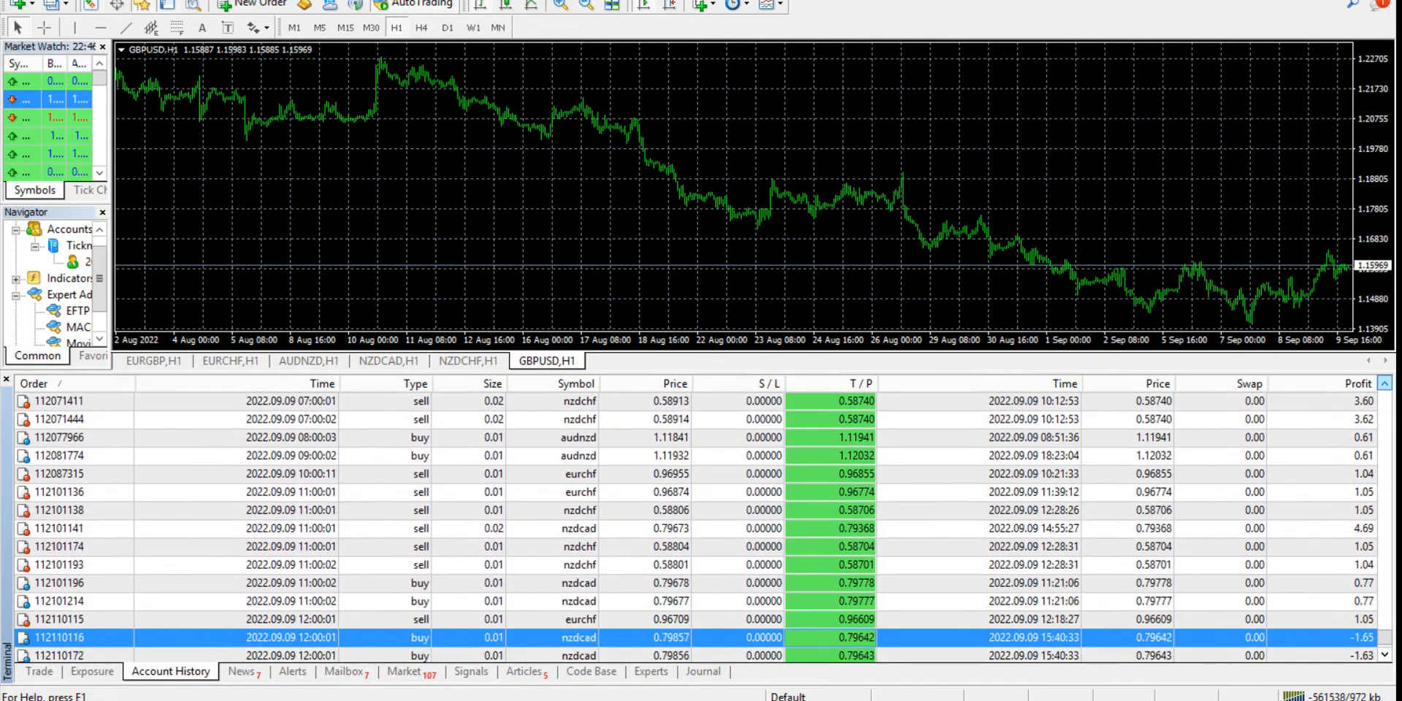
scroll("down", 3)
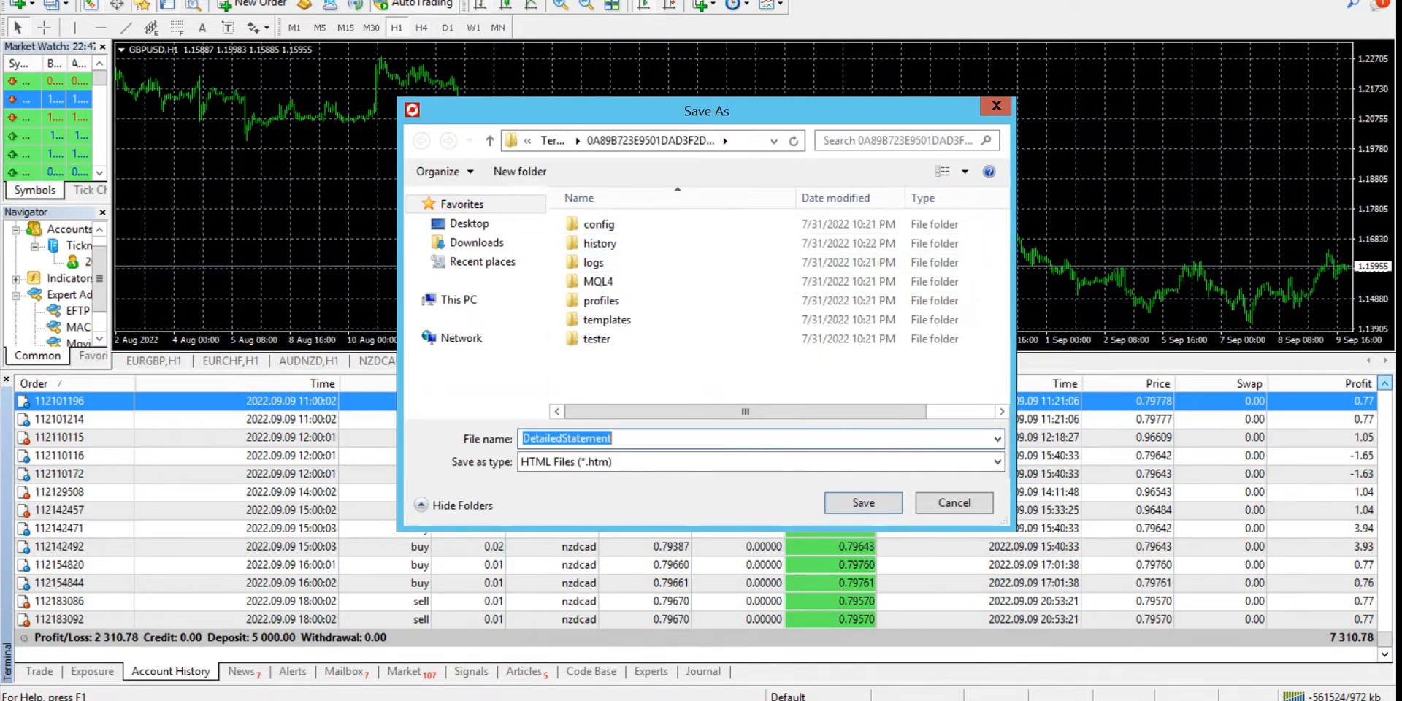
- Save the statement to the Desktop as HTML named 'EFTP-1 August 2022-9th September-2022'
left_click(469, 224)
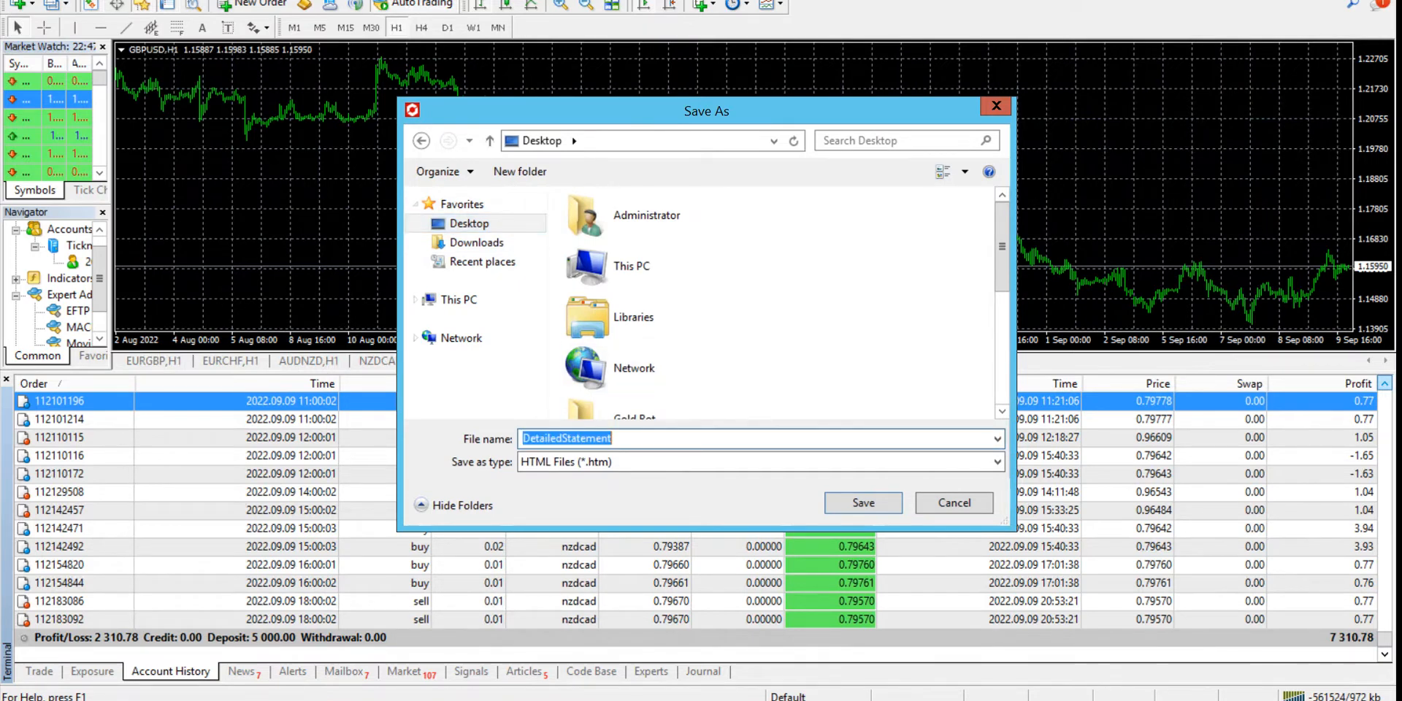
type("EFTP")
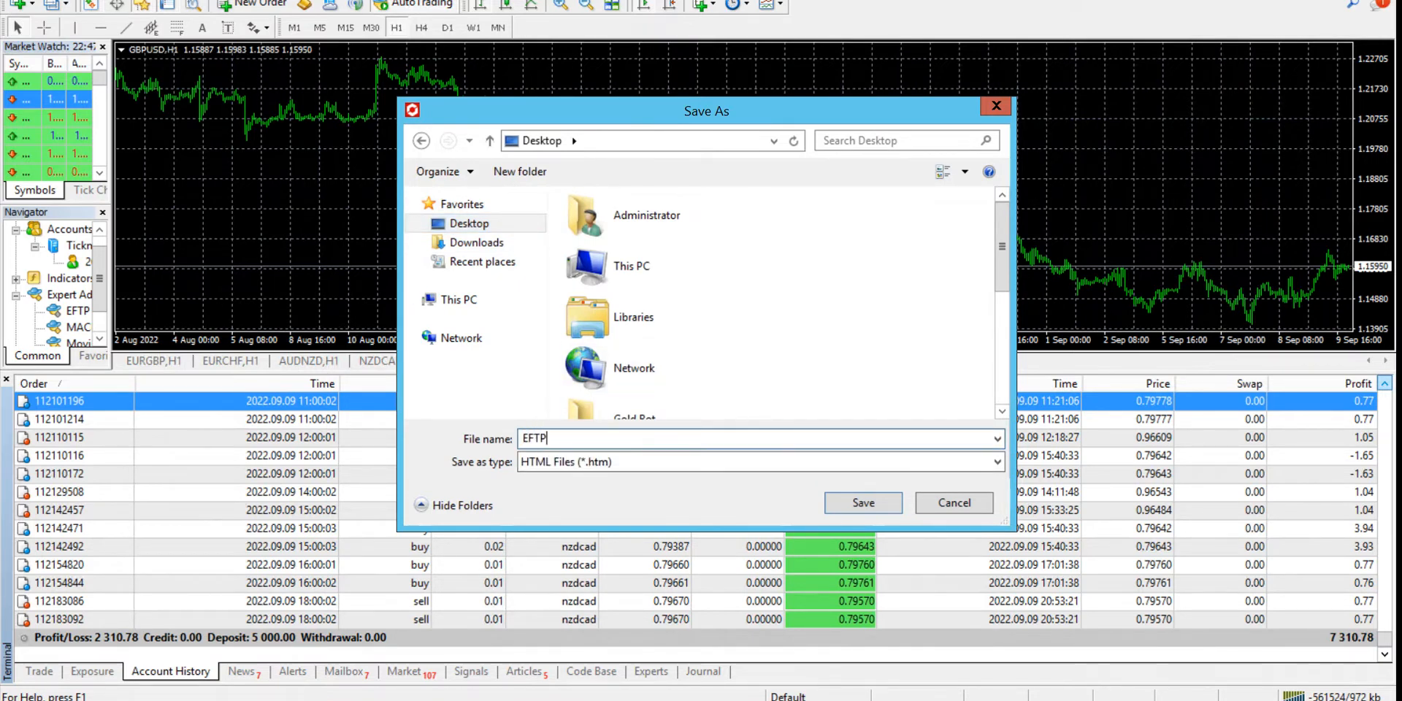
type("-1 A")
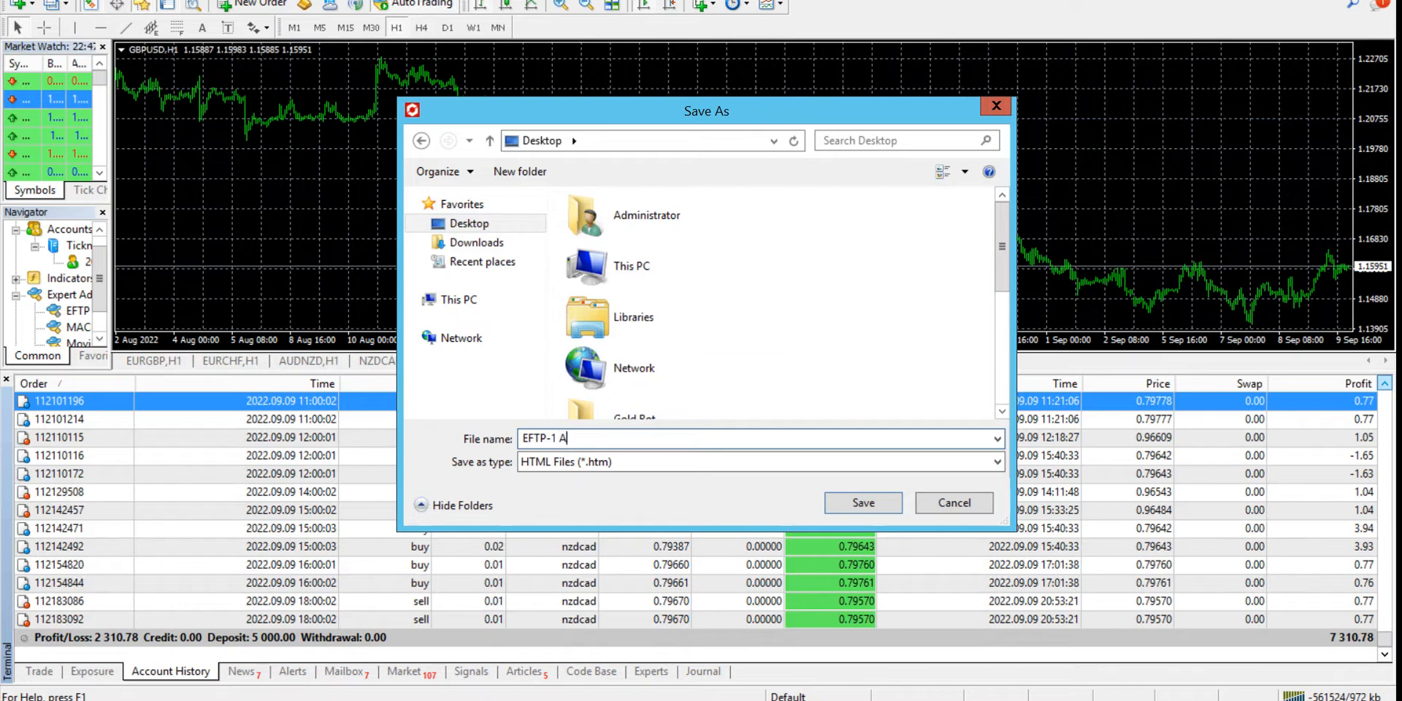
type("ugust 2")
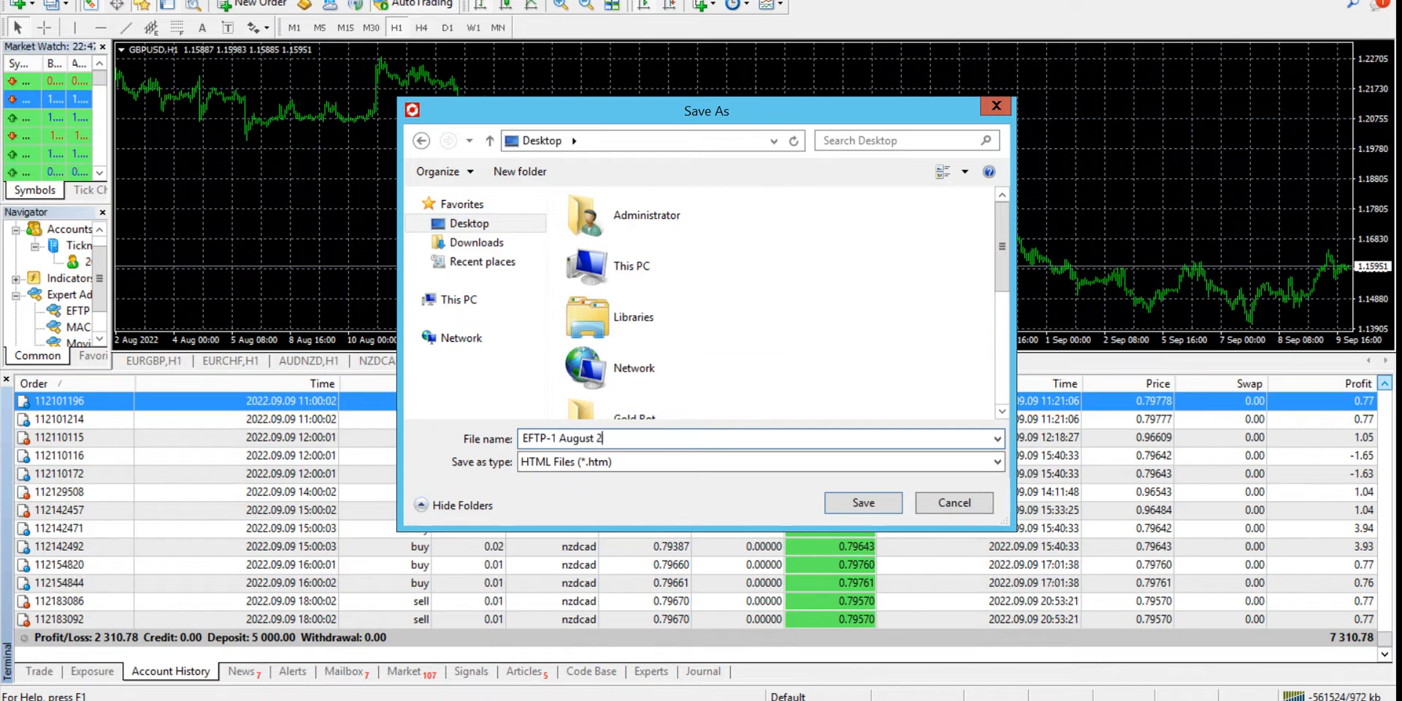
type("022-")
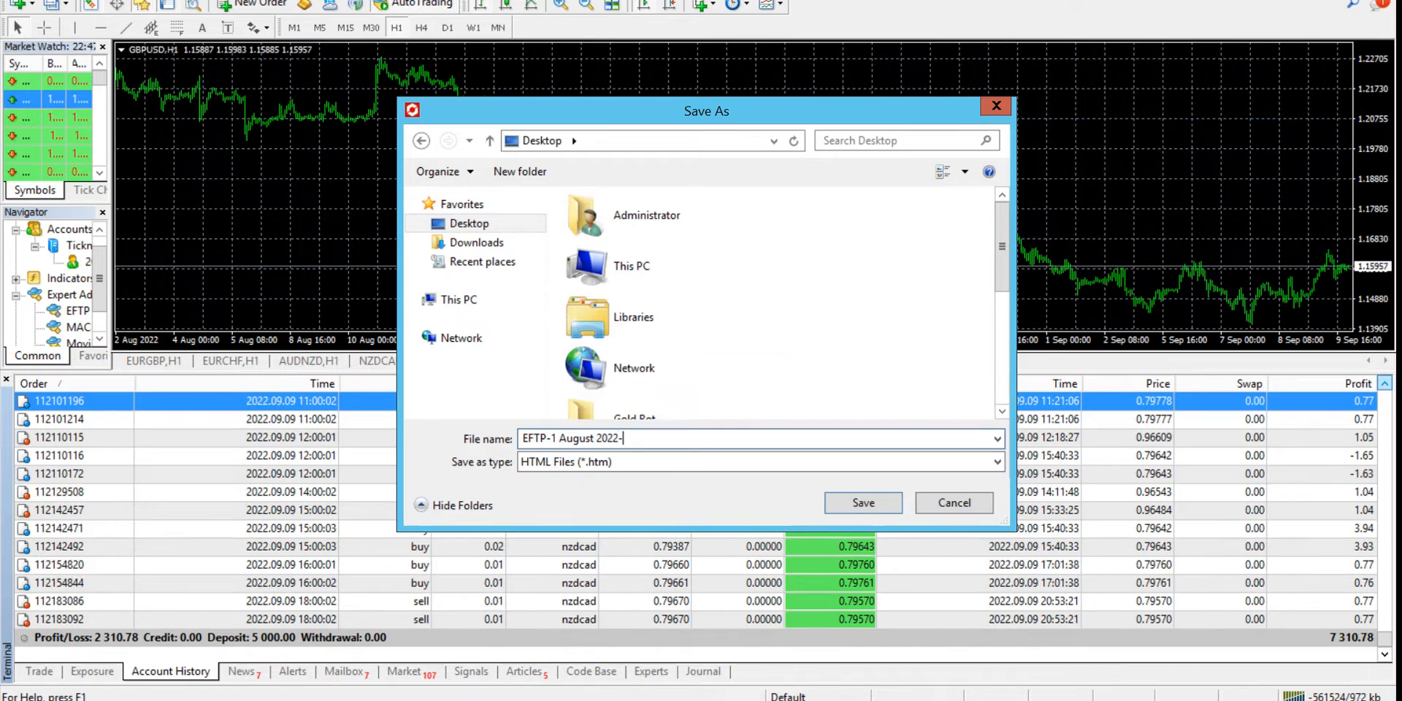
type("9th")
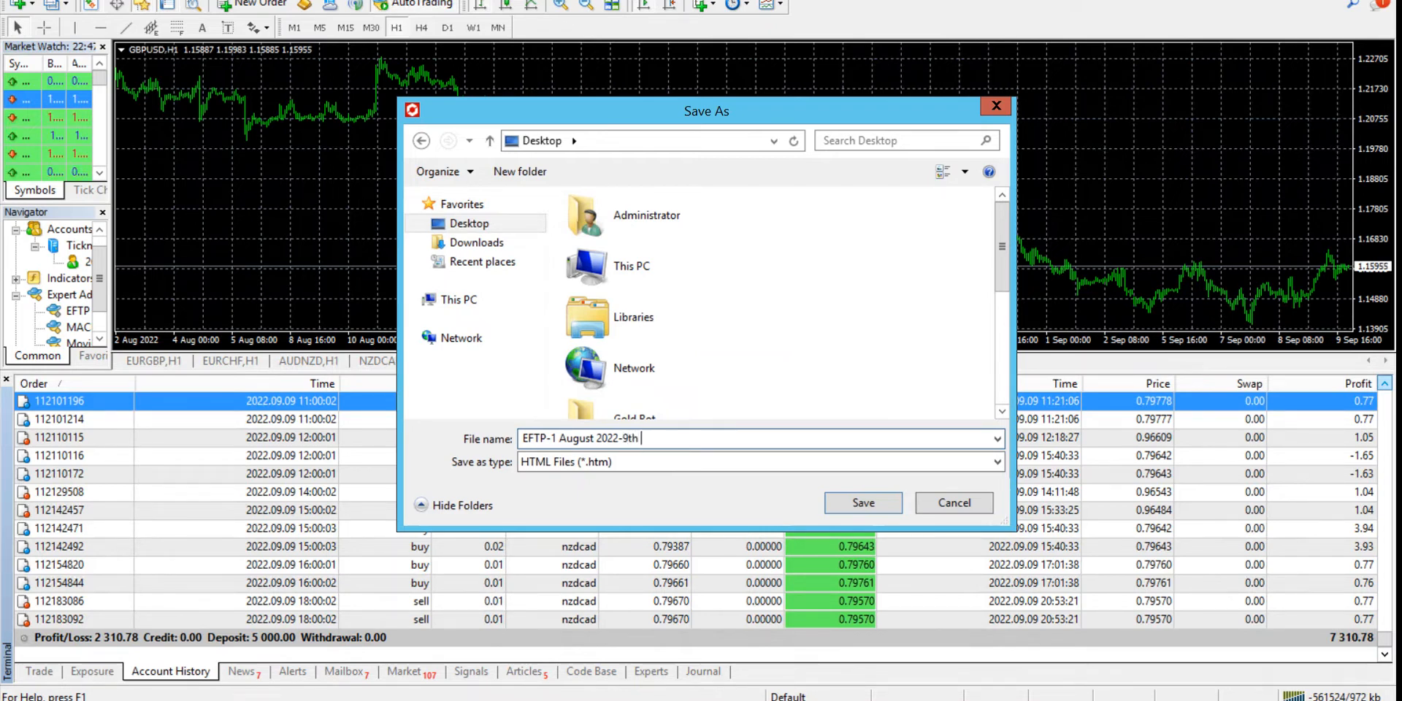
type("Septe")
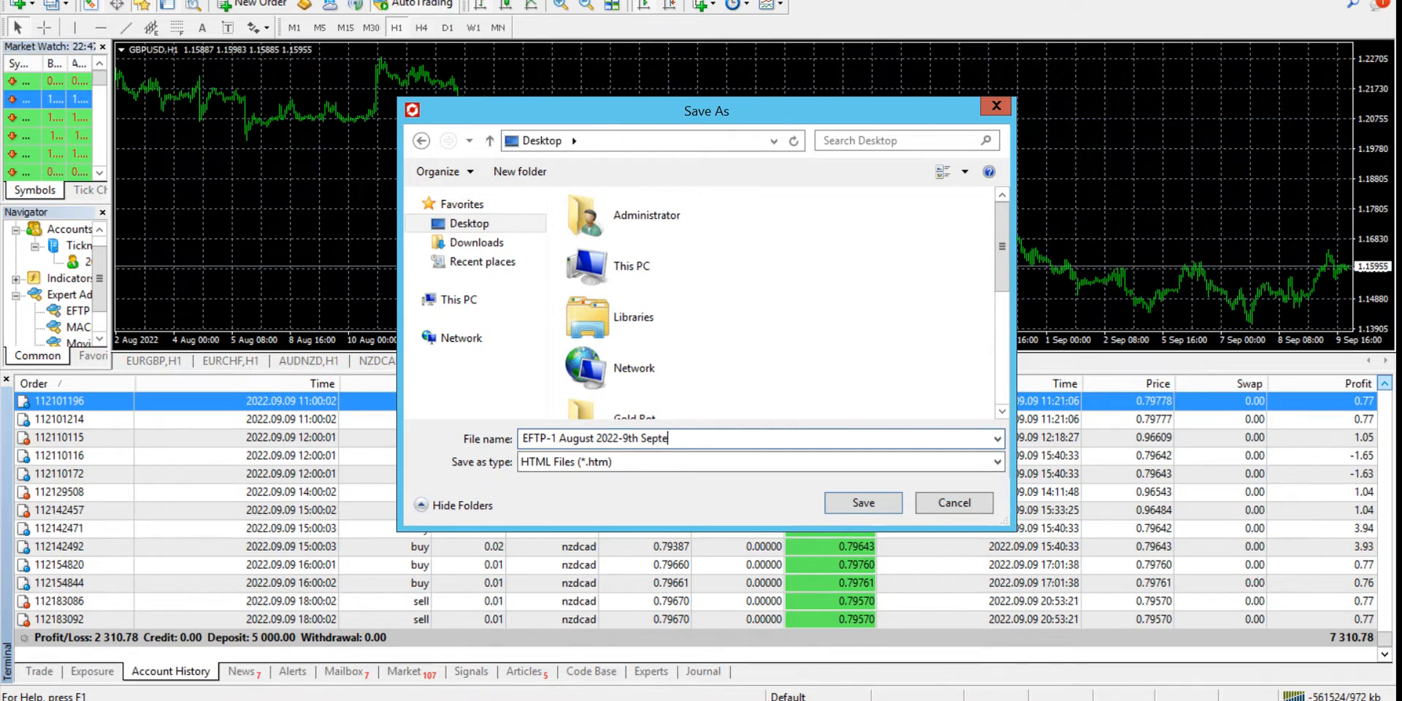
type("mber-2")
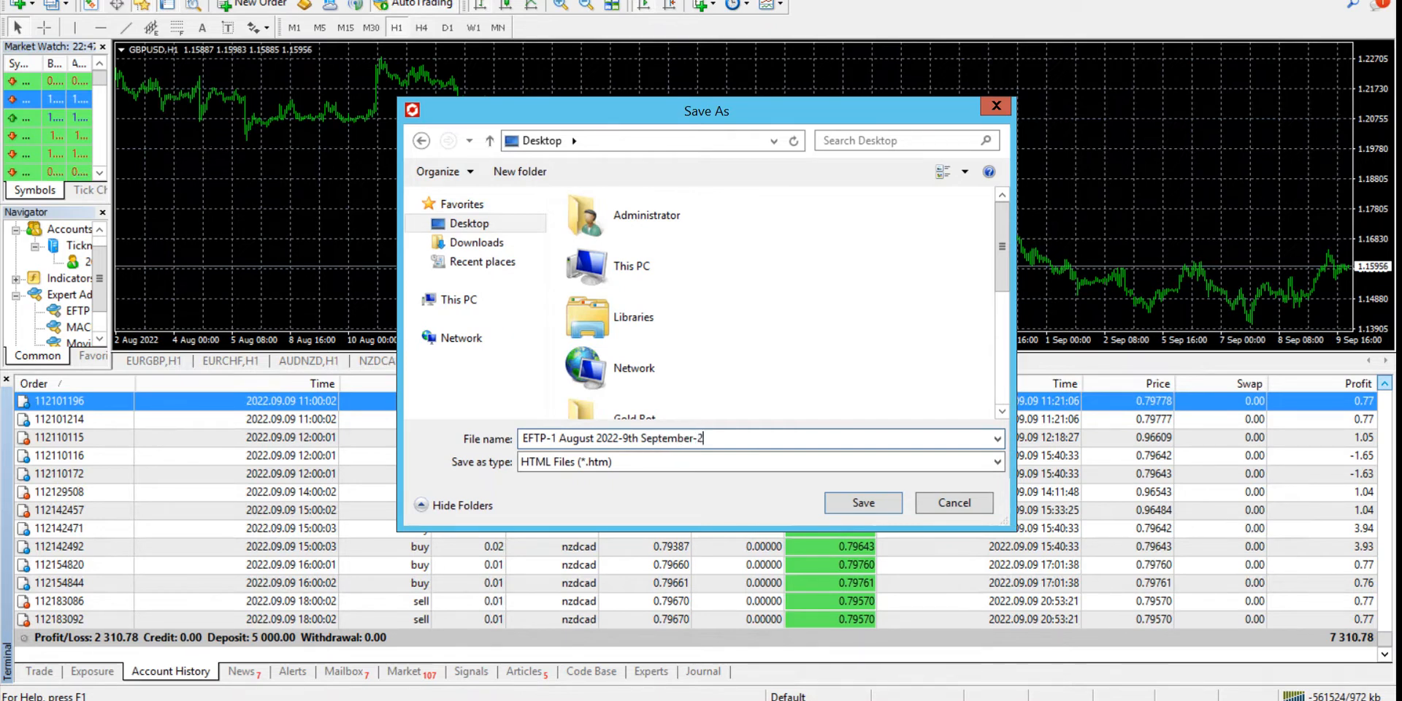
type("022")
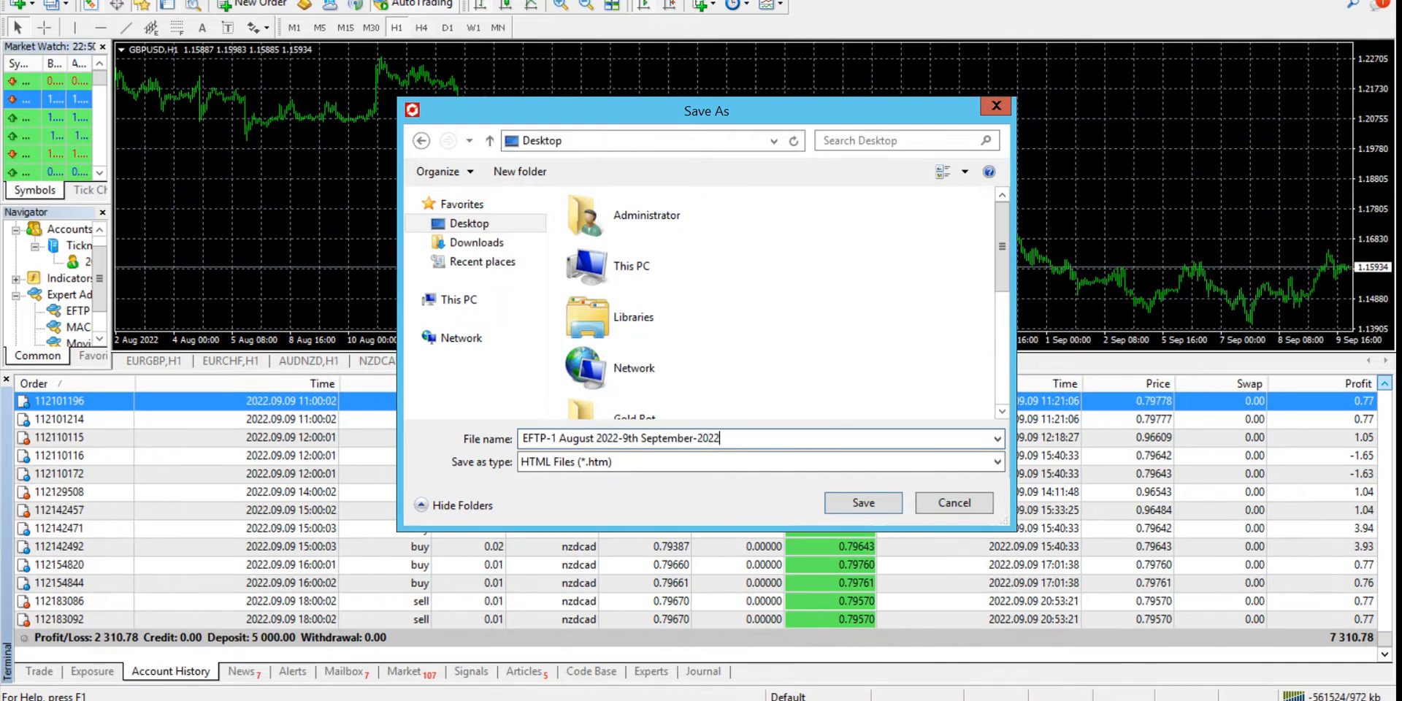
left_click(861, 502)
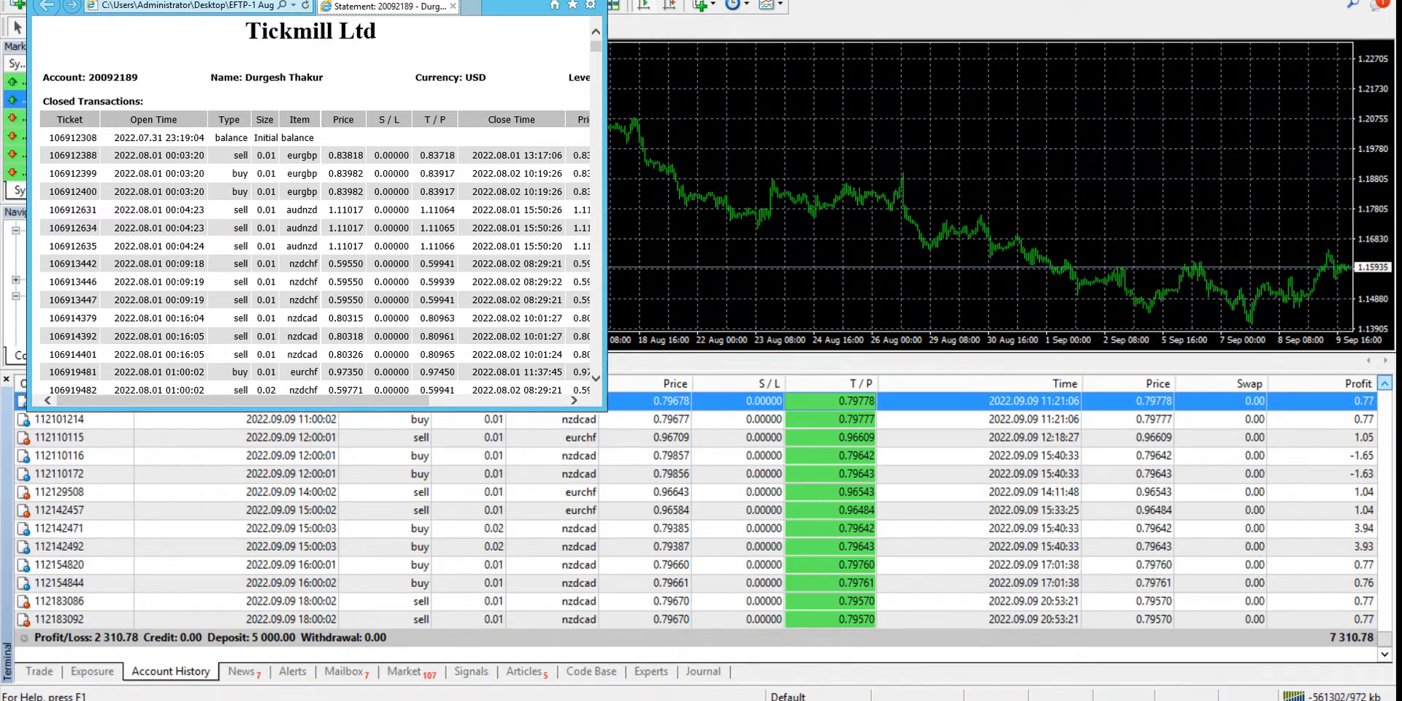
mouse_move(1171, 178)
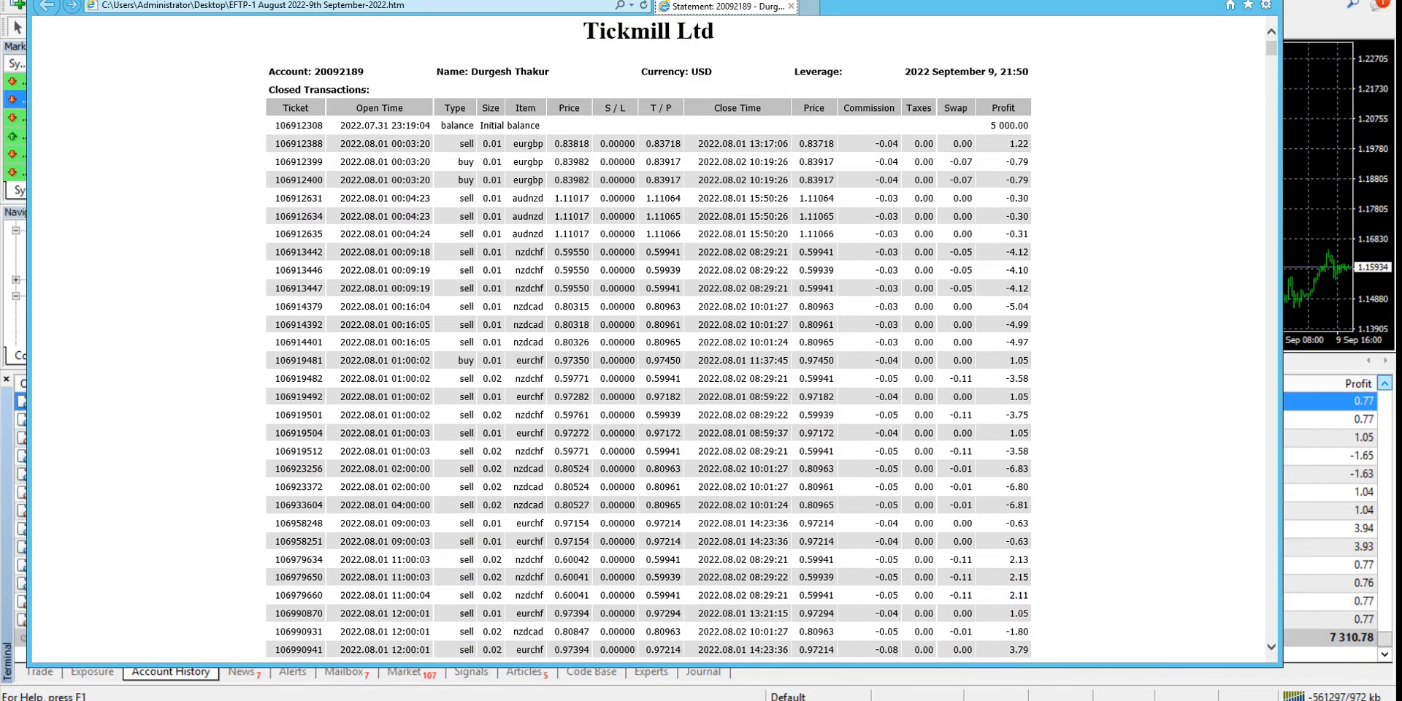
- Scroll the statement to its end: Summary with 7 310.78 balance, 2 310.78 net profit and the Balance graph
scroll("down", 3)
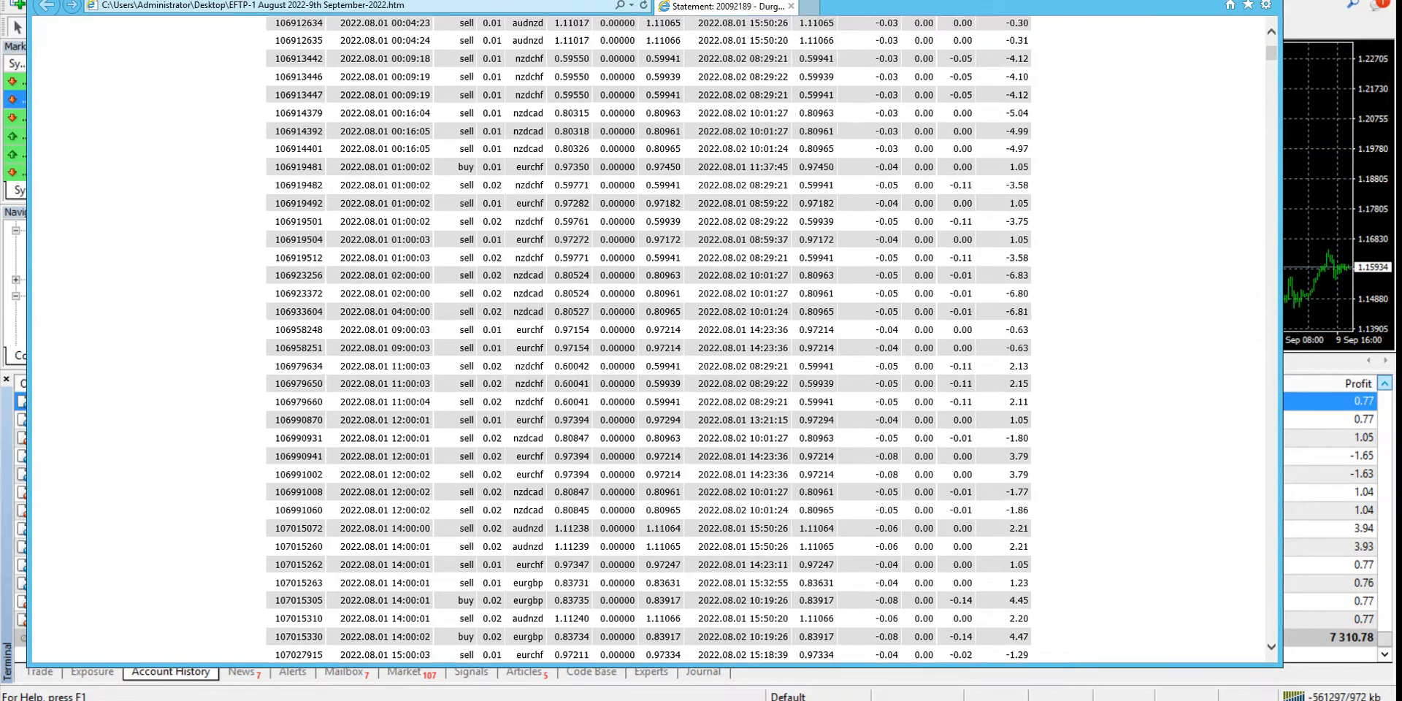
scroll("down", 3)
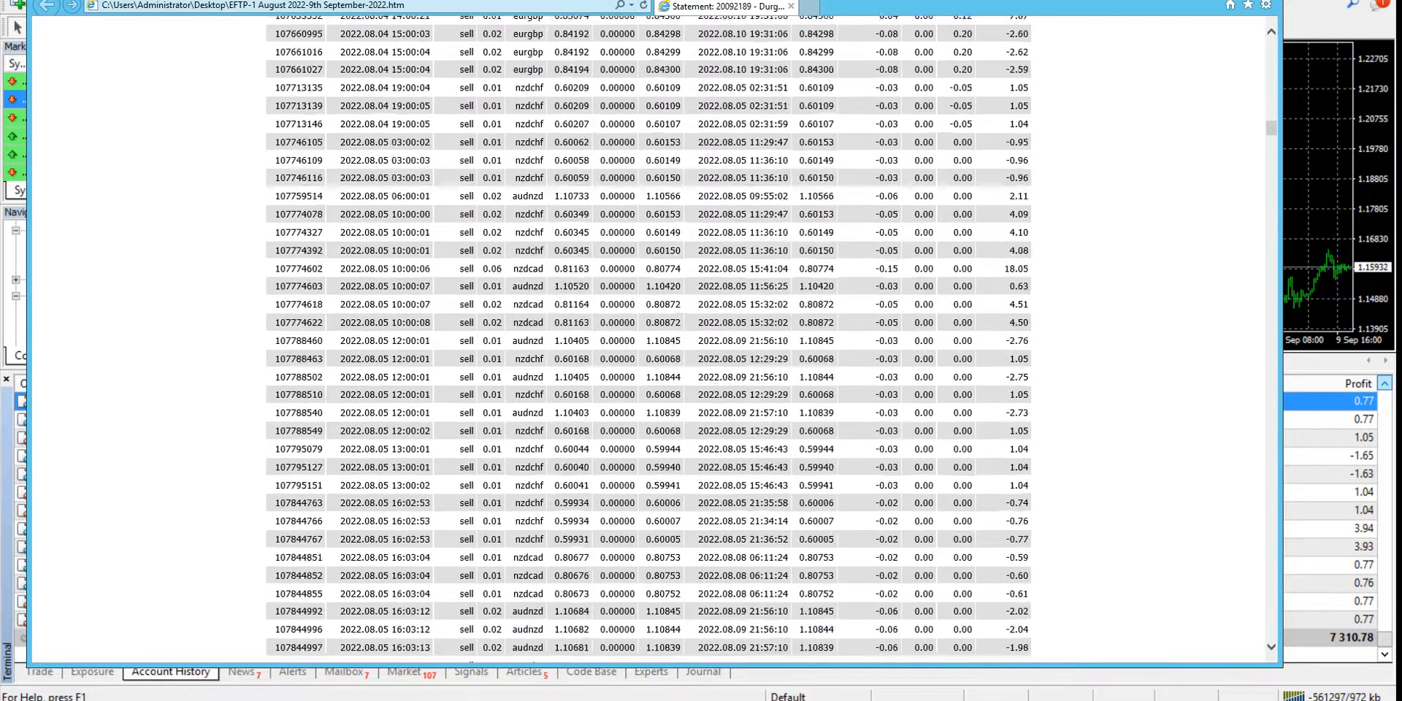
scroll("down", 3)
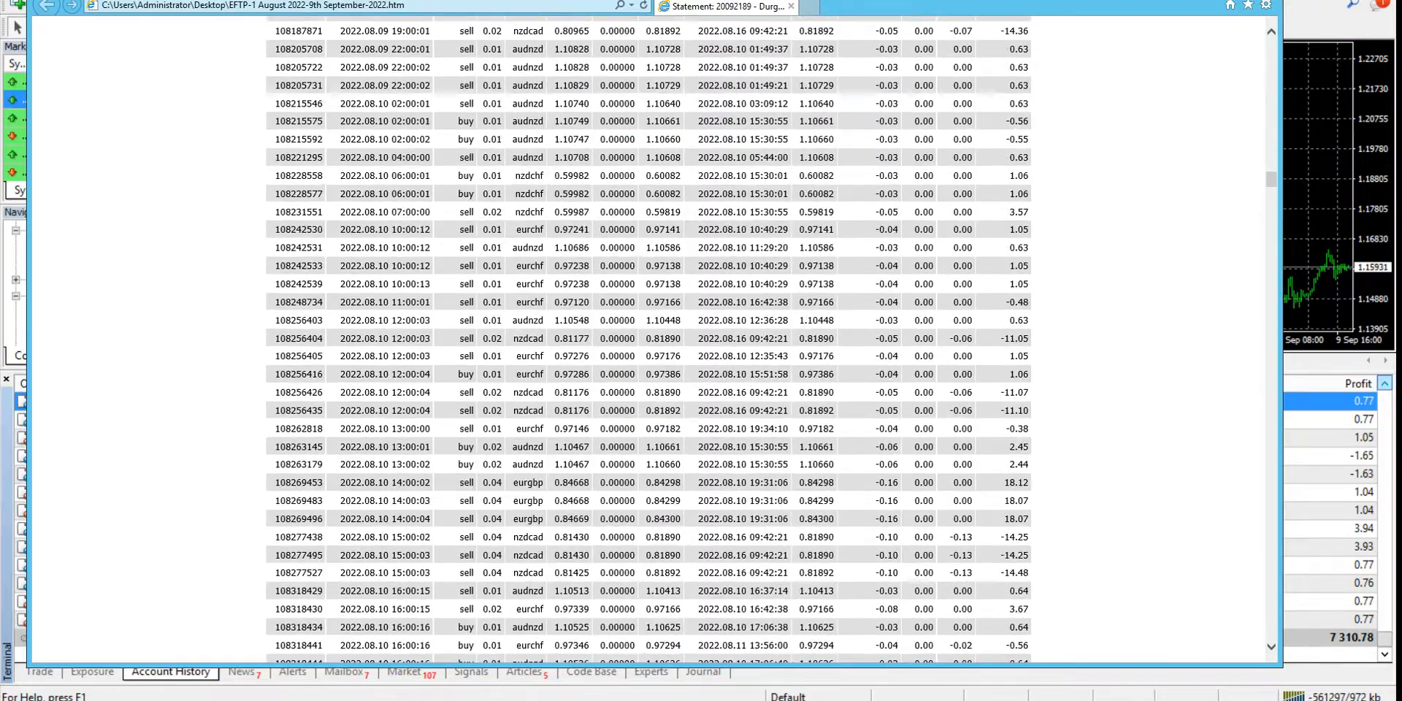
scroll("down", 3)
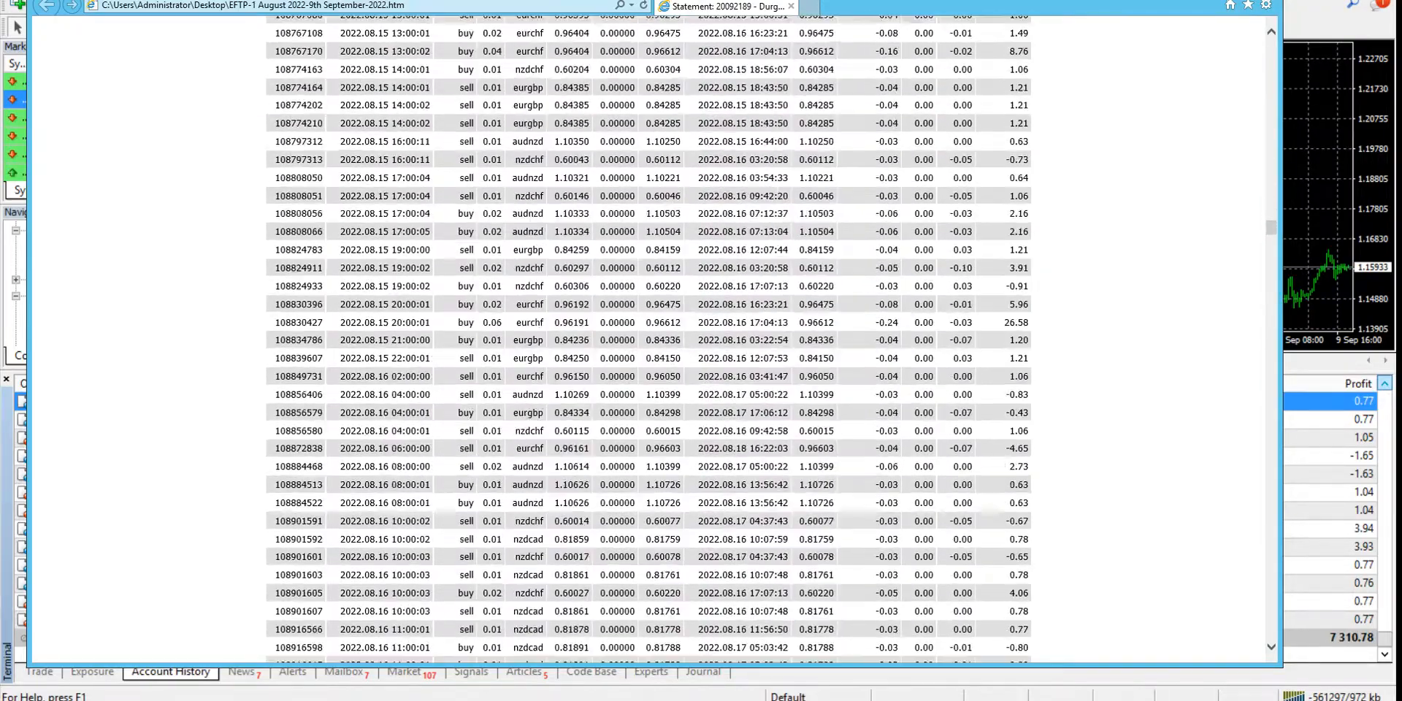
scroll("down", 3)
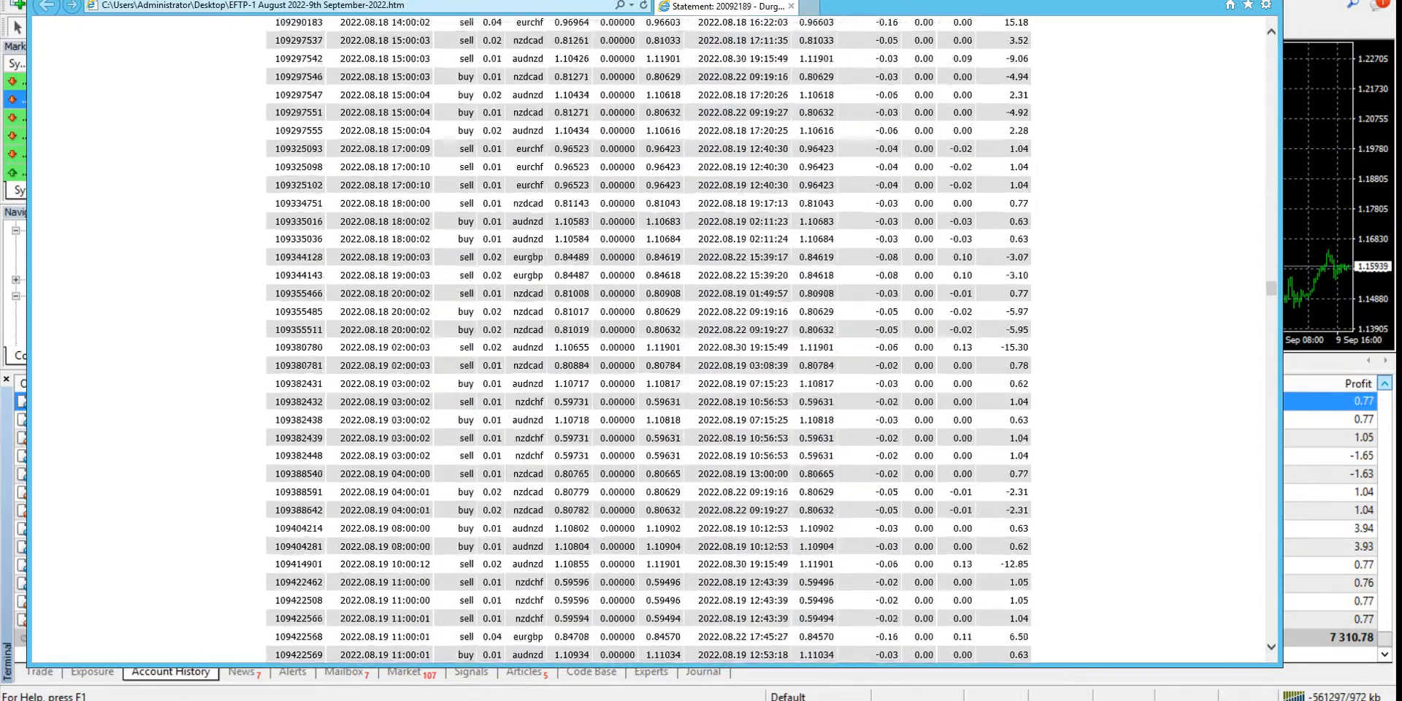
scroll("down", 3)
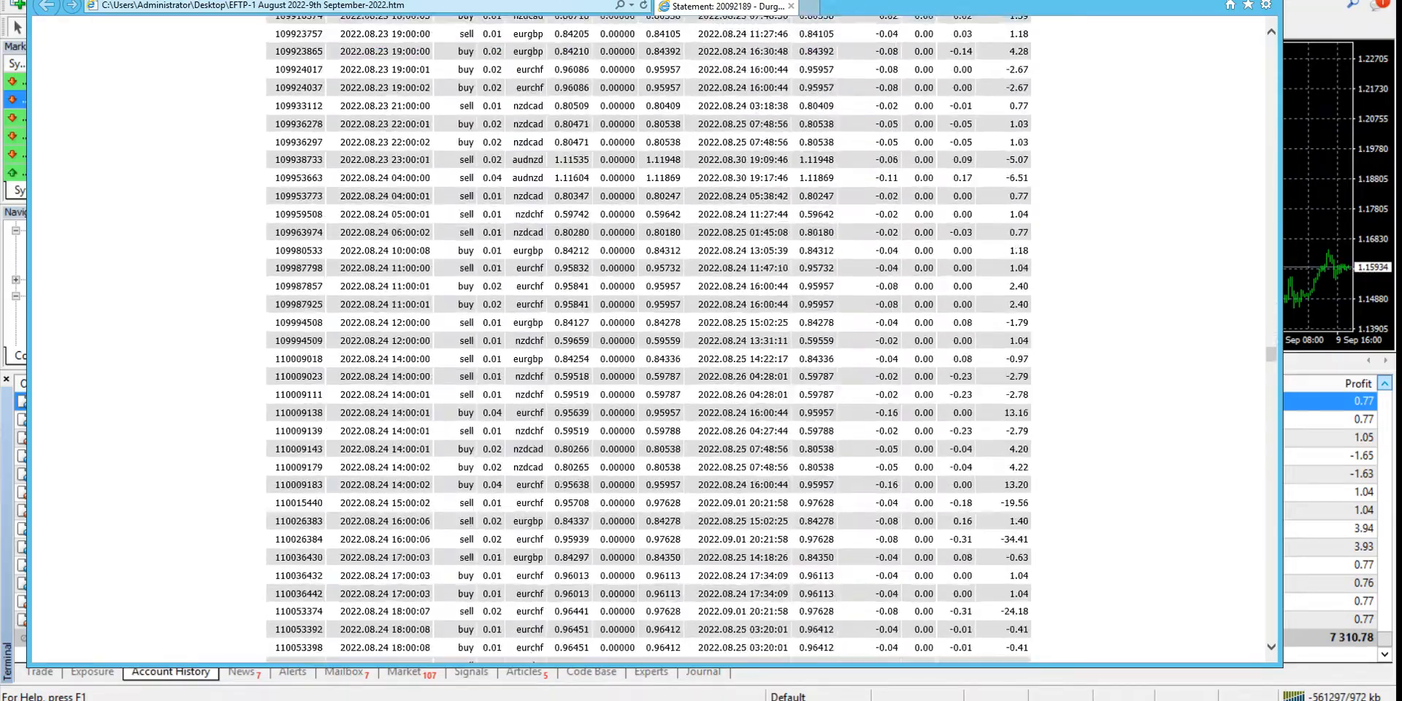
scroll("down", 3)
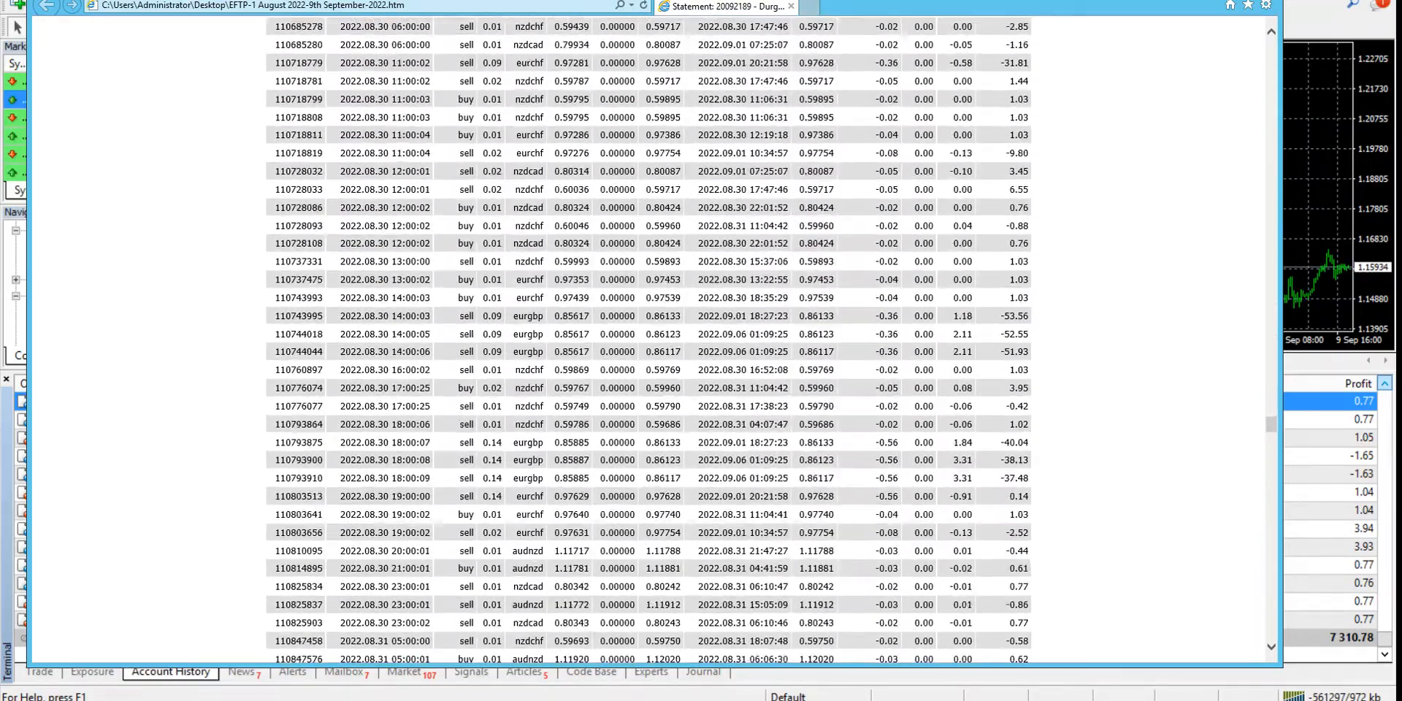
scroll("down", 3)
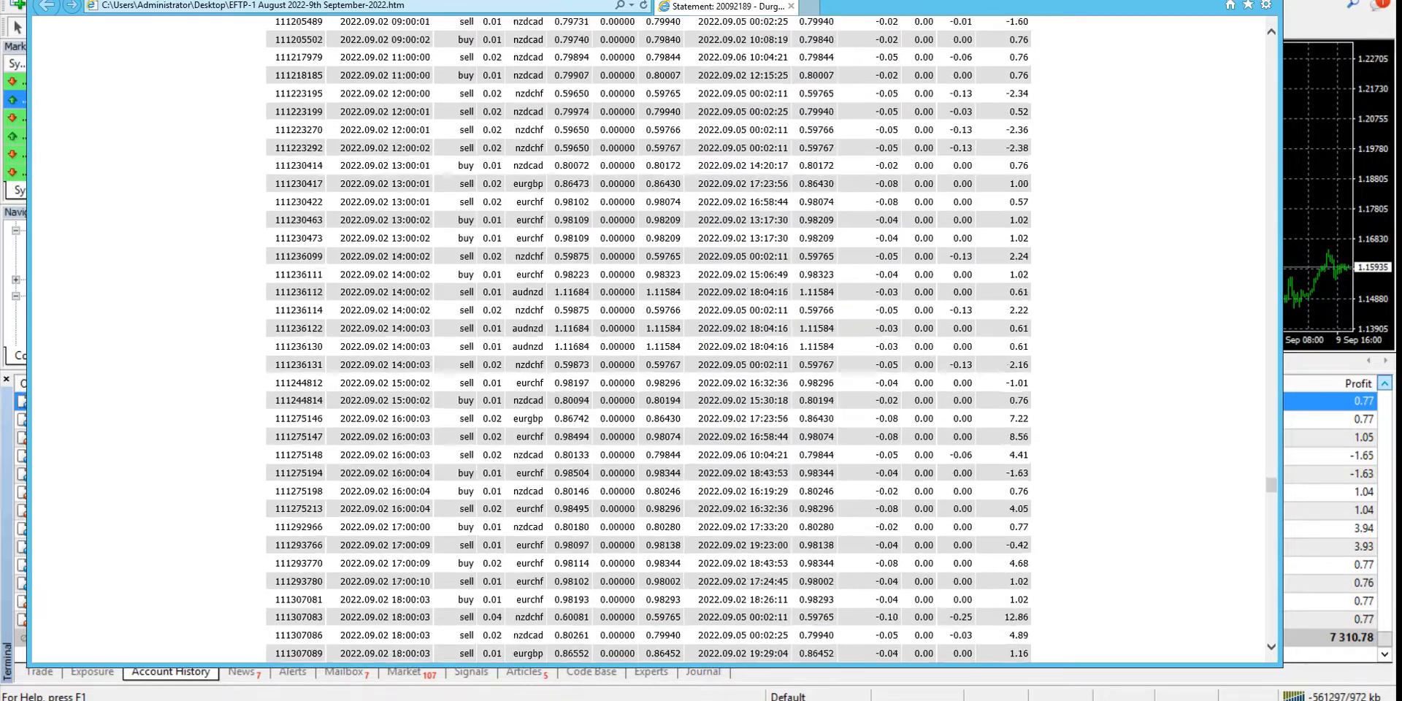
scroll("down", 3)
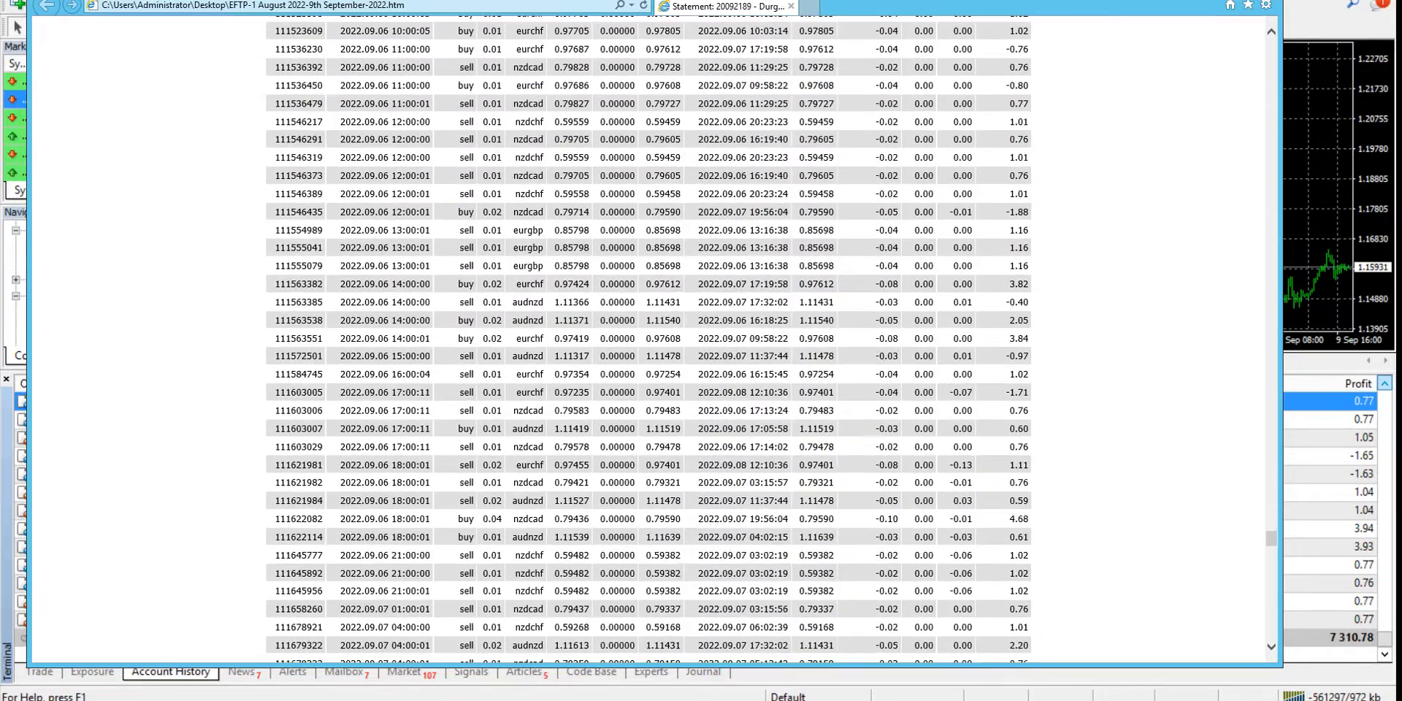
scroll("down", 3)
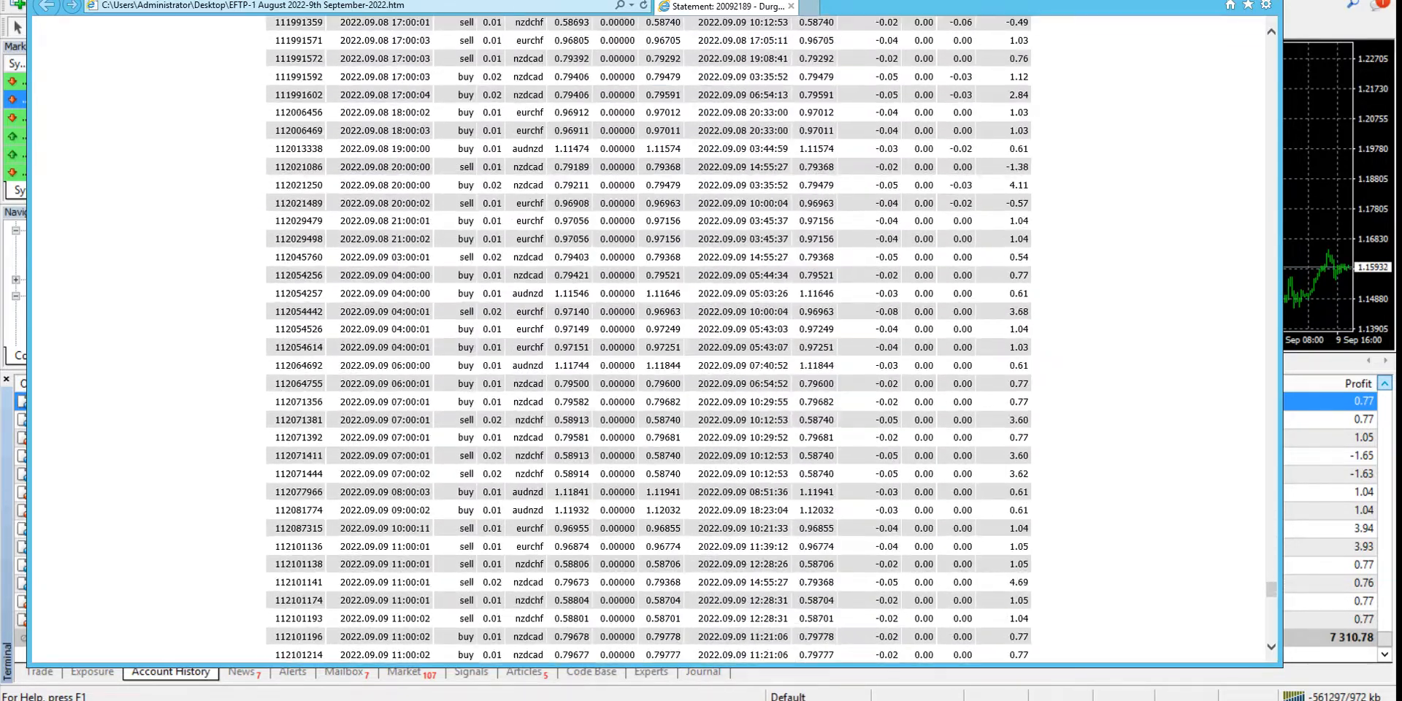
scroll("down", 3)
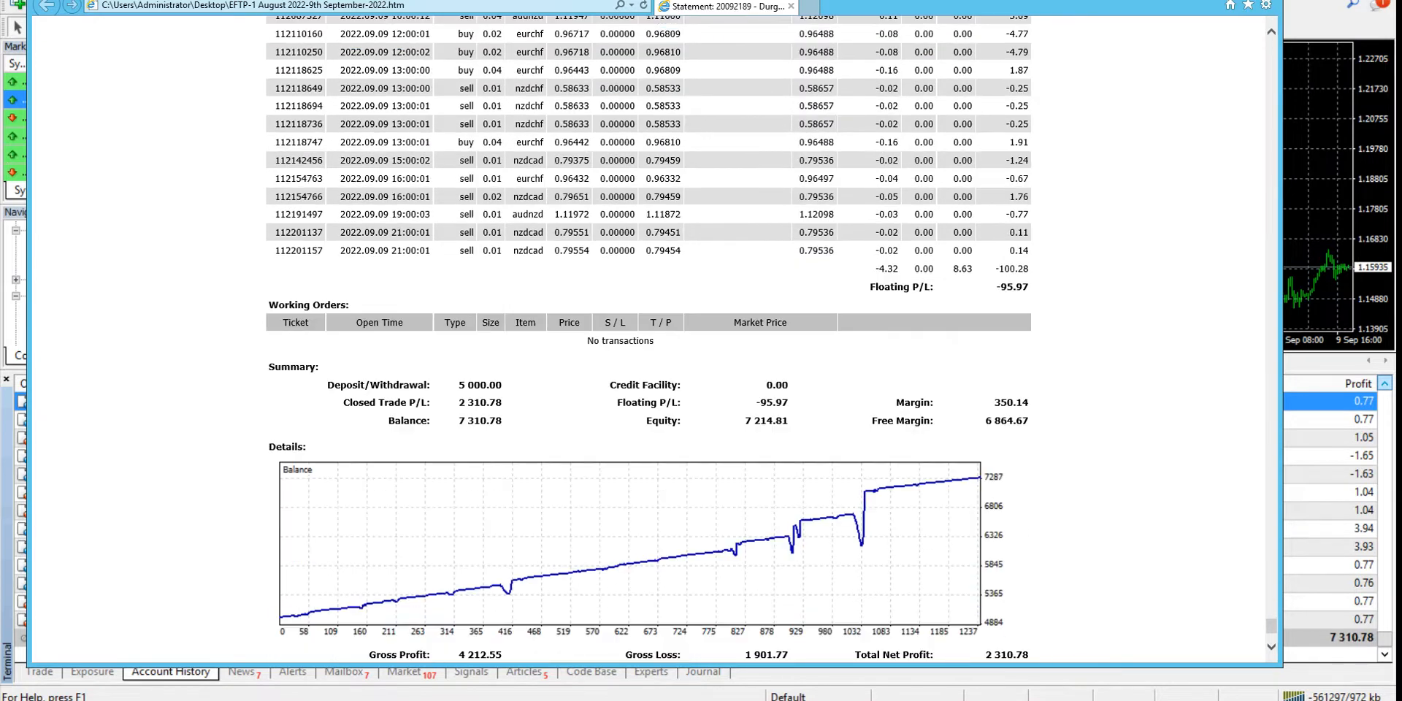
scroll("down", 3)
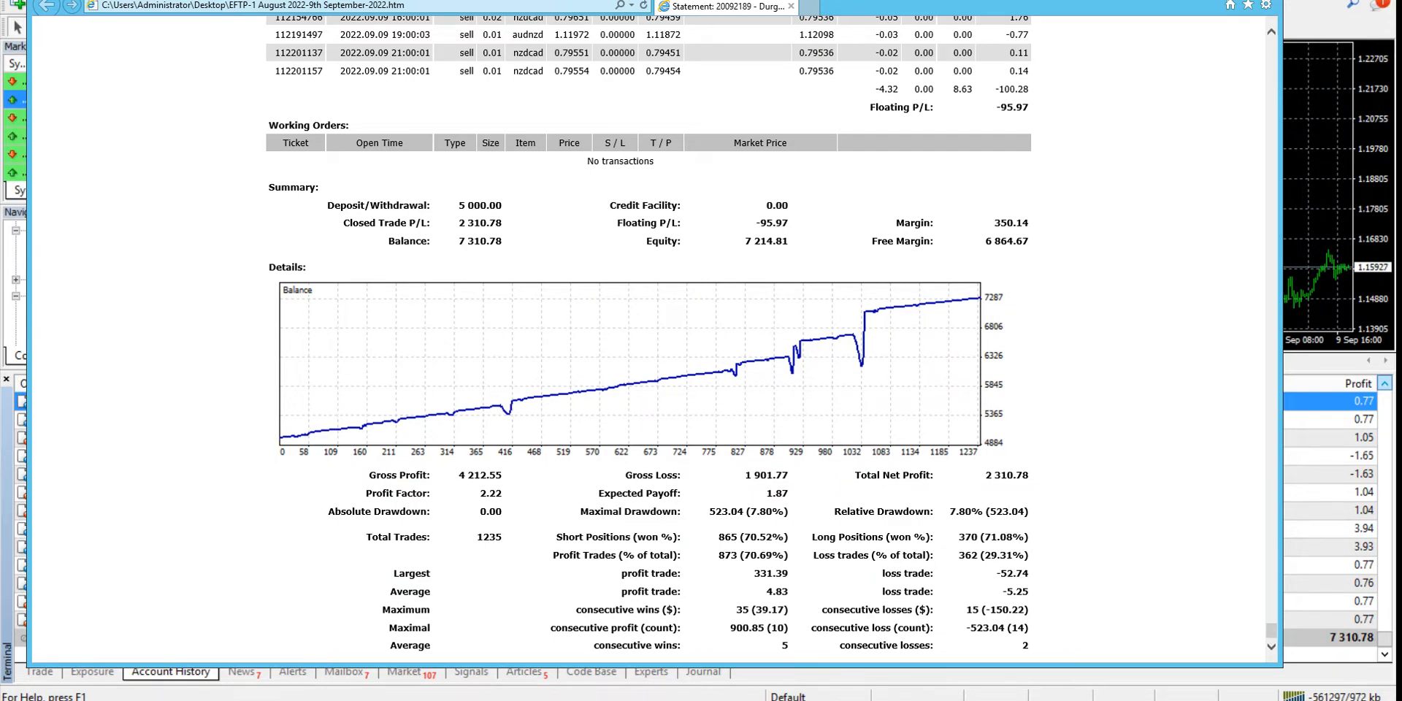
scroll("up", 3)
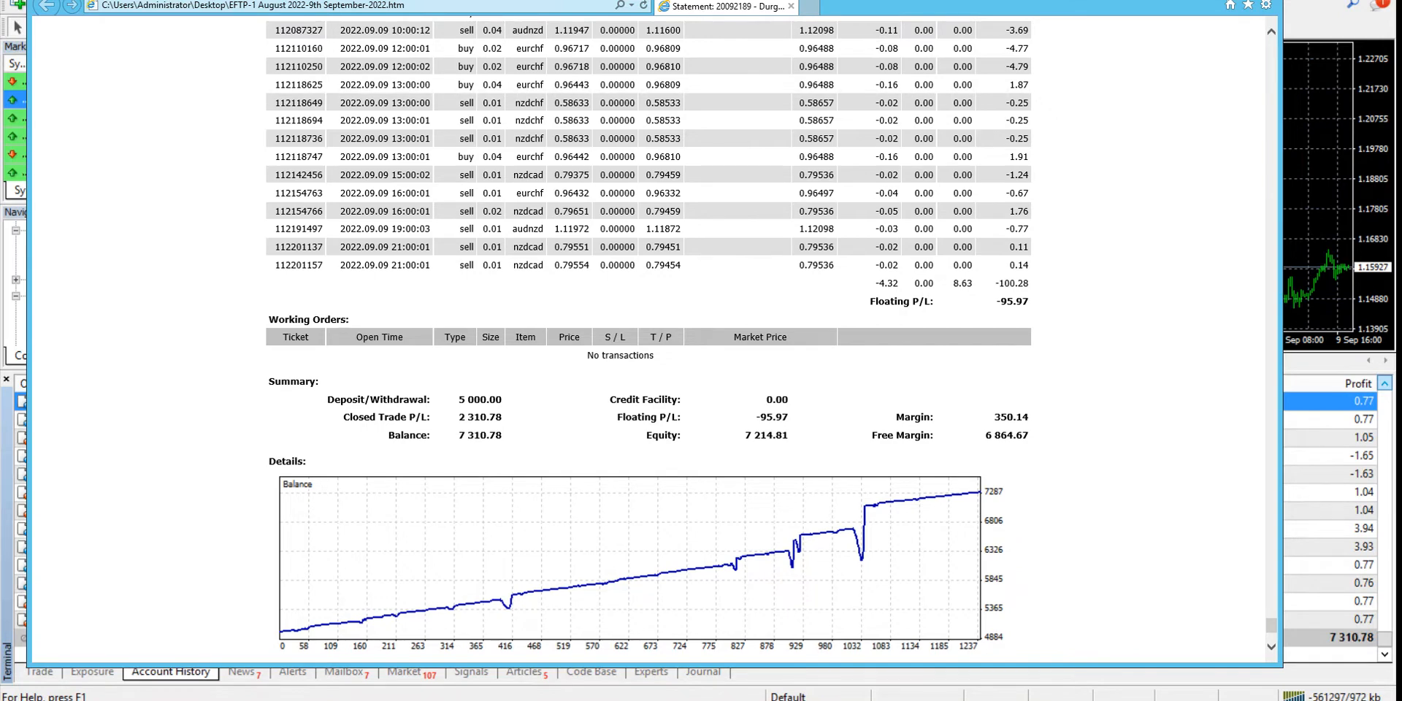
scroll("down", 3)
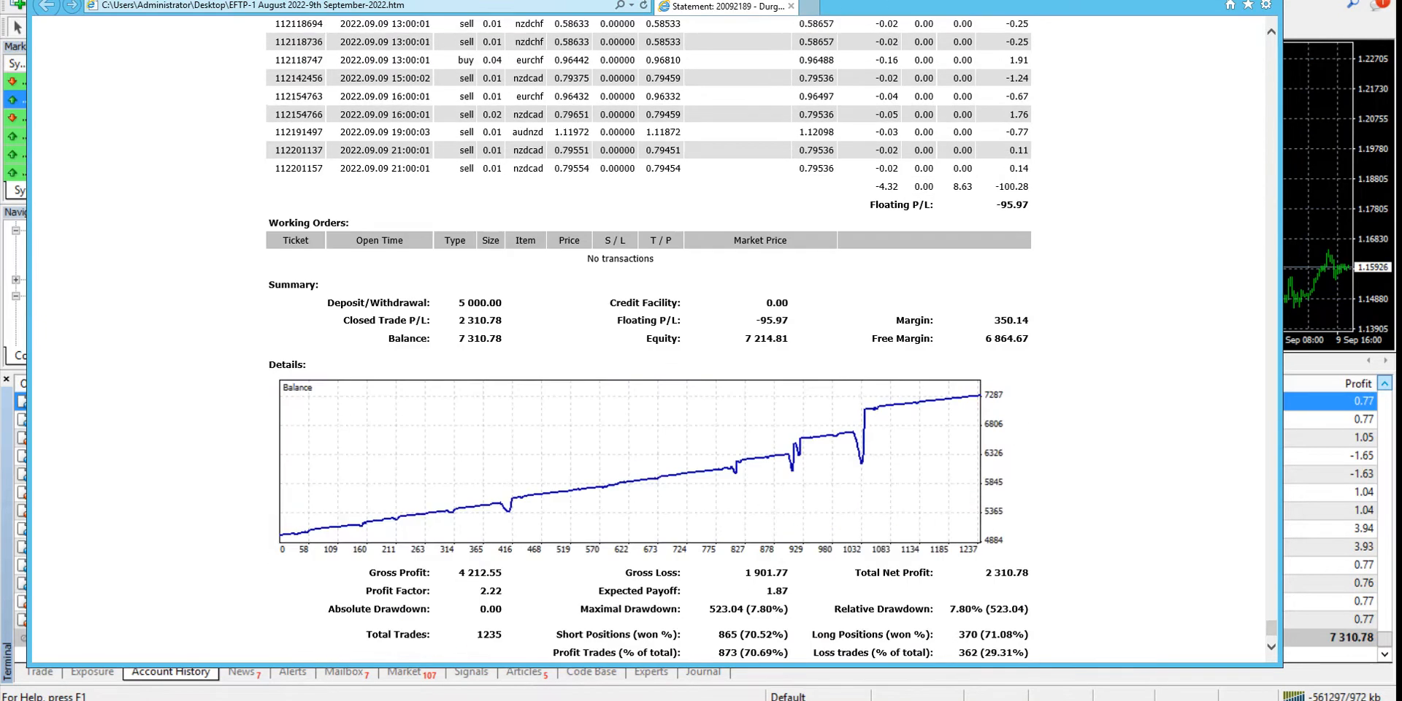
scroll("down", 3)
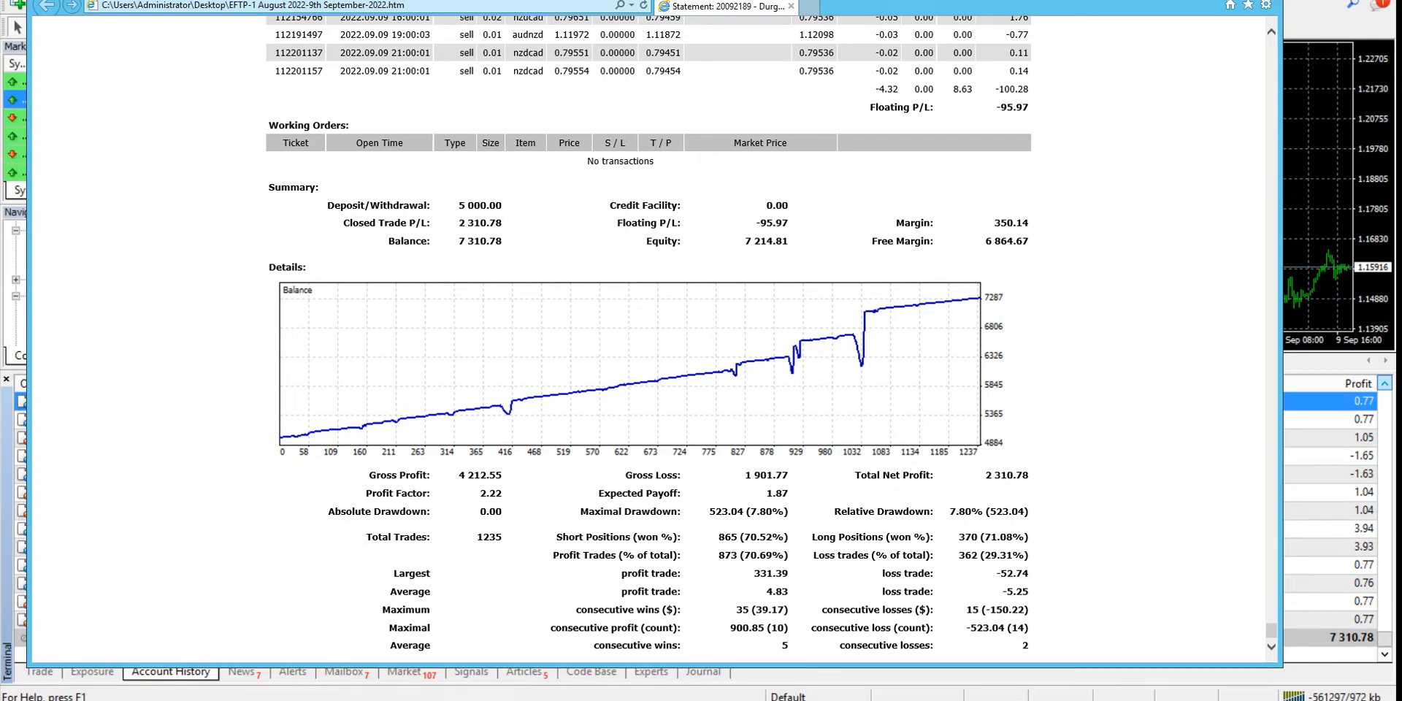
scroll("up", 3)
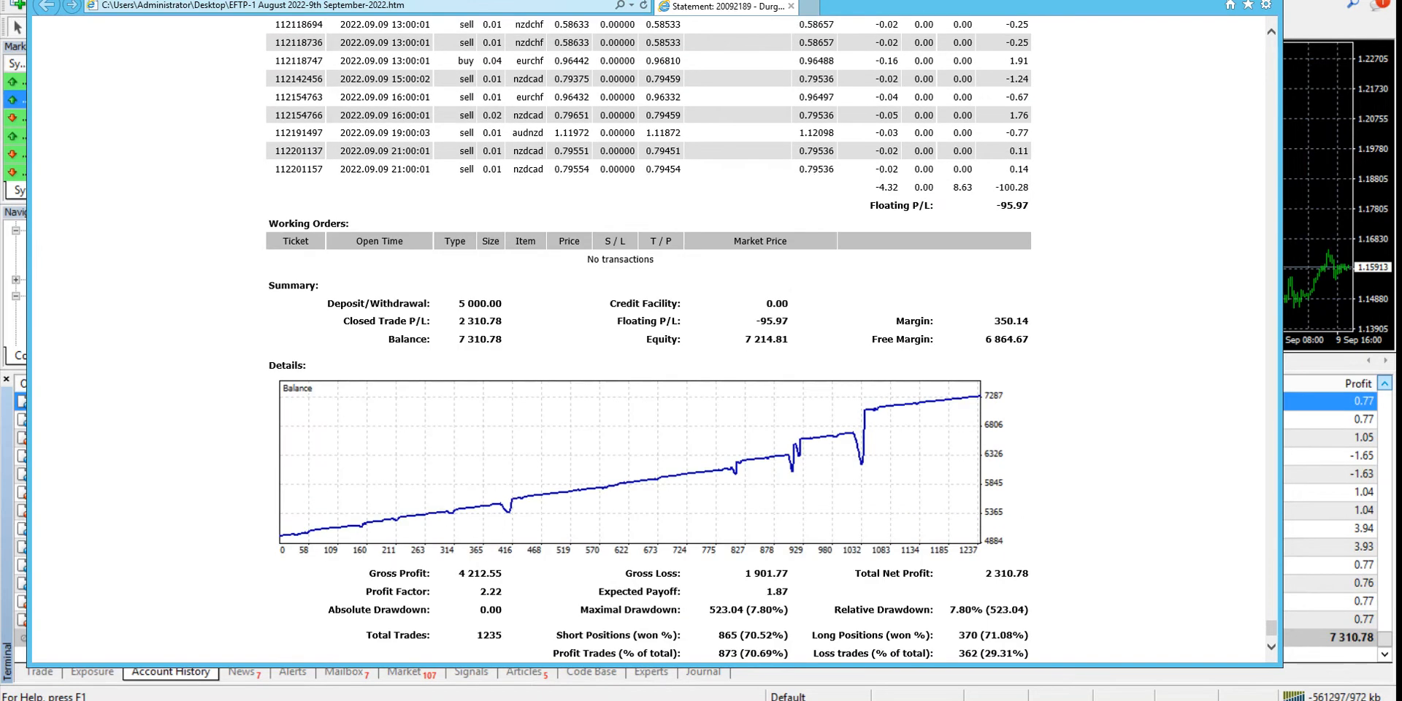
scroll("down", 3)
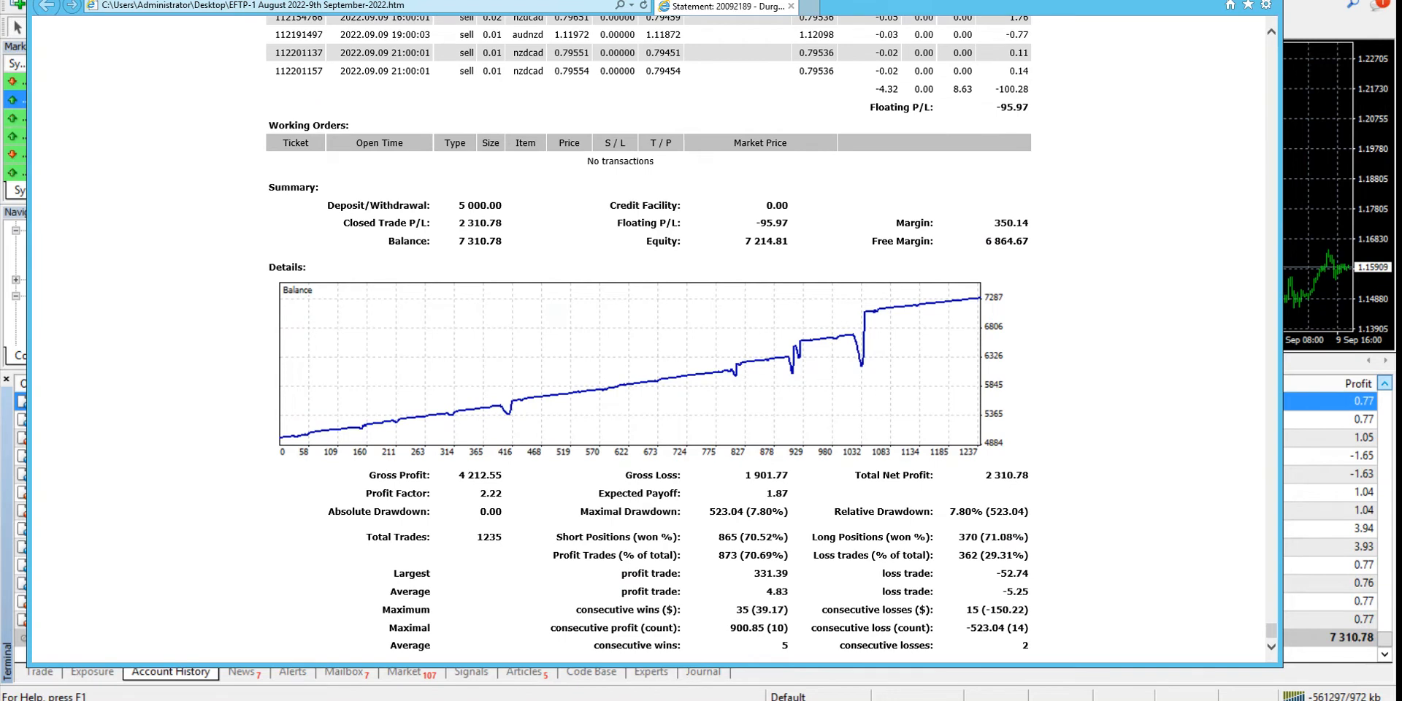